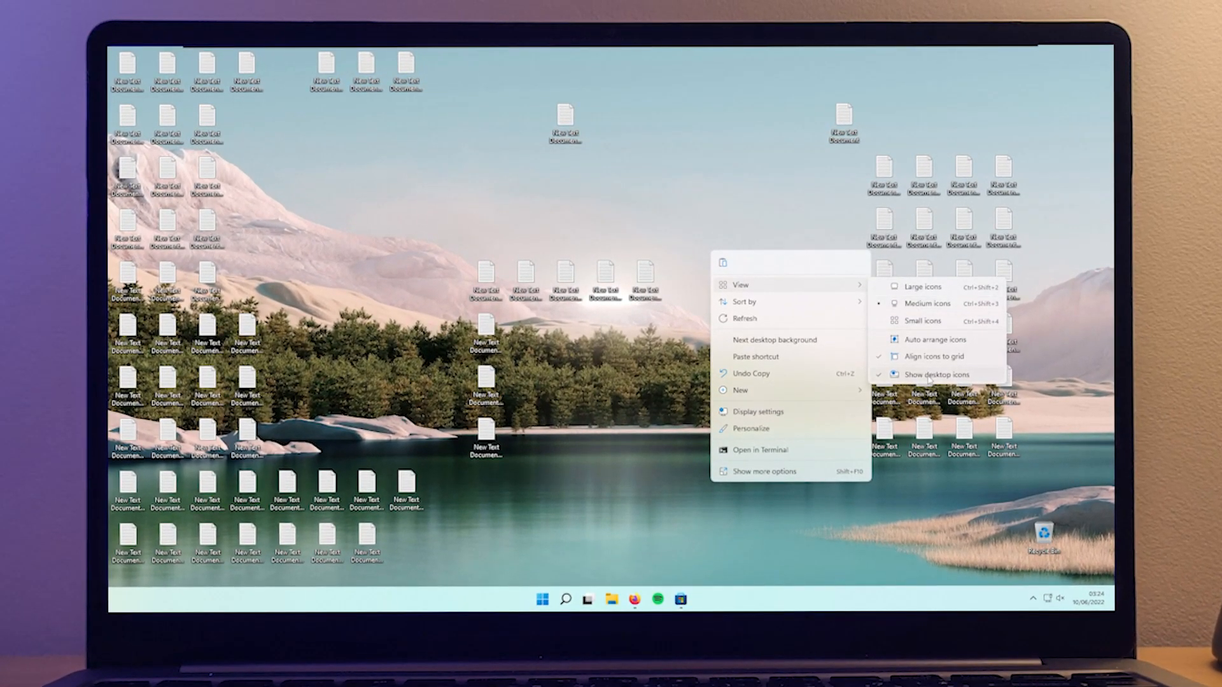
Open File Explorer and browse into the Documents and Pictures folders.
{"action": "left_click", "coordinate": [939, 374]}
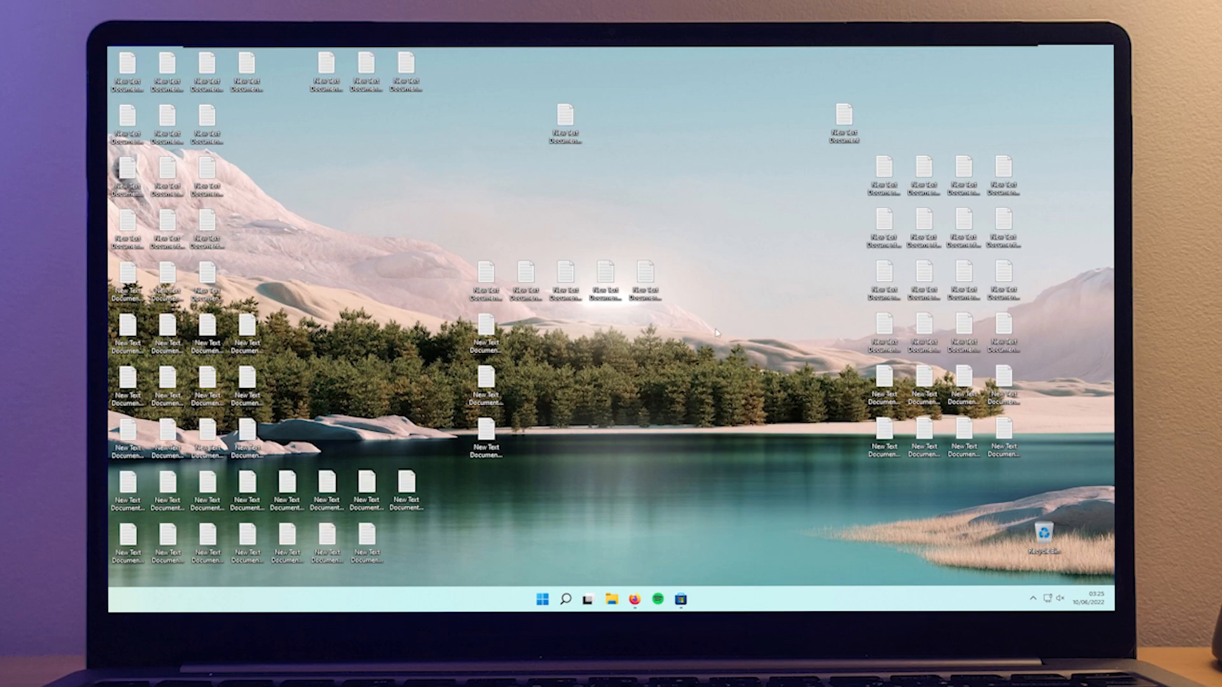
{"action": "mouse_move", "coordinate": [724, 249]}
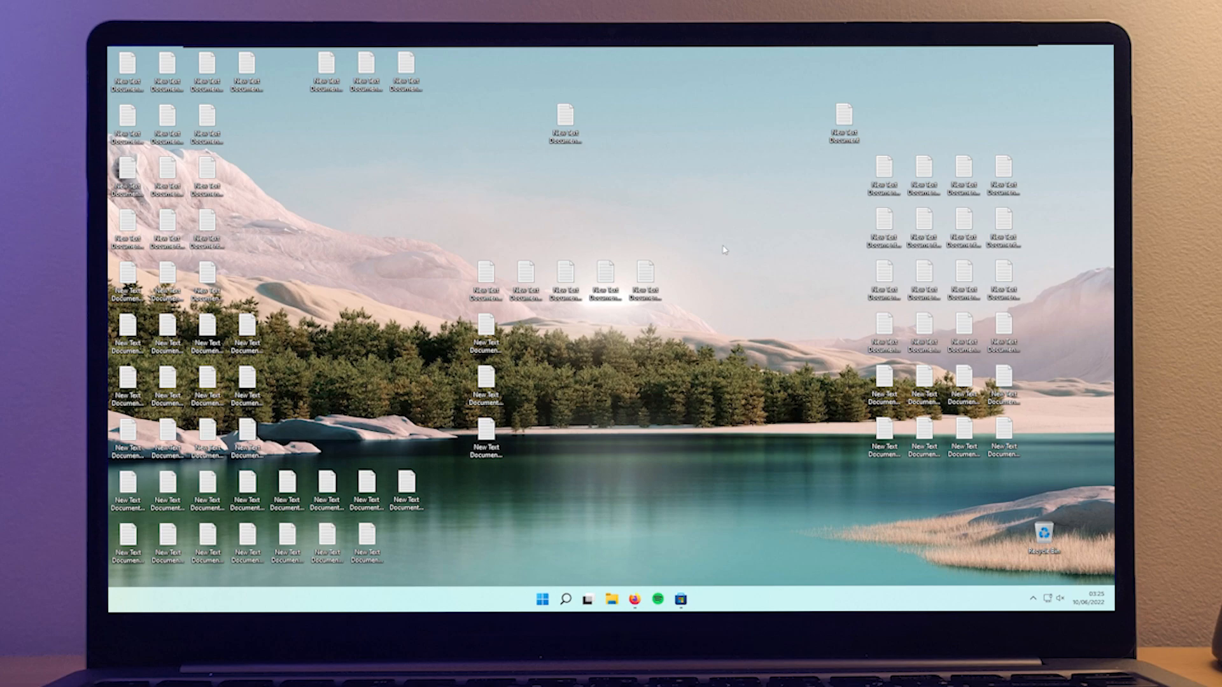
{"action": "mouse_move", "coordinate": [732, 220]}
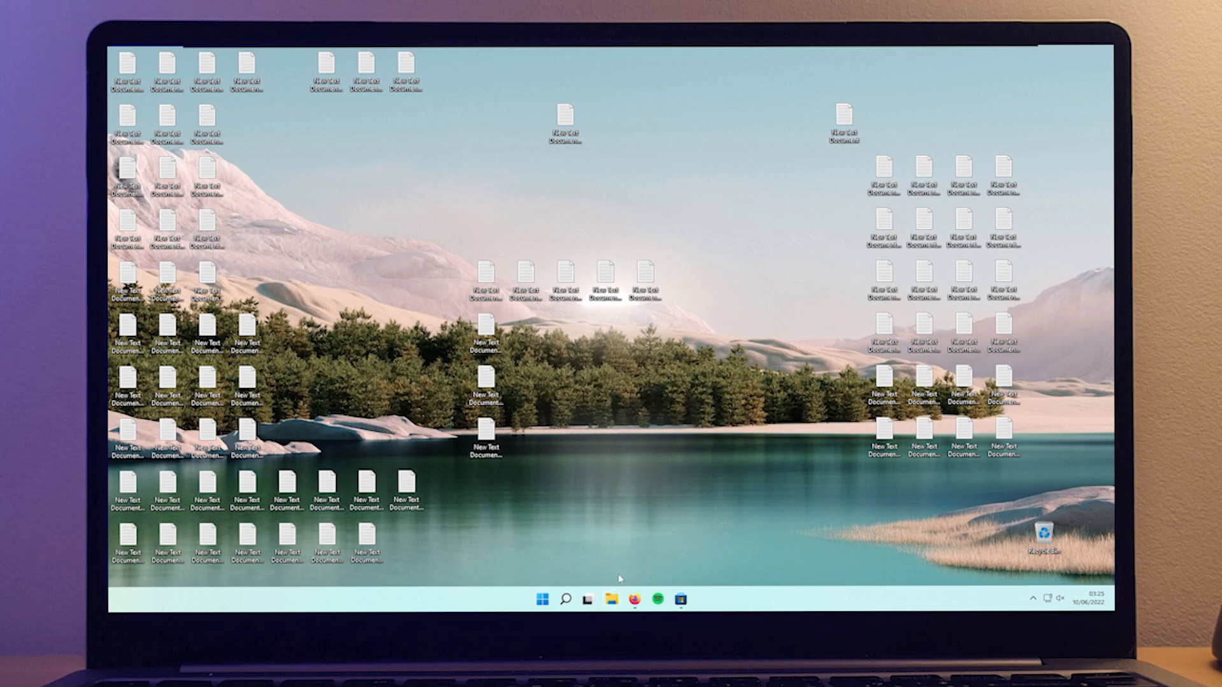
{"action": "left_click", "coordinate": [611, 598]}
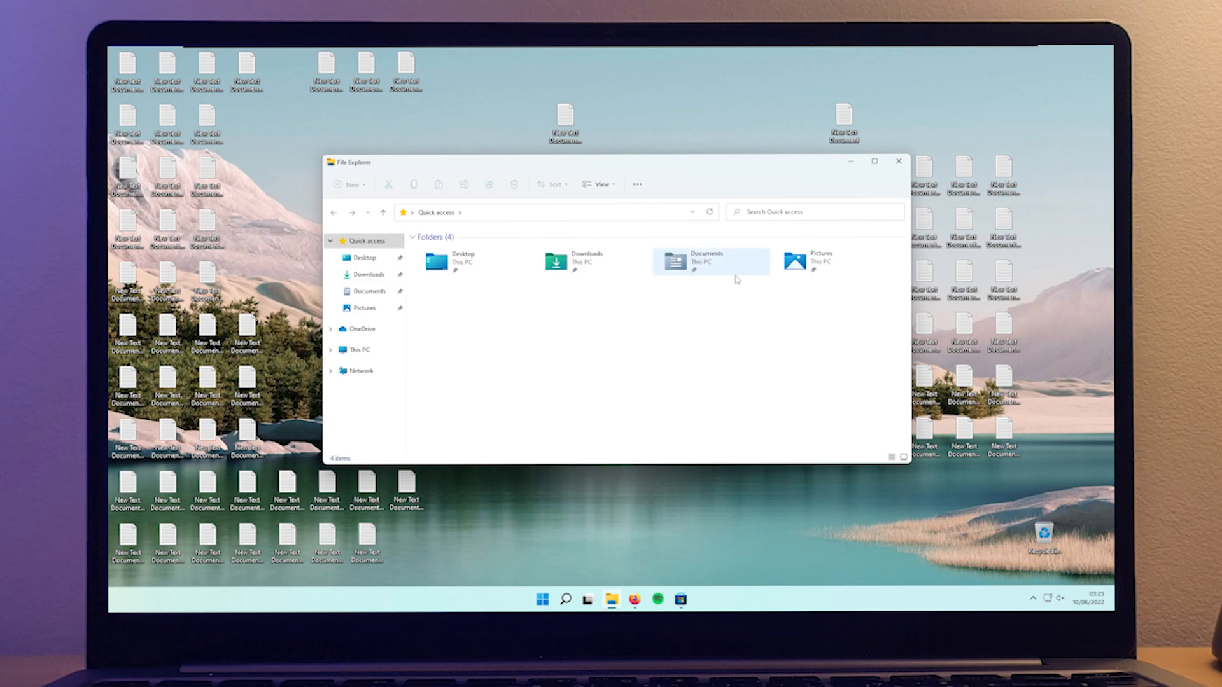
{"action": "double_click", "coordinate": [675, 261]}
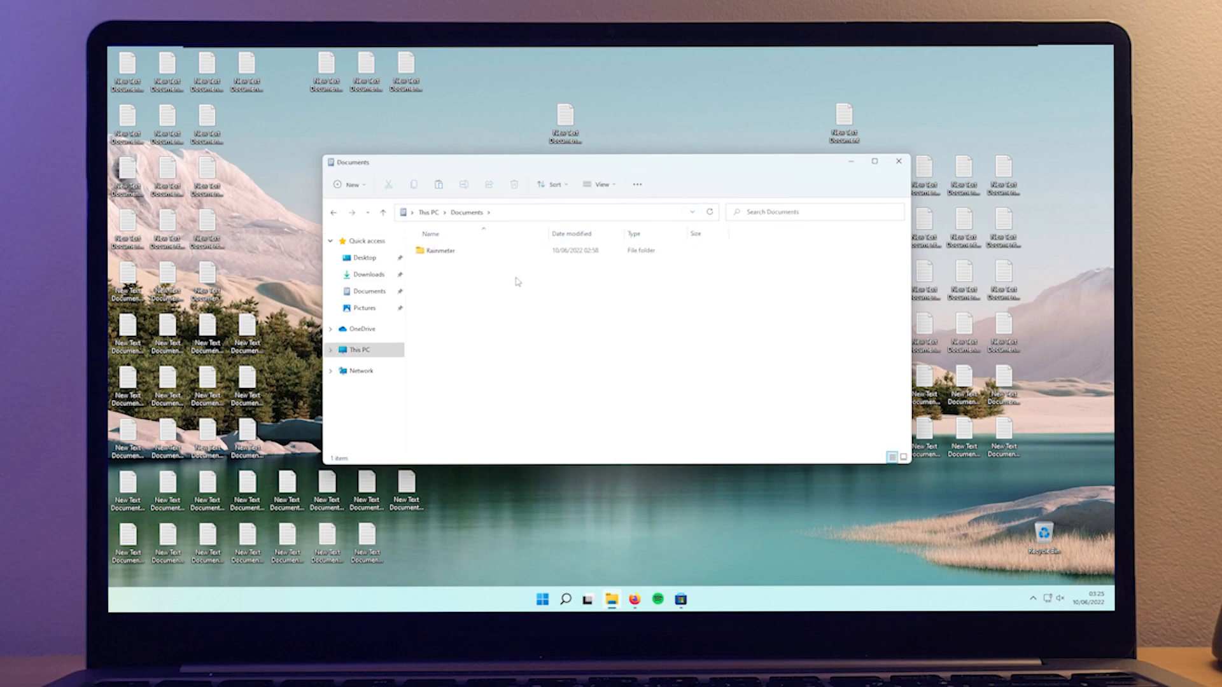
{"action": "mouse_move", "coordinate": [245, 180]}
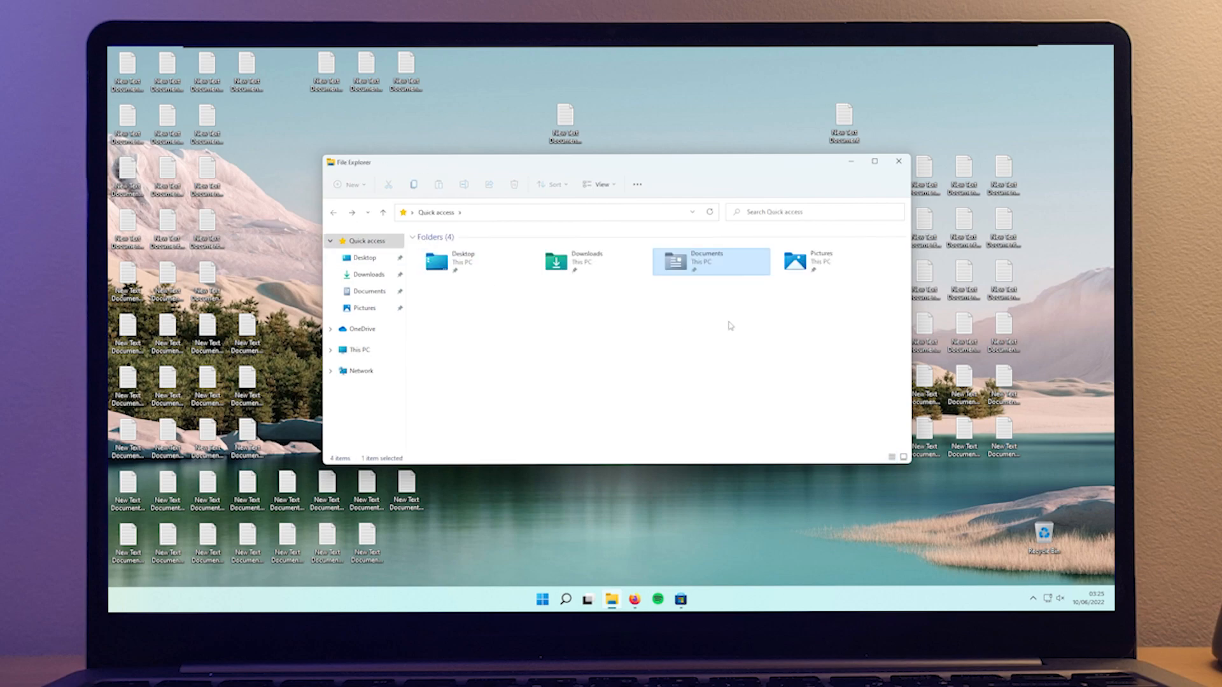
{"action": "double_click", "coordinate": [794, 261]}
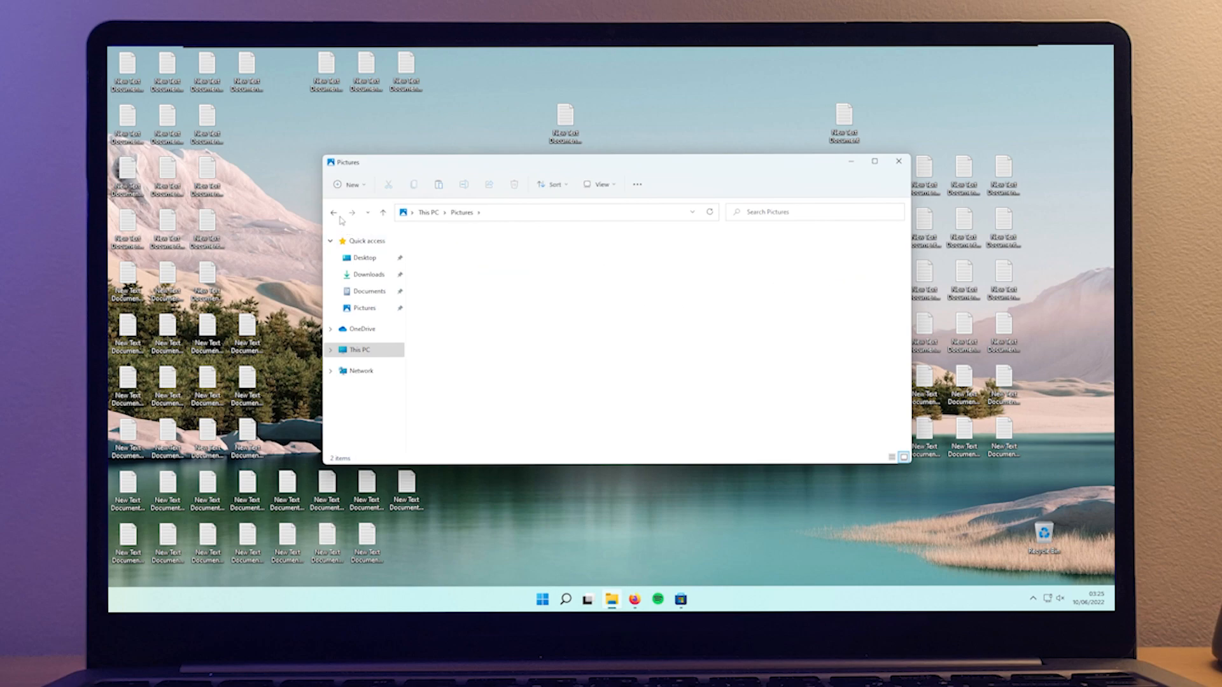
Return to Quick access and show This PC with its folders and drives.
{"action": "left_click", "coordinate": [332, 213]}
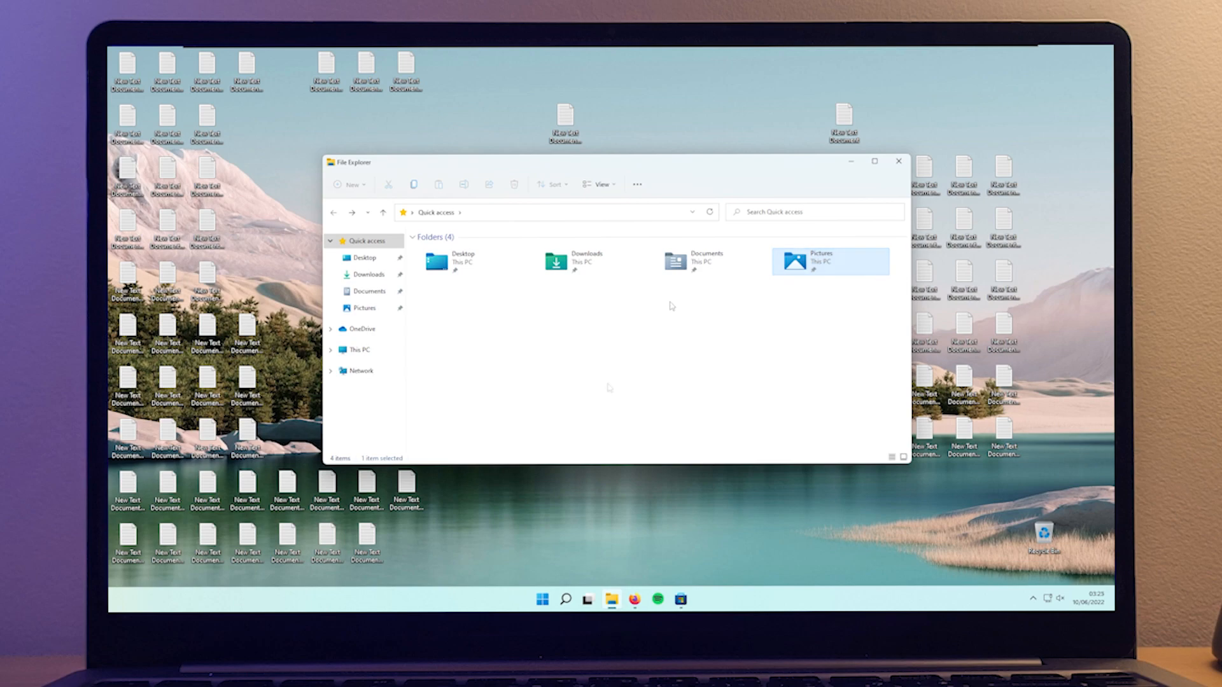
{"action": "left_click", "coordinate": [610, 388]}
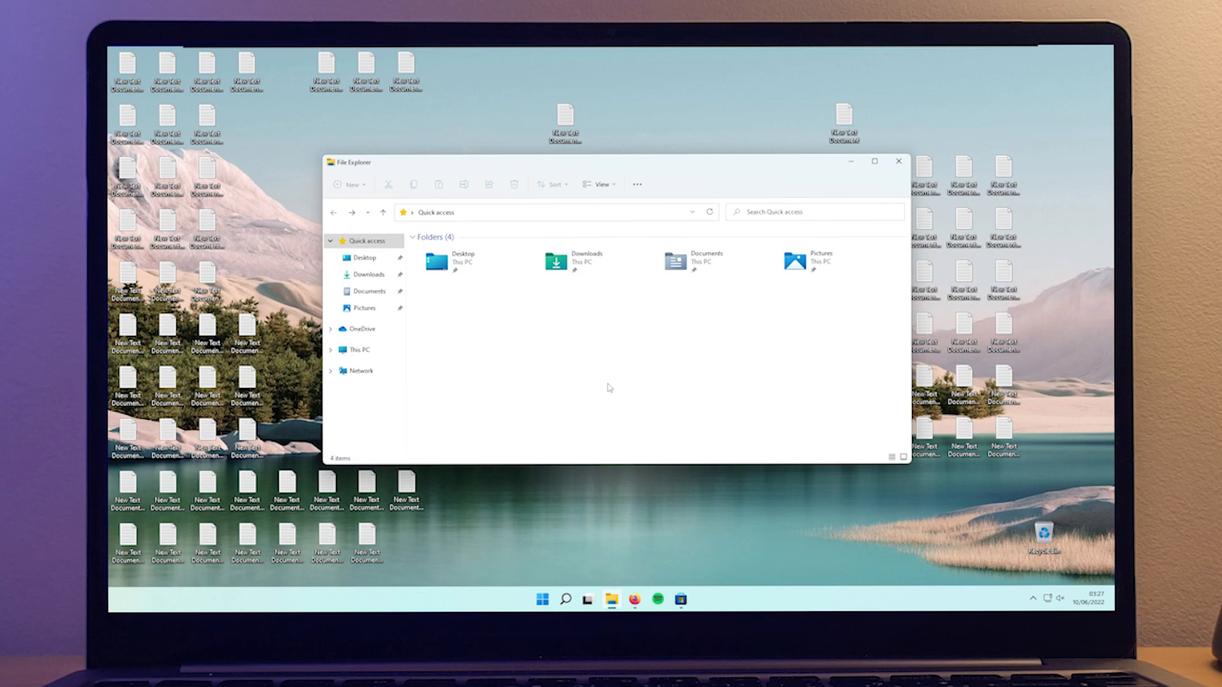
{"action": "left_click", "coordinate": [360, 349]}
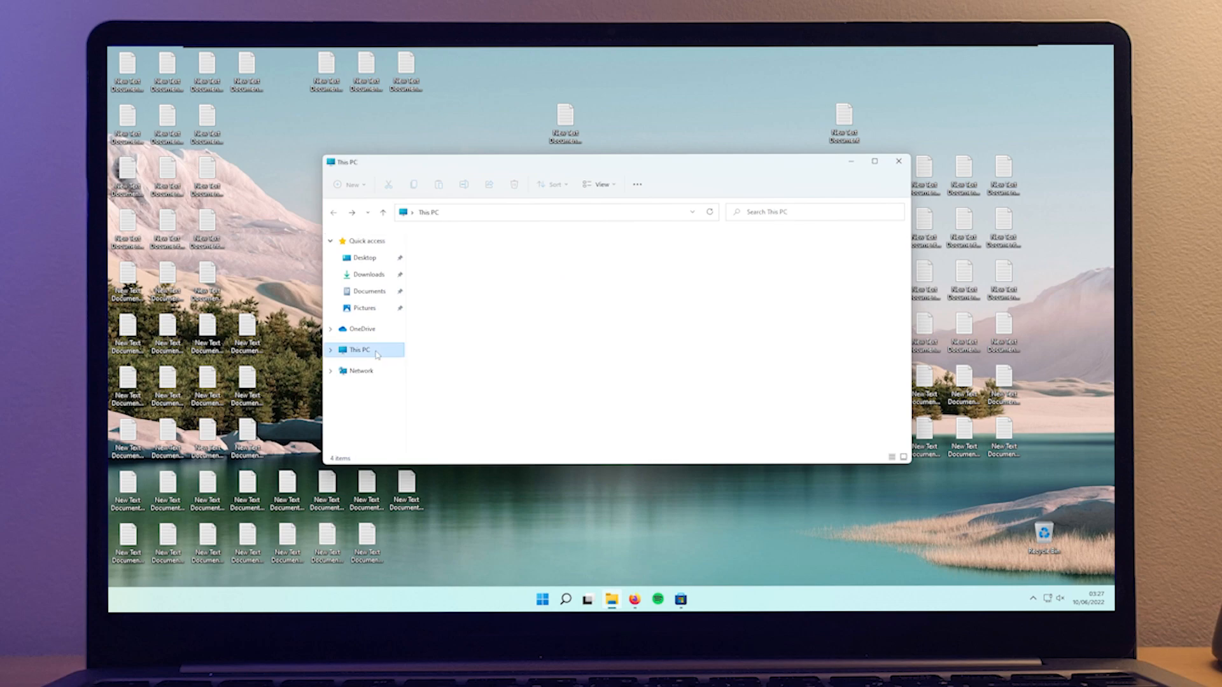
{"action": "left_click", "coordinate": [361, 350]}
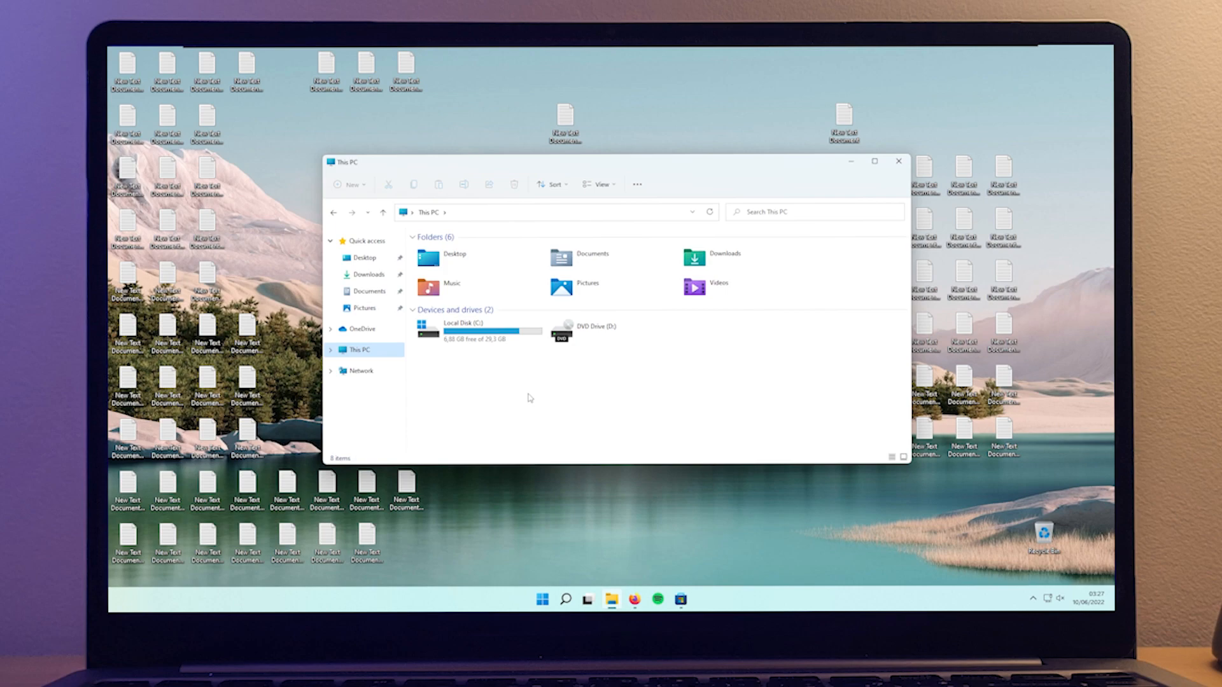
{"action": "mouse_move", "coordinate": [539, 396]}
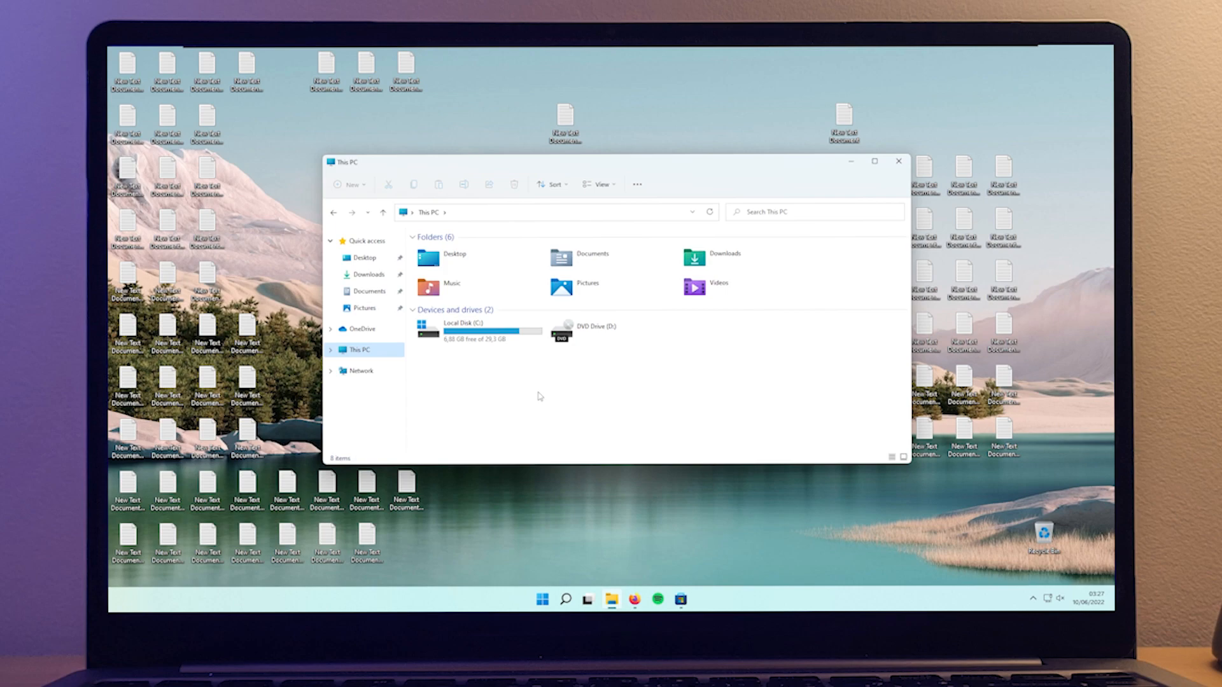
Set 'Open File Explorer to' This PC in Folder Options, then close Explorer.
{"action": "left_click", "coordinate": [636, 184]}
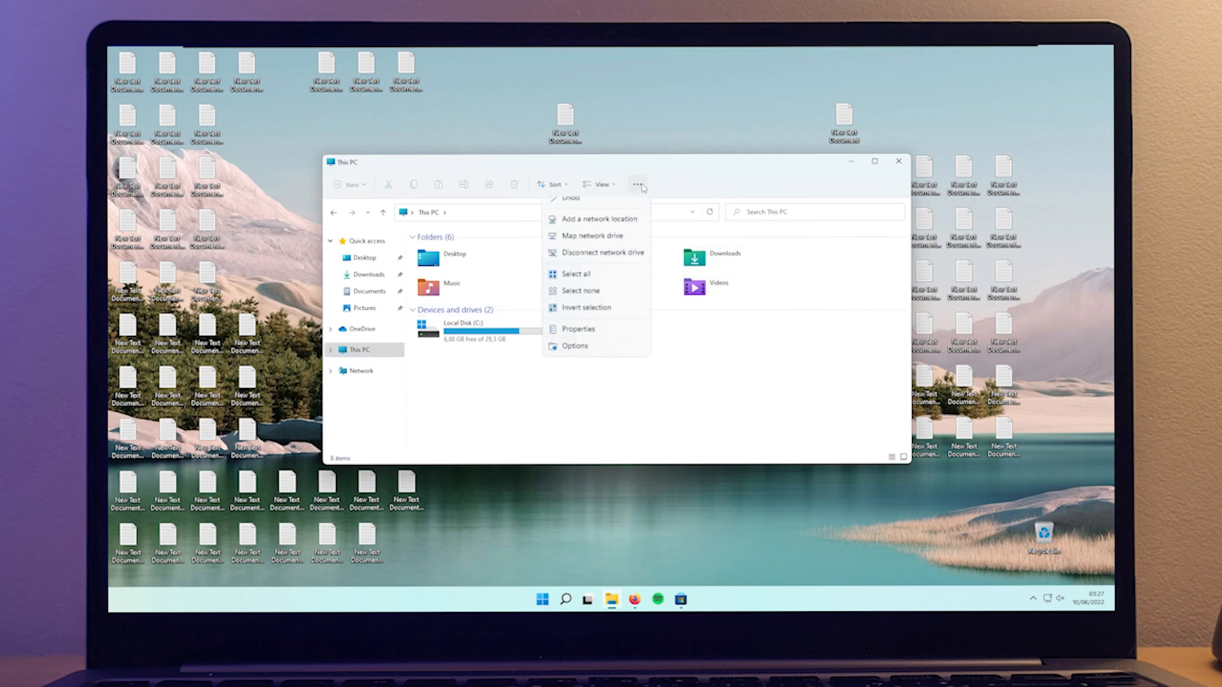
{"action": "left_click", "coordinate": [574, 346]}
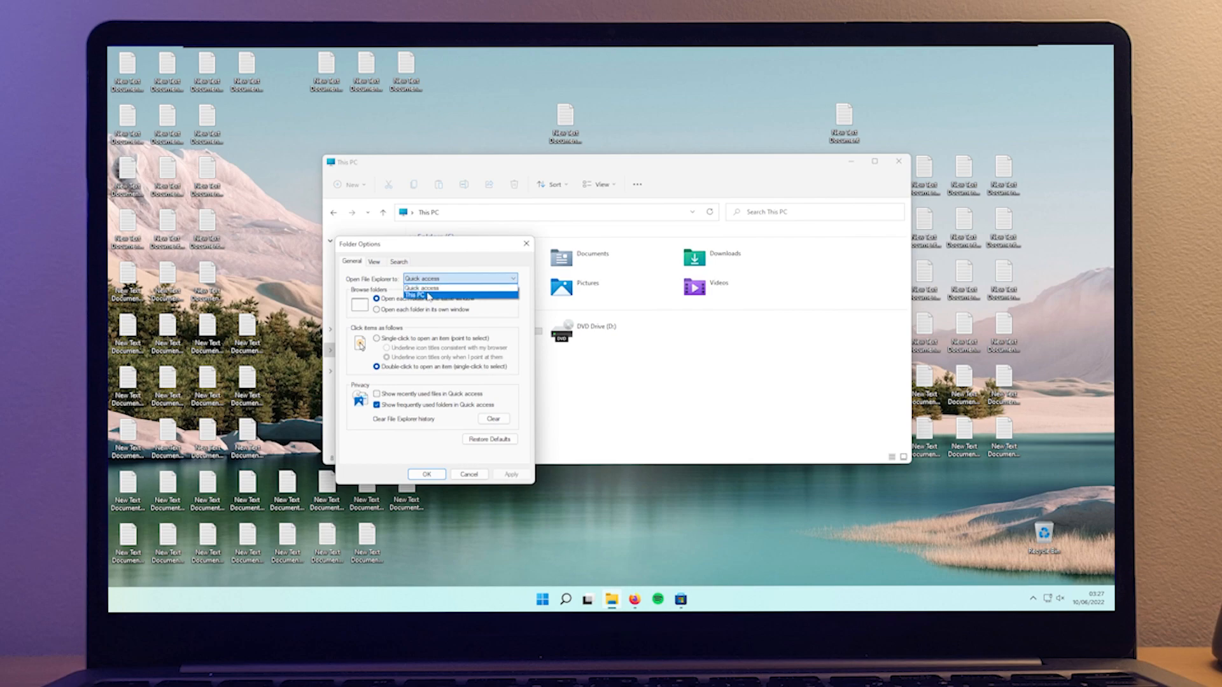
{"action": "left_click", "coordinate": [426, 295]}
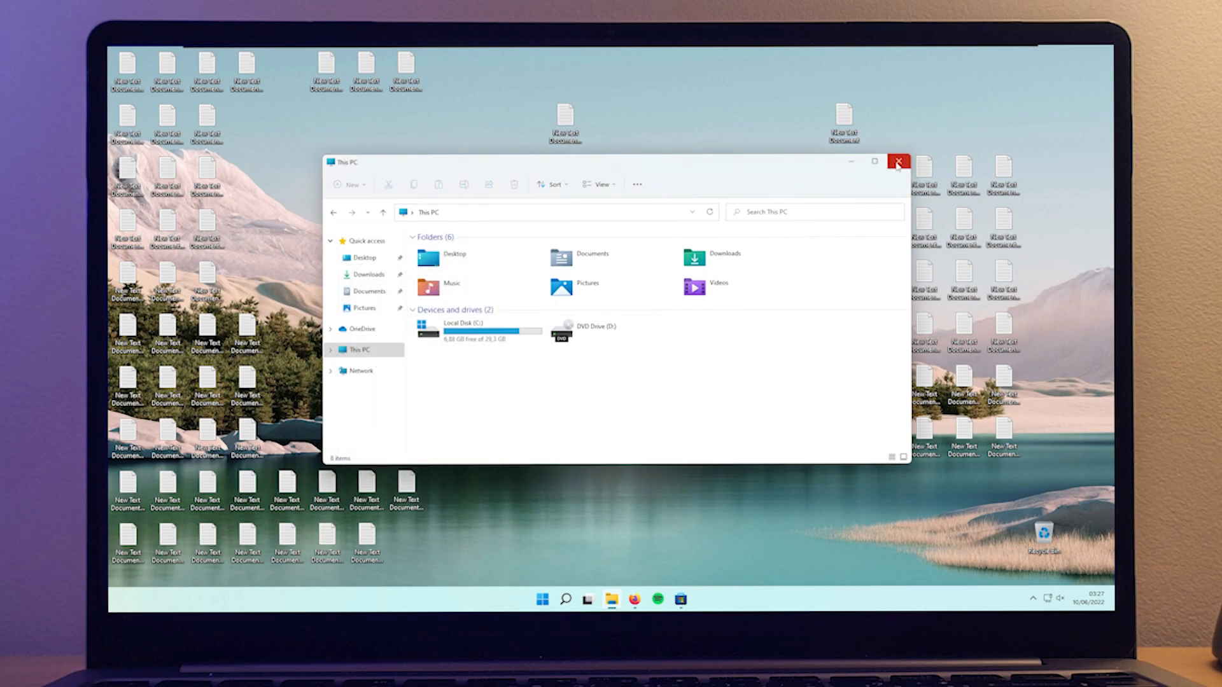
{"action": "left_click", "coordinate": [899, 163]}
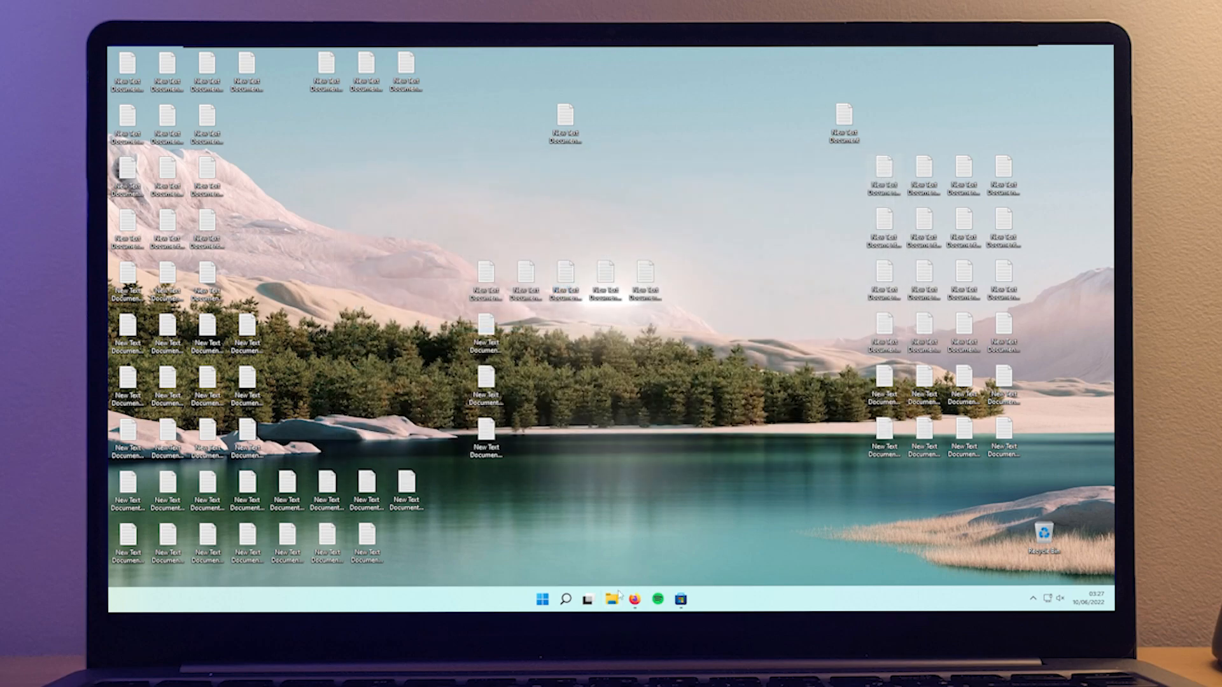
Remove the text document icons from the desktop and open the Start menu.
{"action": "left_click", "coordinate": [613, 599]}
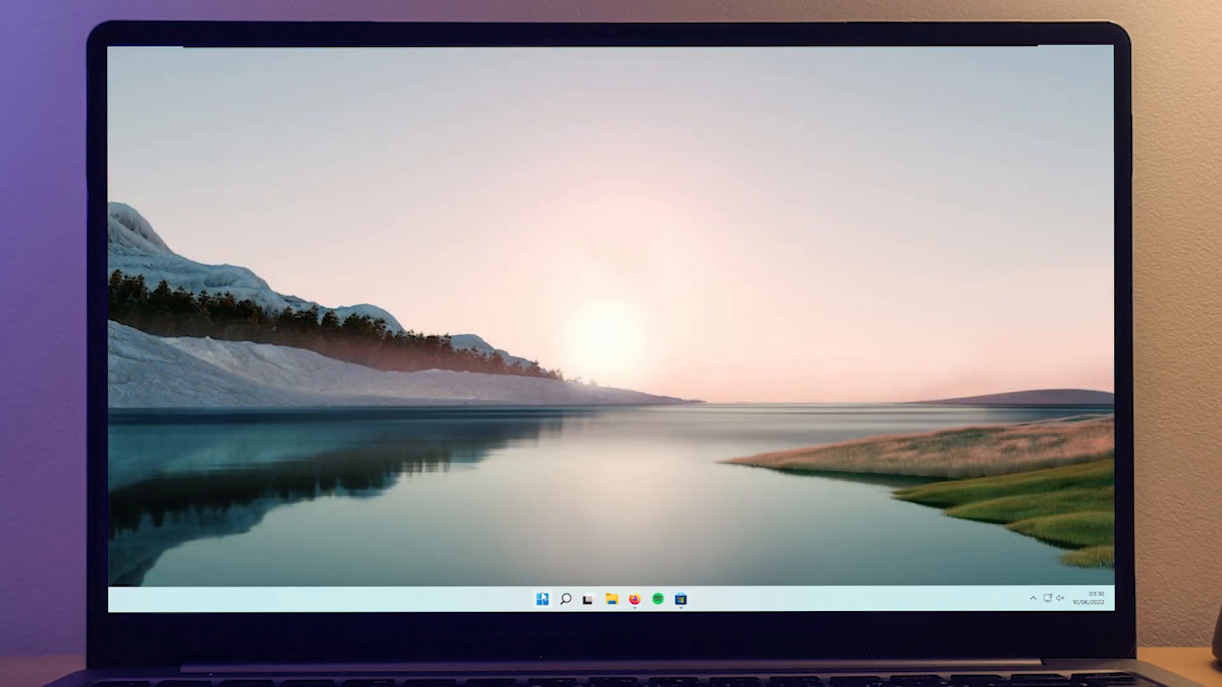
{"action": "left_click", "coordinate": [542, 598]}
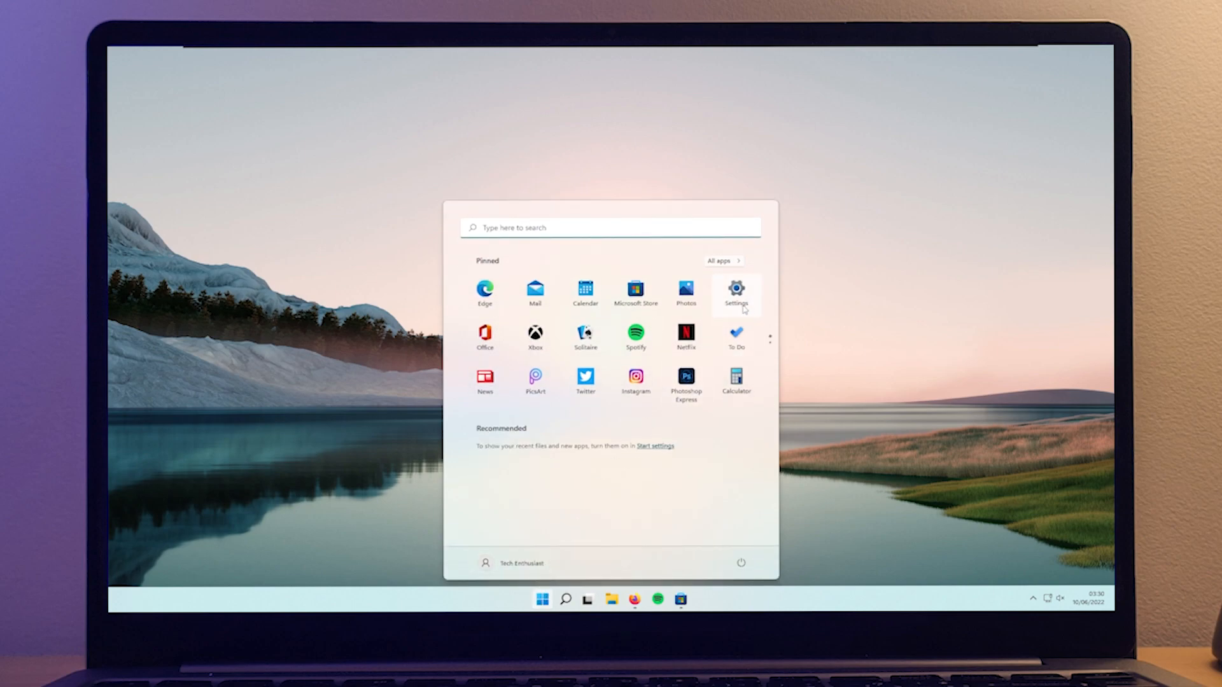
Open Settings > Apps > Apps & features and scroll the installed app list.
{"action": "left_click", "coordinate": [735, 287]}
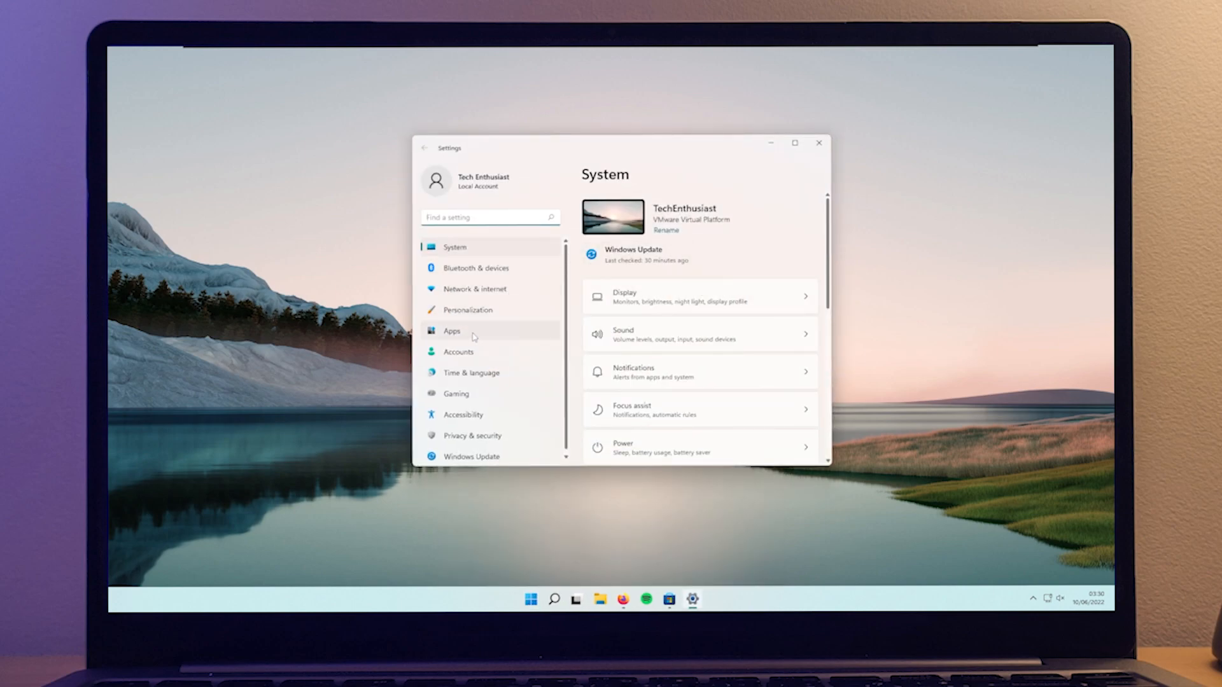
{"action": "left_click", "coordinate": [451, 331]}
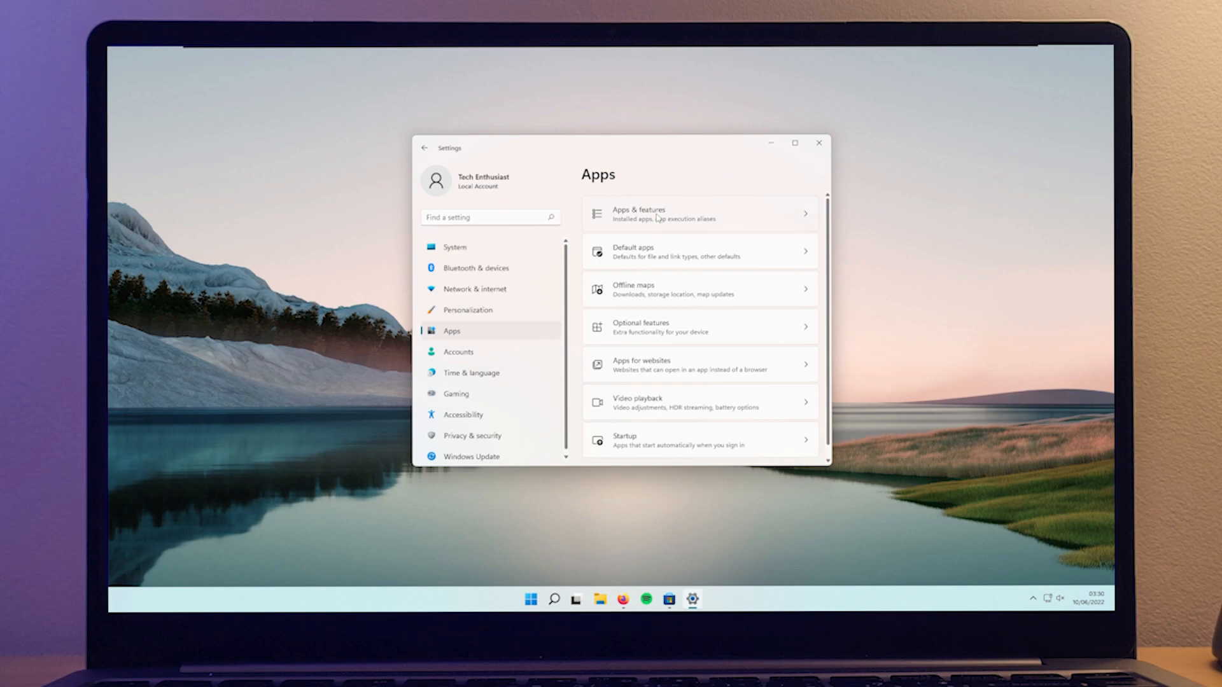
{"action": "left_click", "coordinate": [699, 213]}
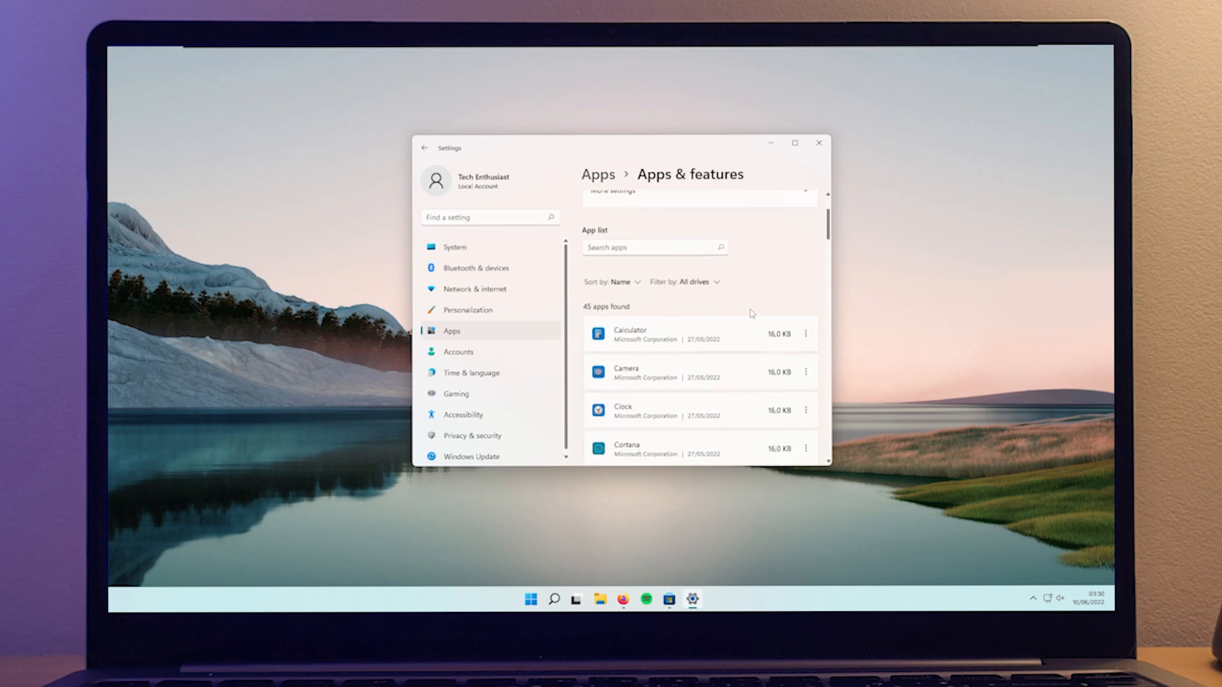
{"action": "scroll", "scroll_direction": "down", "scroll_amount": 3}
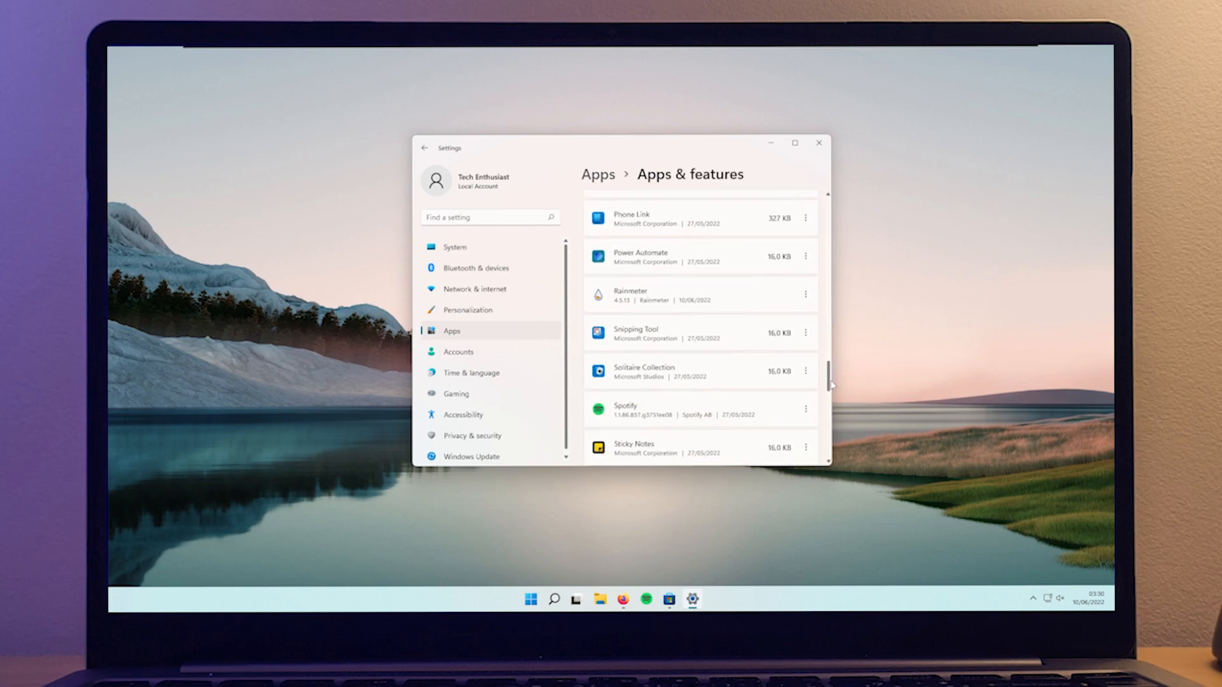
{"action": "scroll", "scroll_direction": "down", "scroll_amount": 3}
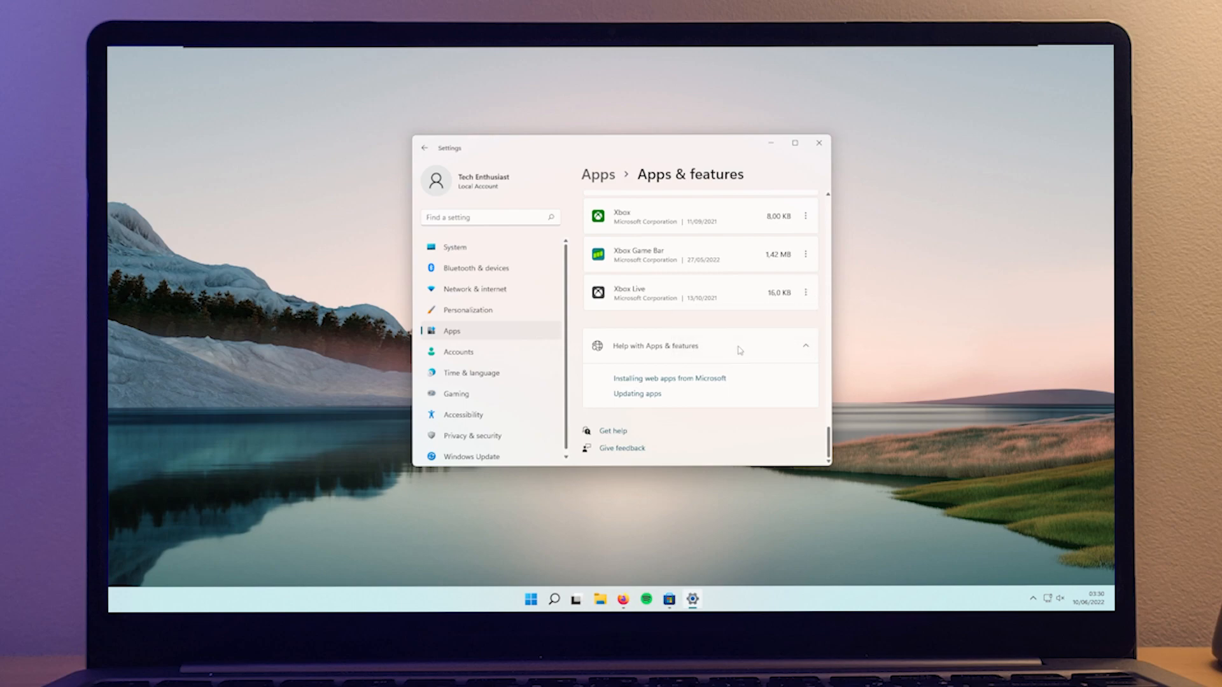
Uninstall Xbox Game Bar and other unwanted apps, leaving 43 apps.
{"action": "left_click", "coordinate": [805, 292]}
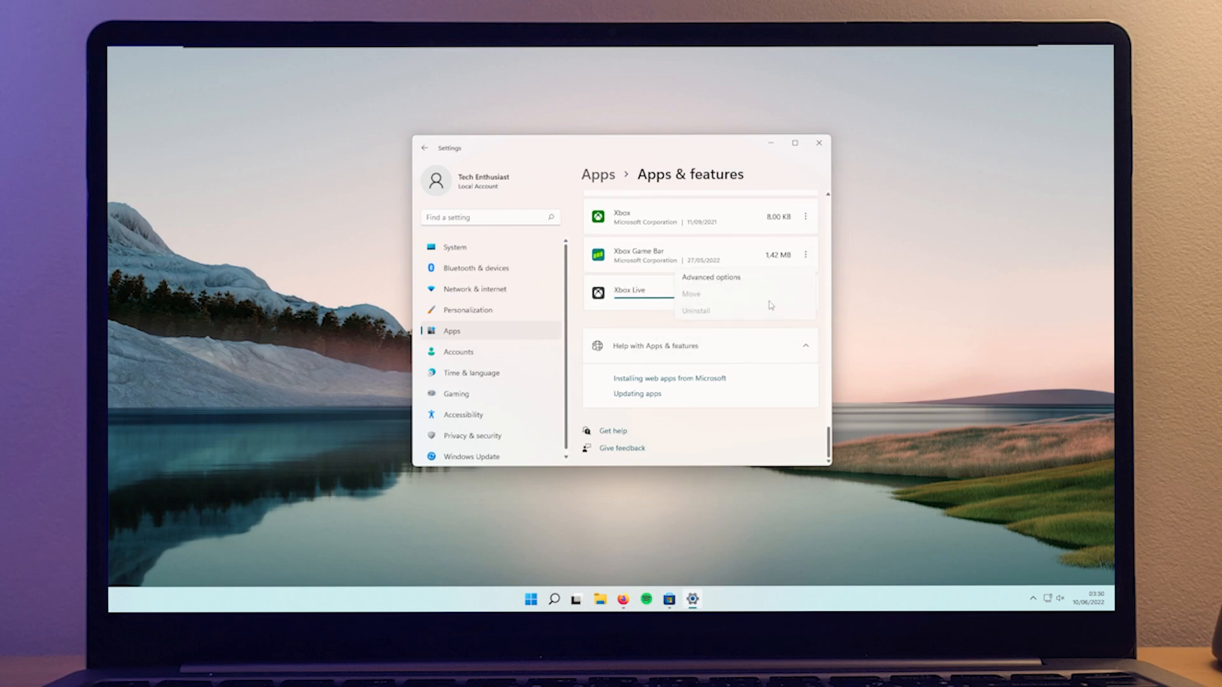
{"action": "left_click", "coordinate": [696, 311]}
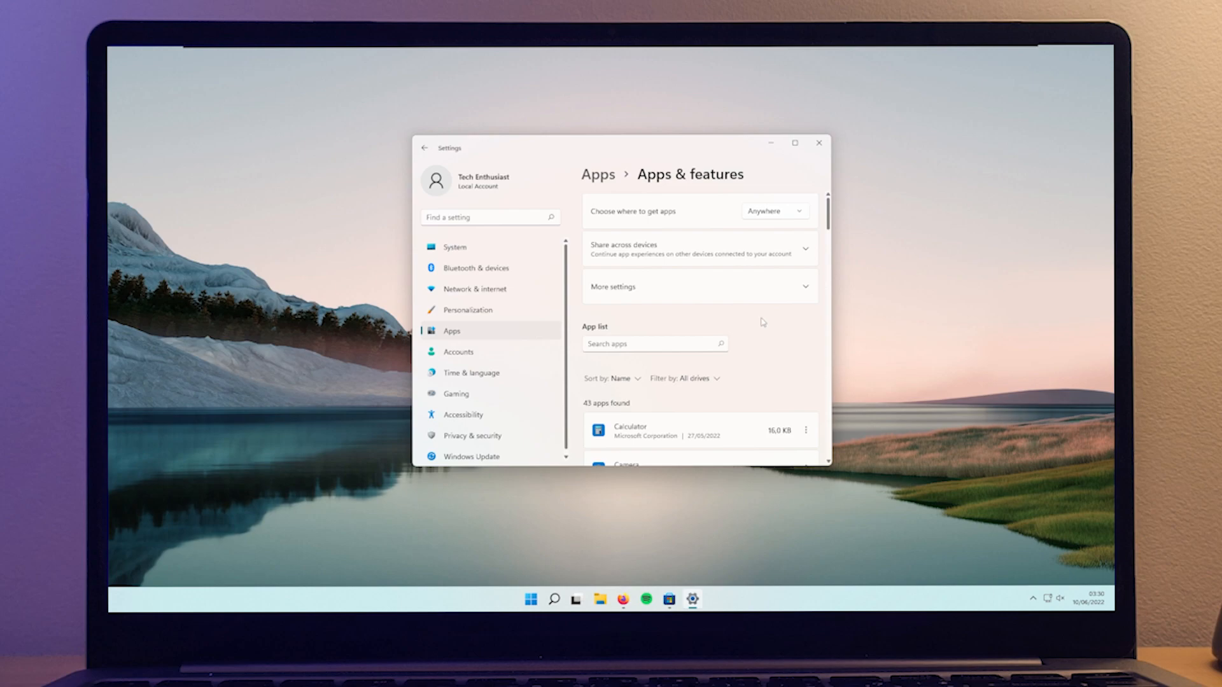
{"action": "mouse_move", "coordinate": [769, 320]}
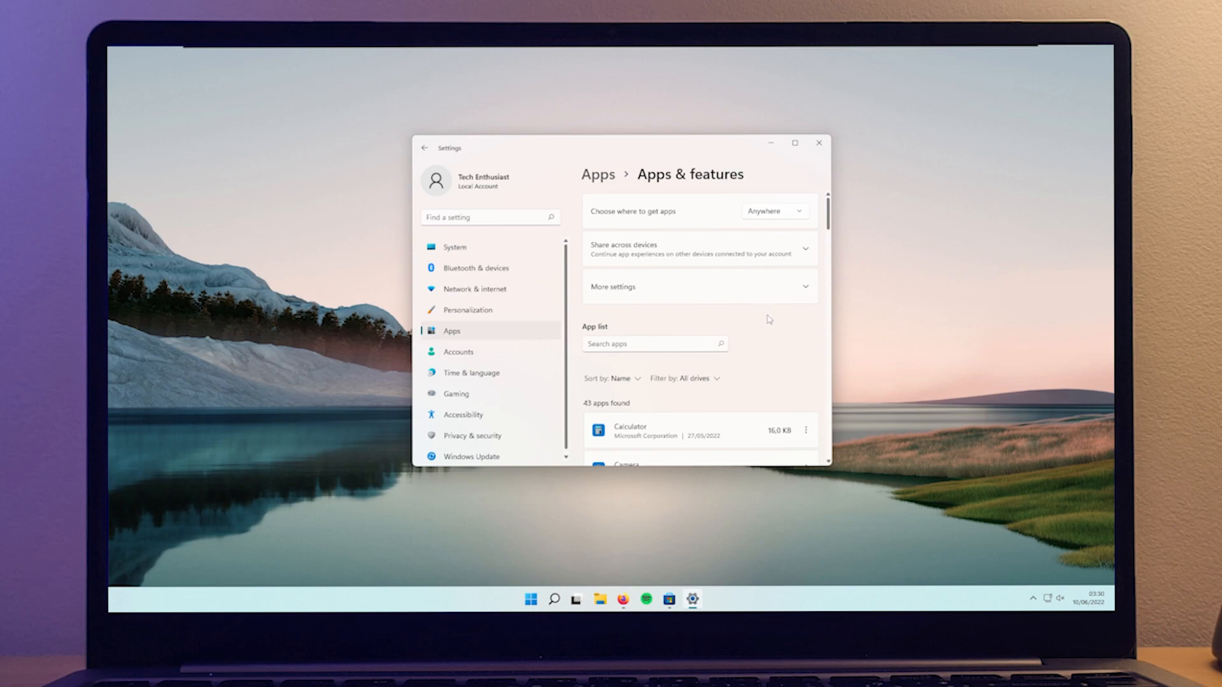
{"action": "mouse_move", "coordinate": [758, 306]}
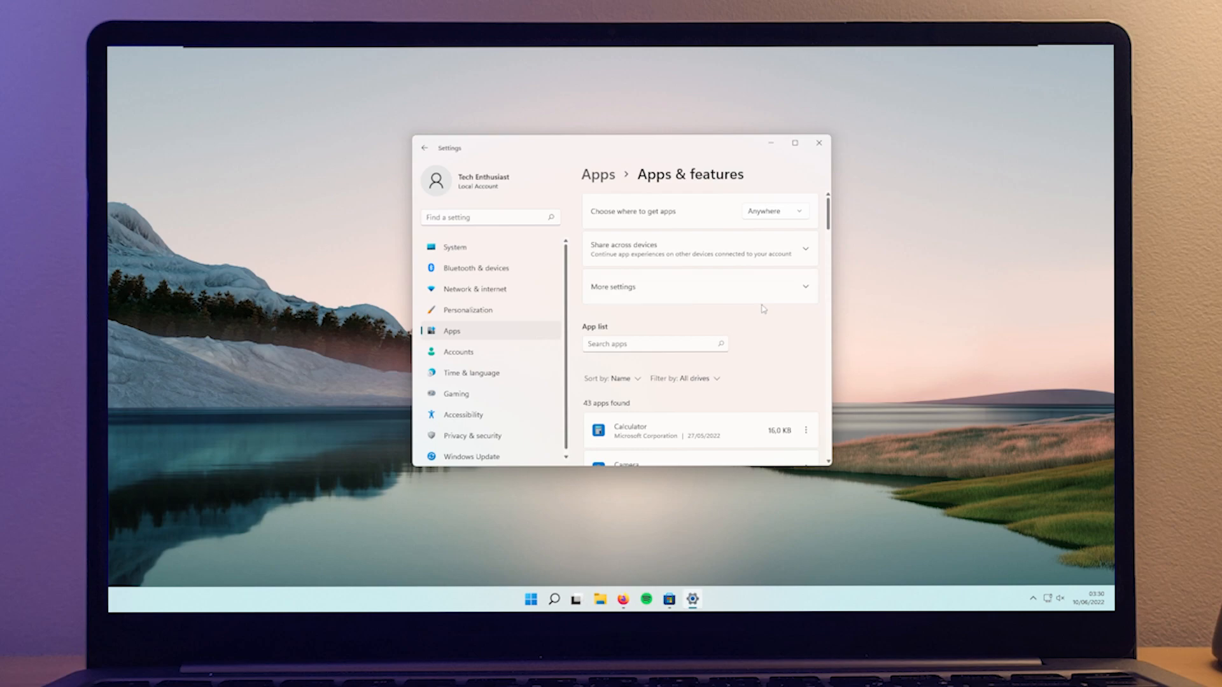
{"action": "mouse_move", "coordinate": [764, 330]}
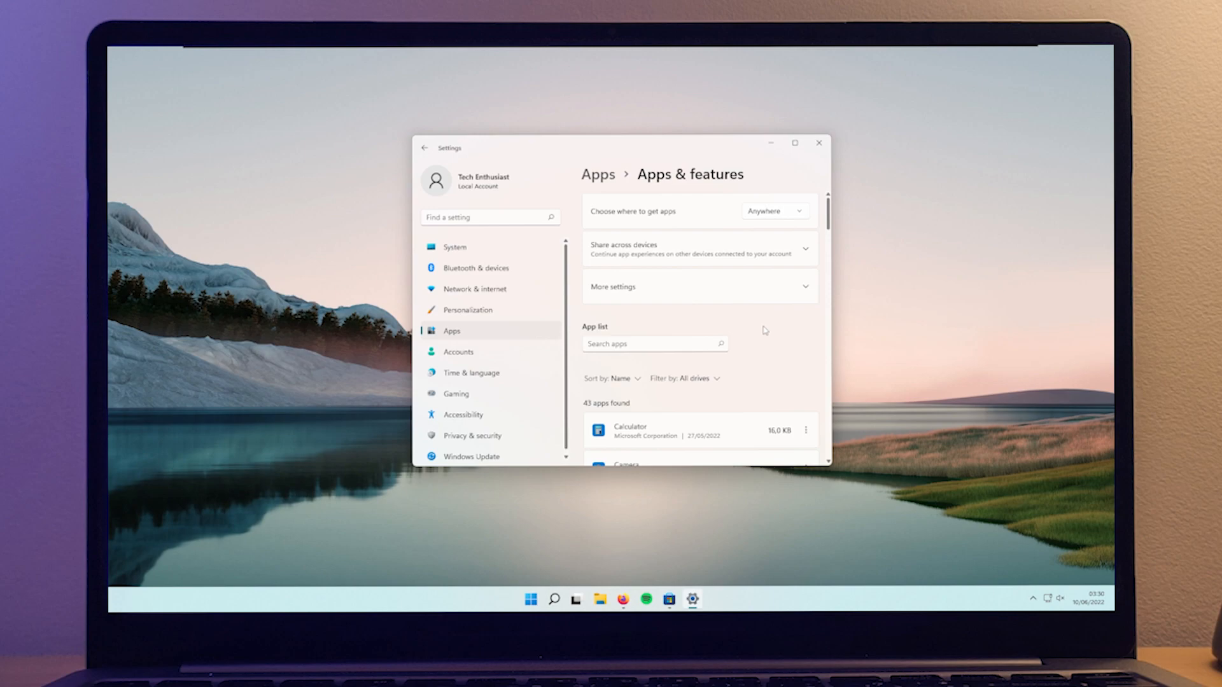
{"action": "mouse_move", "coordinate": [766, 318]}
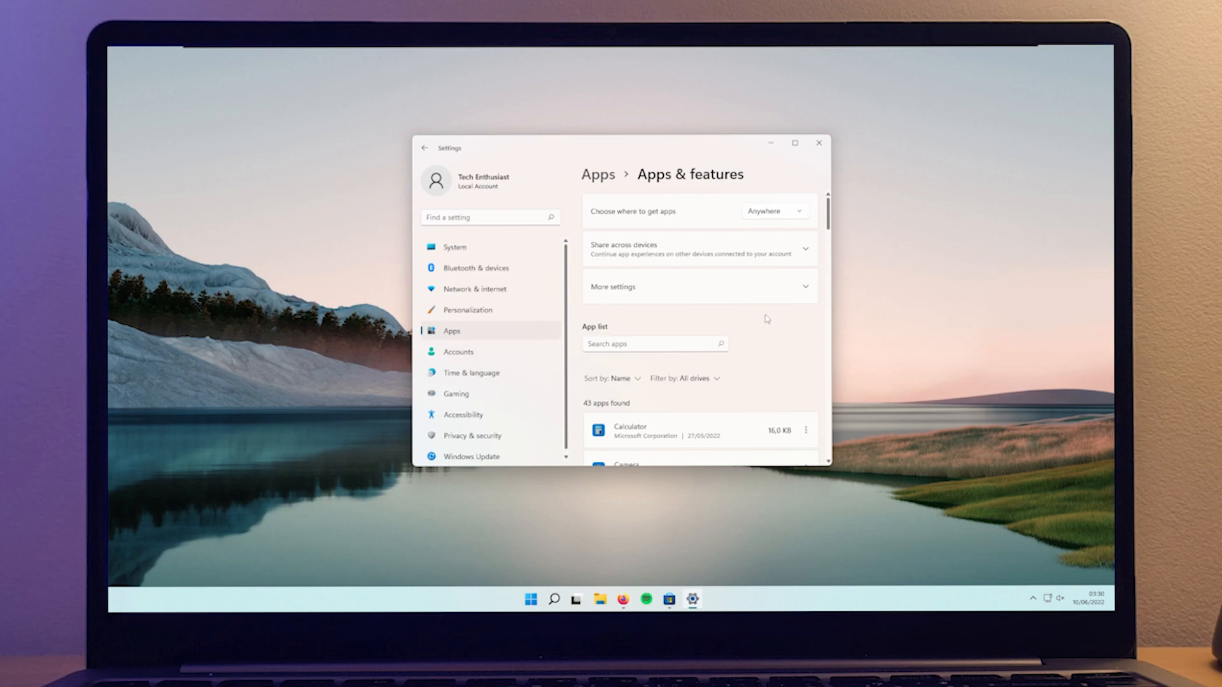
{"action": "scroll", "scroll_direction": "down", "scroll_amount": 3}
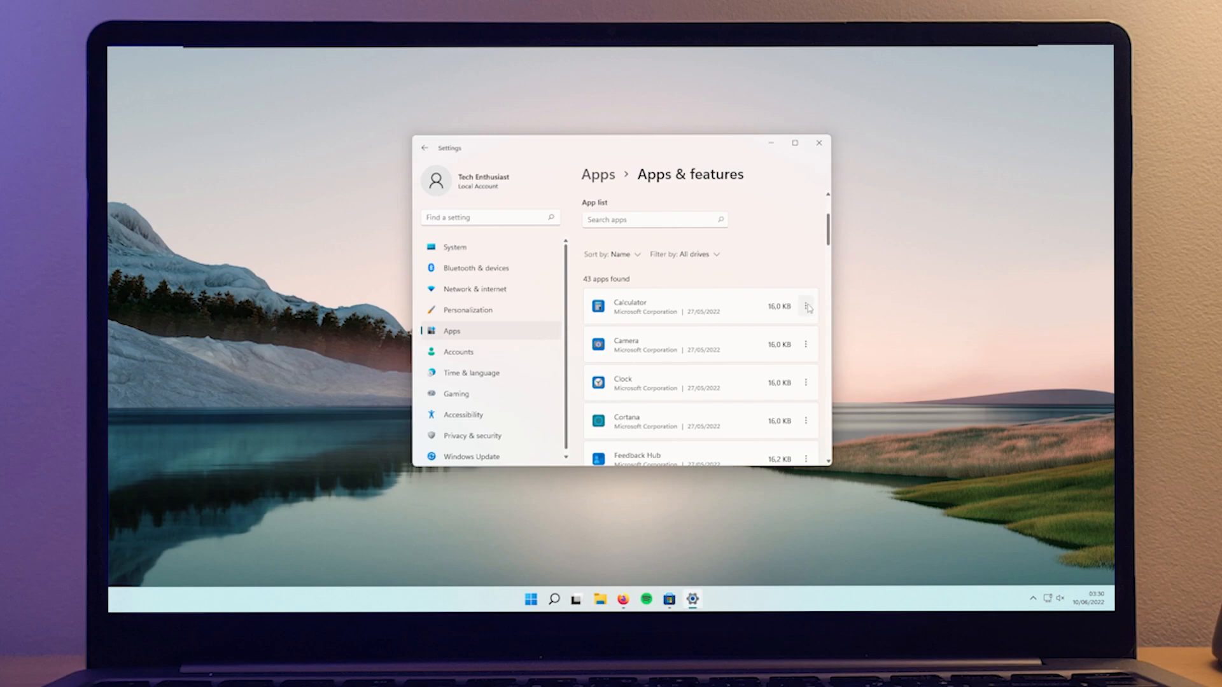
Set Calculator's 'Let this app run in background' option to Never.
{"action": "left_click", "coordinate": [806, 307]}
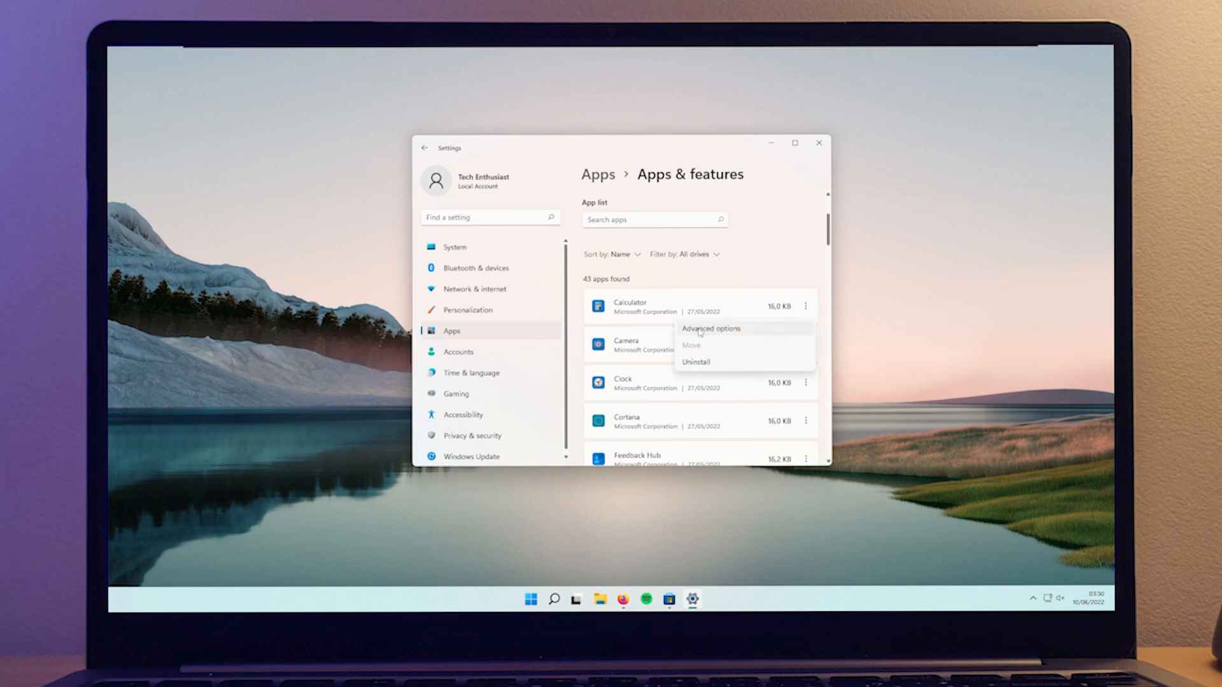
{"action": "left_click", "coordinate": [711, 329]}
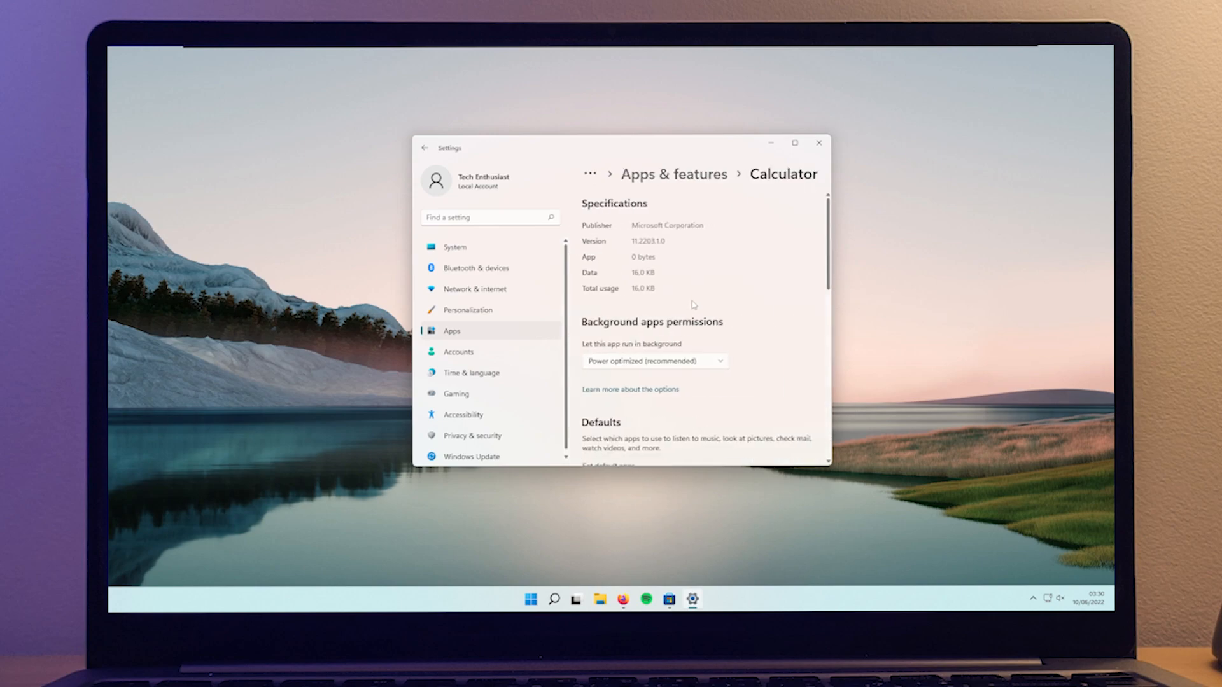
{"action": "scroll", "scroll_direction": "down", "scroll_amount": 3}
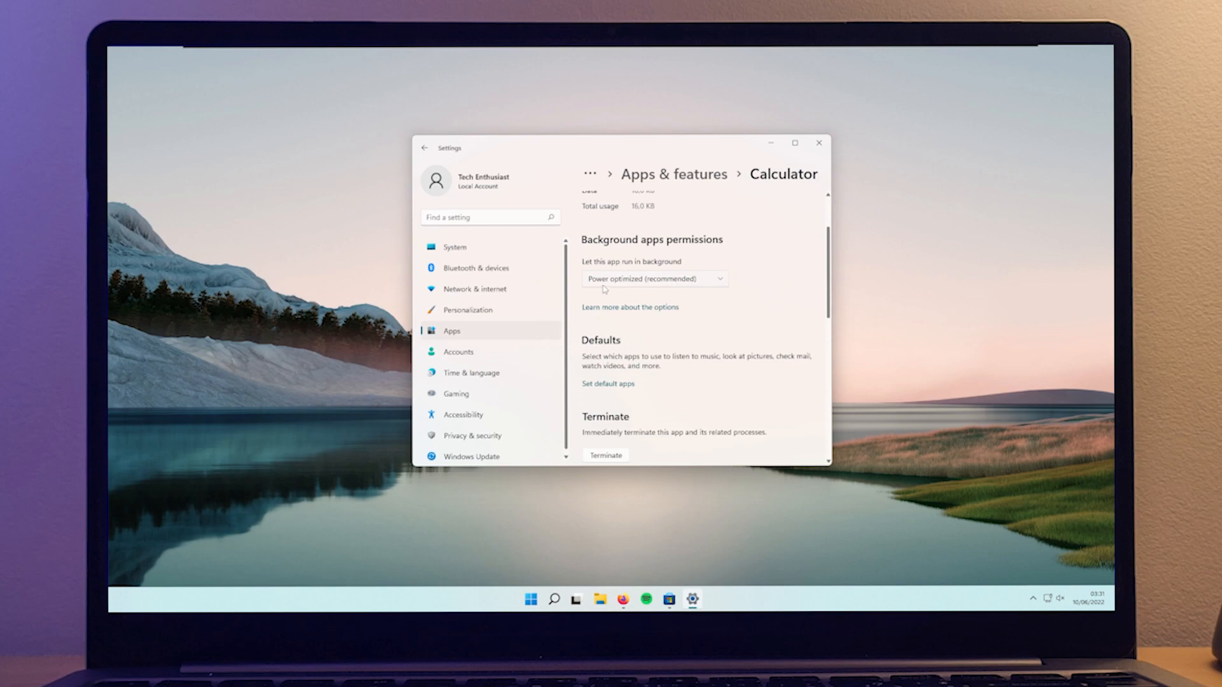
{"action": "left_click", "coordinate": [654, 278]}
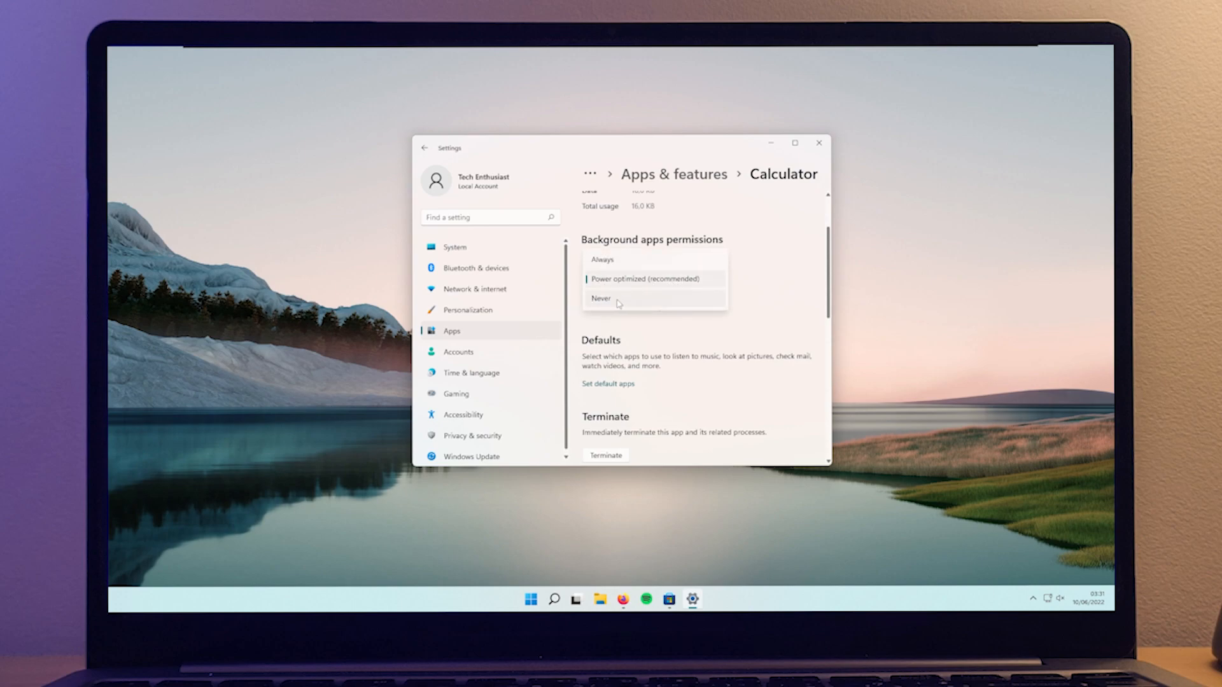
{"action": "left_click", "coordinate": [599, 298]}
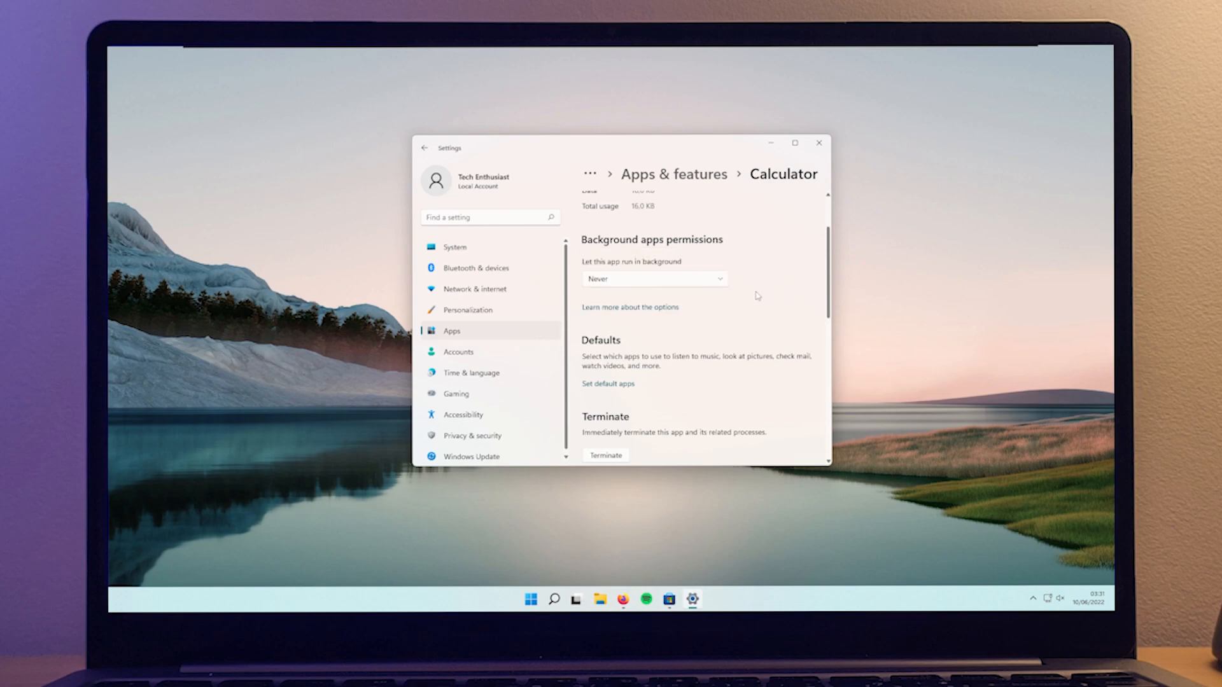
{"action": "mouse_move", "coordinate": [491, 151]}
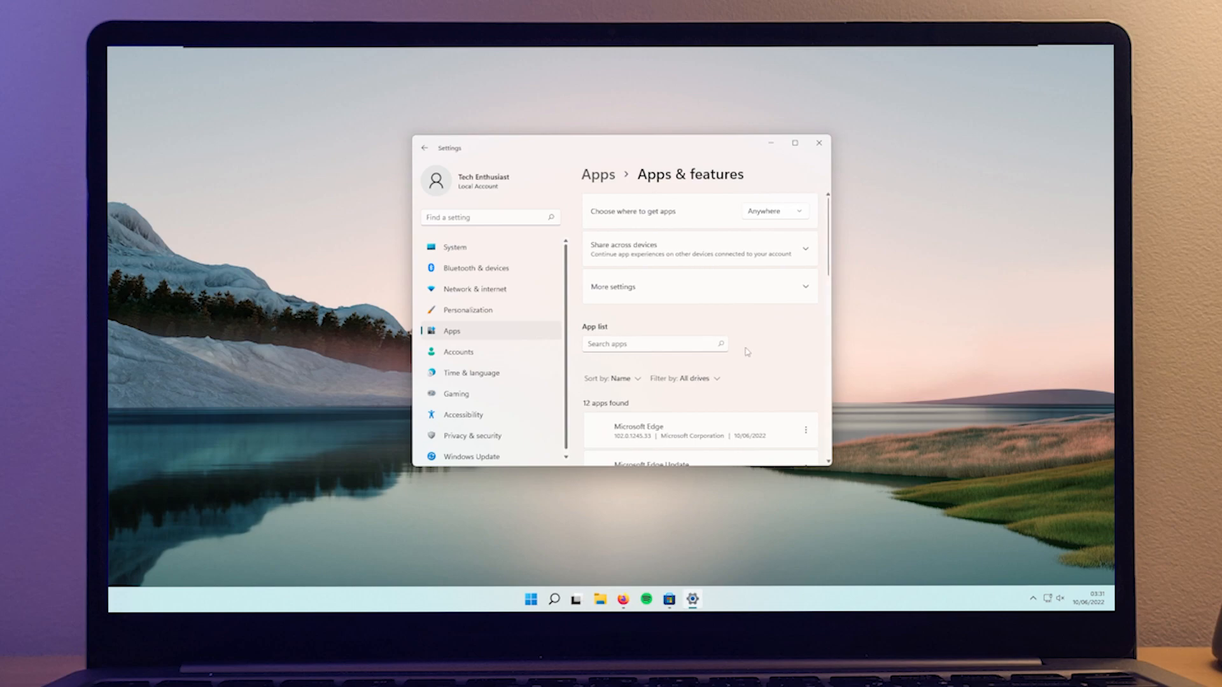
{"action": "scroll", "scroll_direction": "down", "scroll_amount": 3}
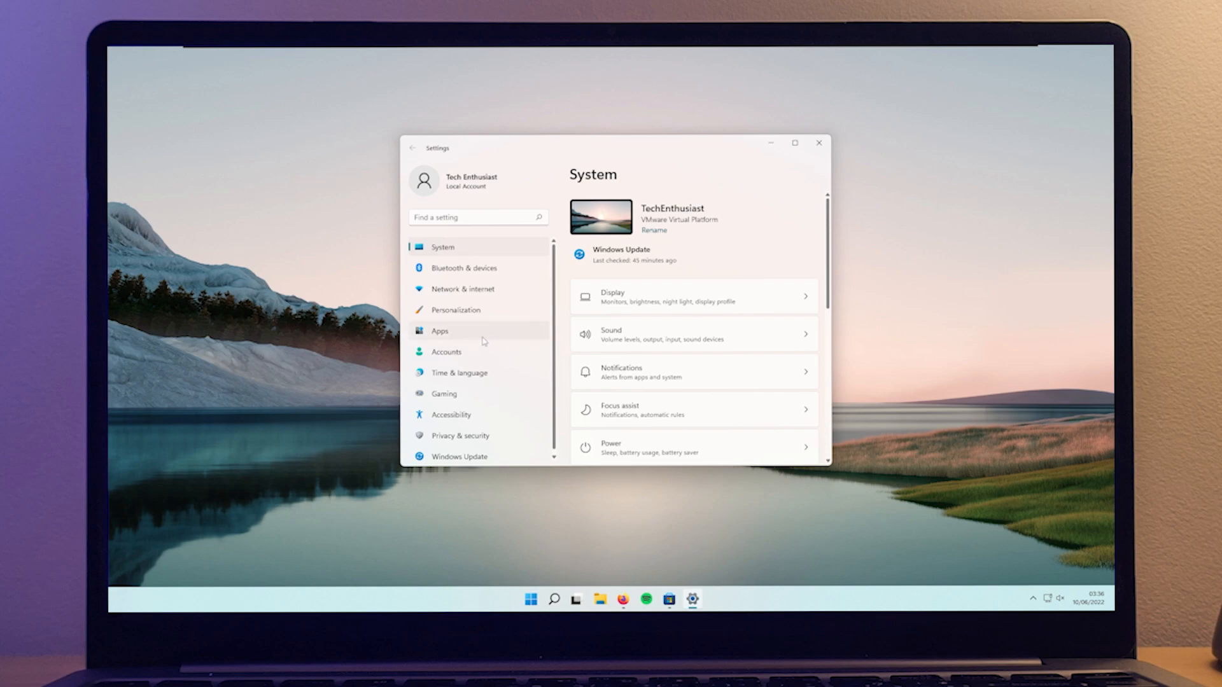
Switch the Microsoft OneDrive startup toggle Off under Apps > Startup.
{"action": "left_click", "coordinate": [439, 331]}
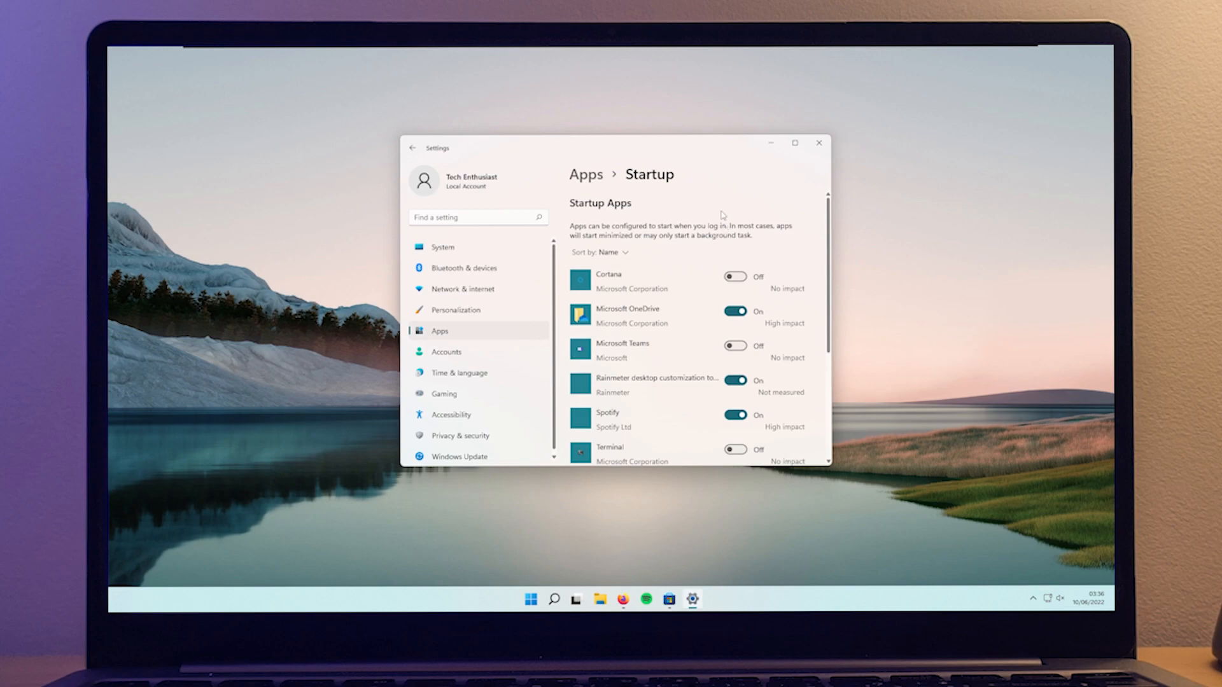
{"action": "mouse_move", "coordinate": [714, 211]}
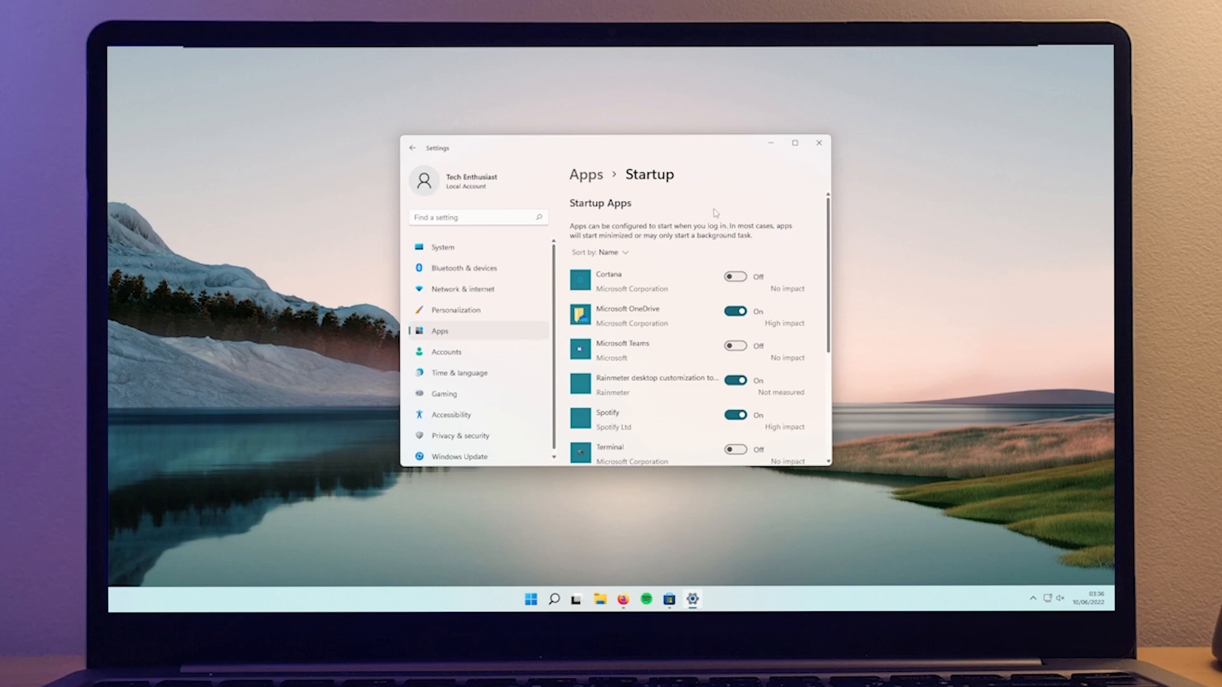
{"action": "scroll", "scroll_direction": "down", "scroll_amount": 3}
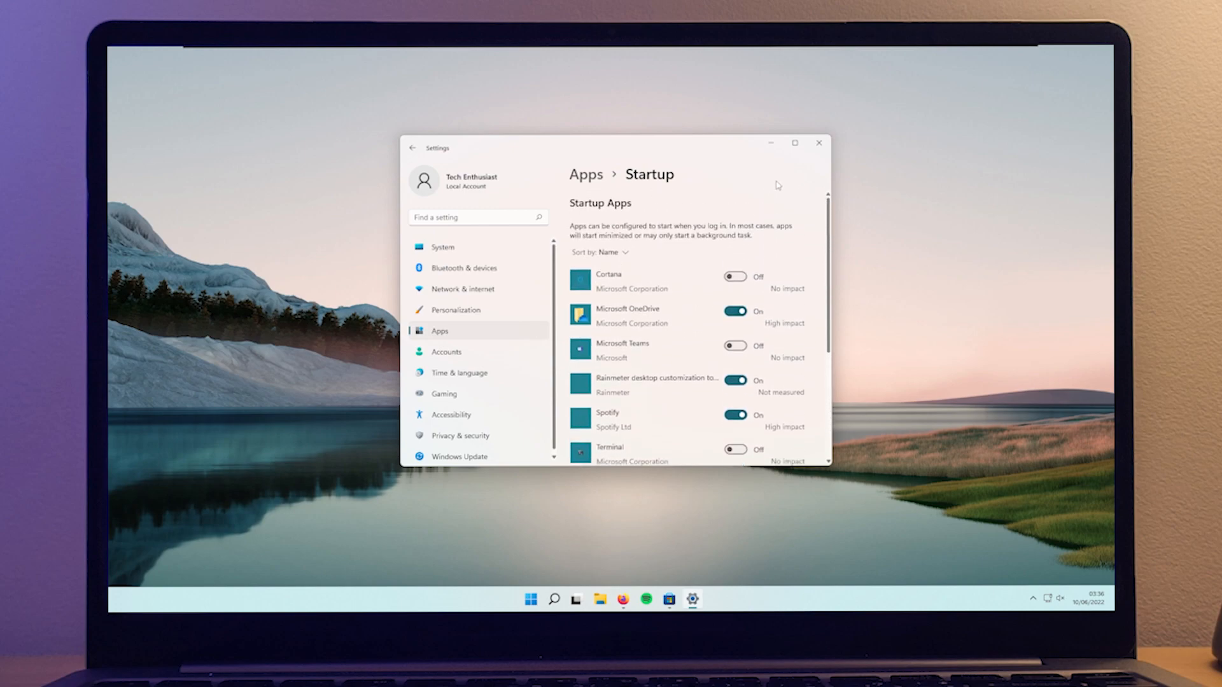
{"action": "mouse_move", "coordinate": [710, 201]}
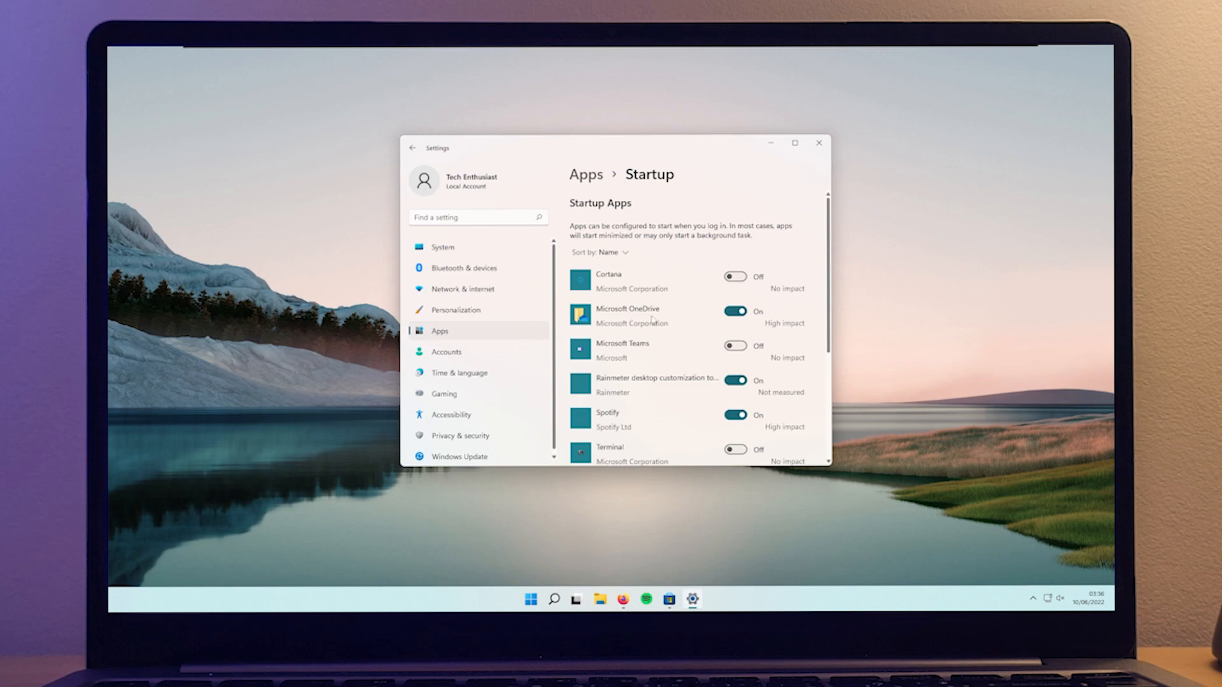
{"action": "left_click", "coordinate": [735, 311]}
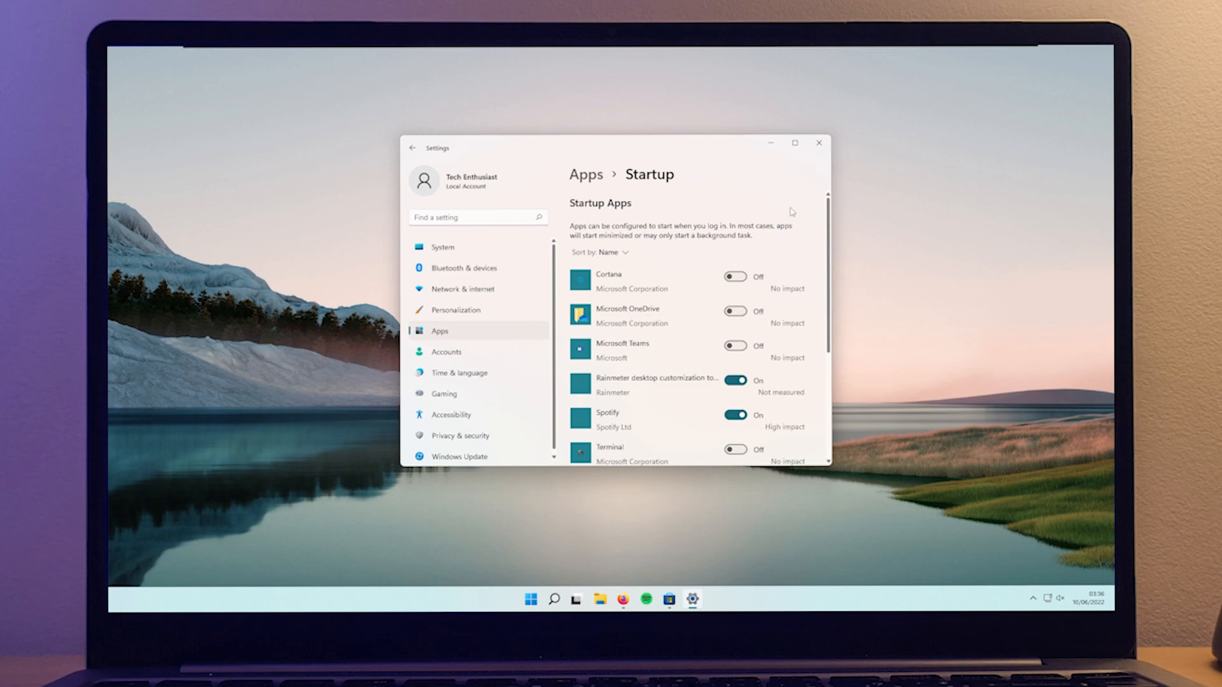
{"action": "scroll", "scroll_direction": "down", "scroll_amount": 3}
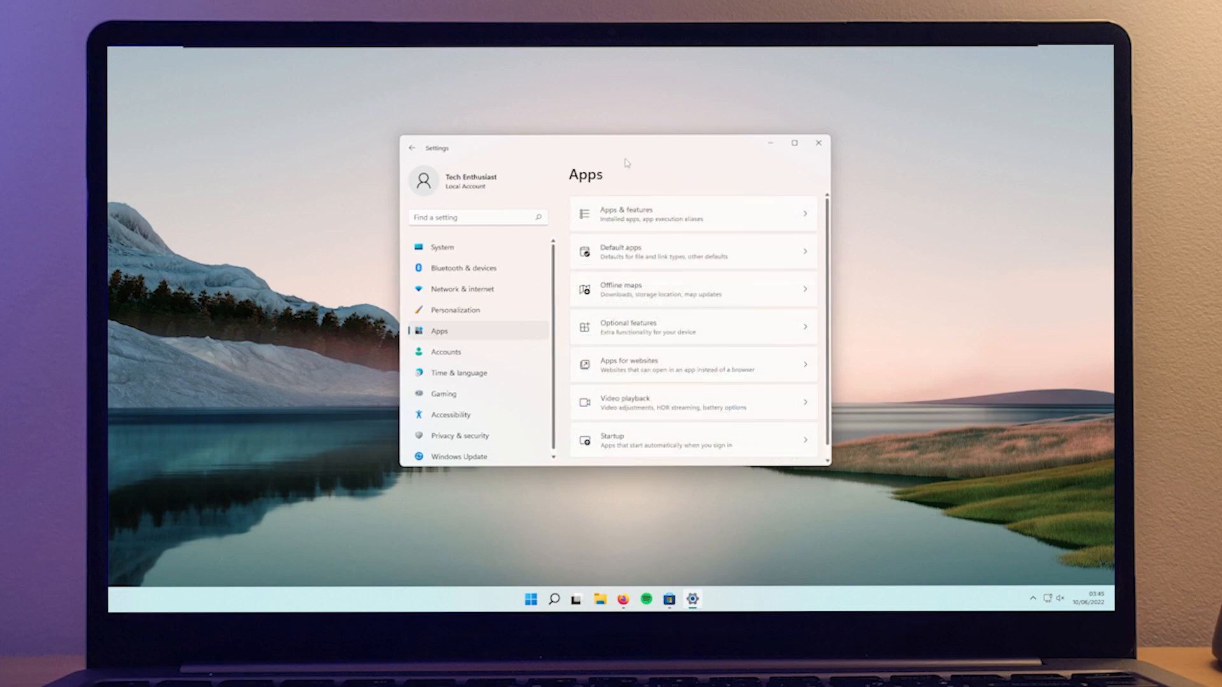
View Default apps, then go to Accessibility > Visual effects with transparency on.
{"action": "left_click", "coordinate": [691, 252]}
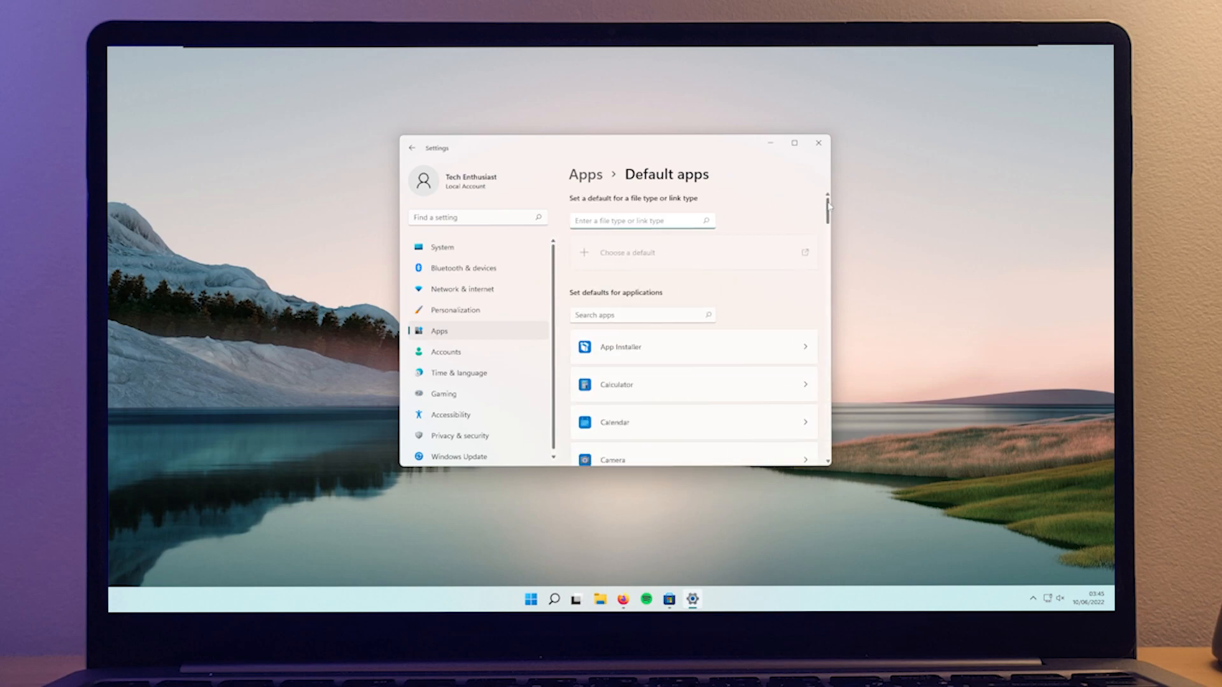
{"action": "scroll", "scroll_direction": "down", "scroll_amount": 3}
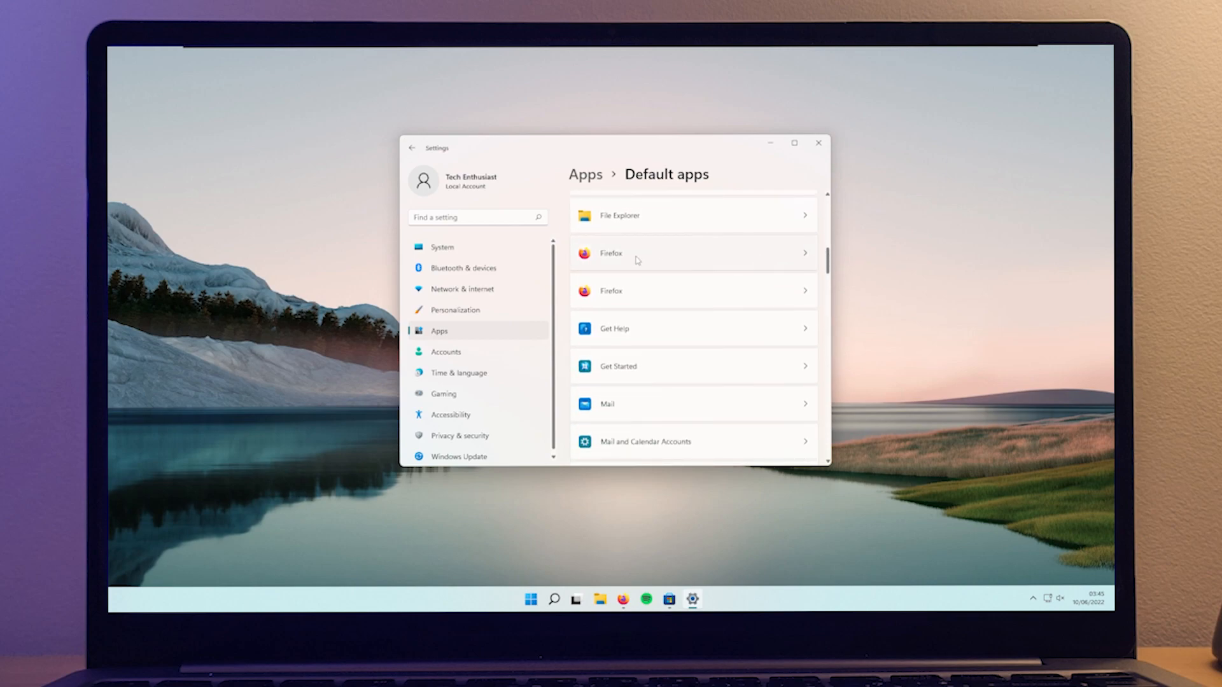
{"action": "left_click", "coordinate": [693, 254]}
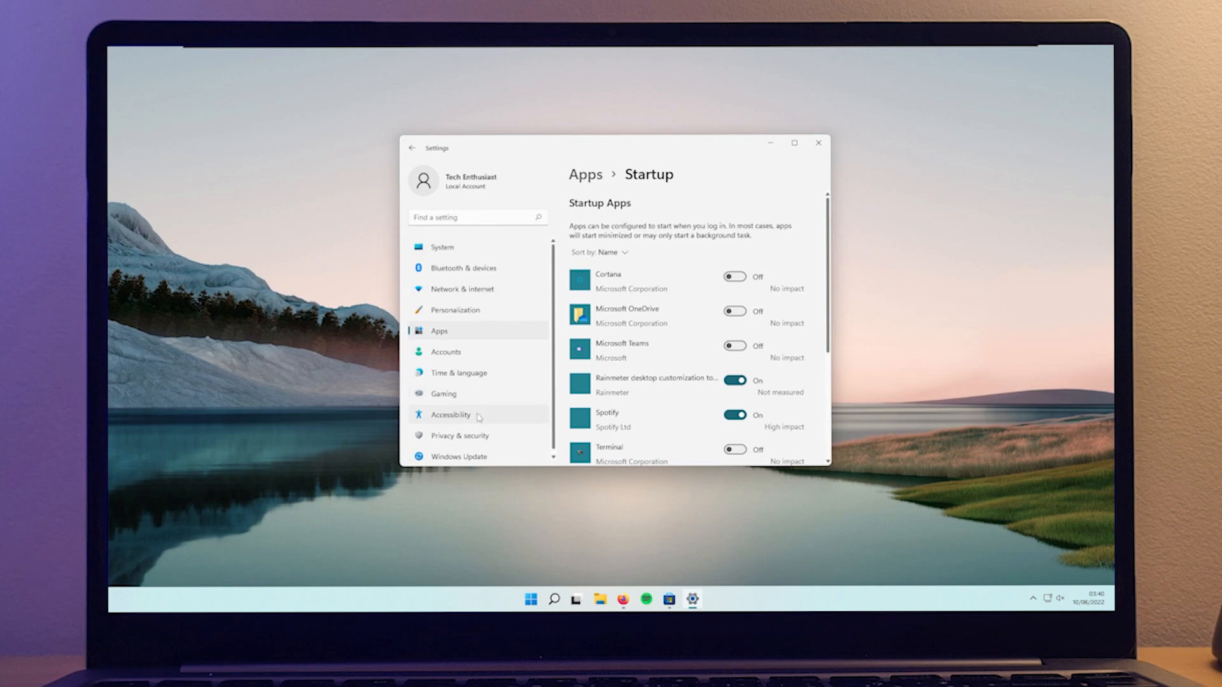
{"action": "left_click", "coordinate": [451, 415]}
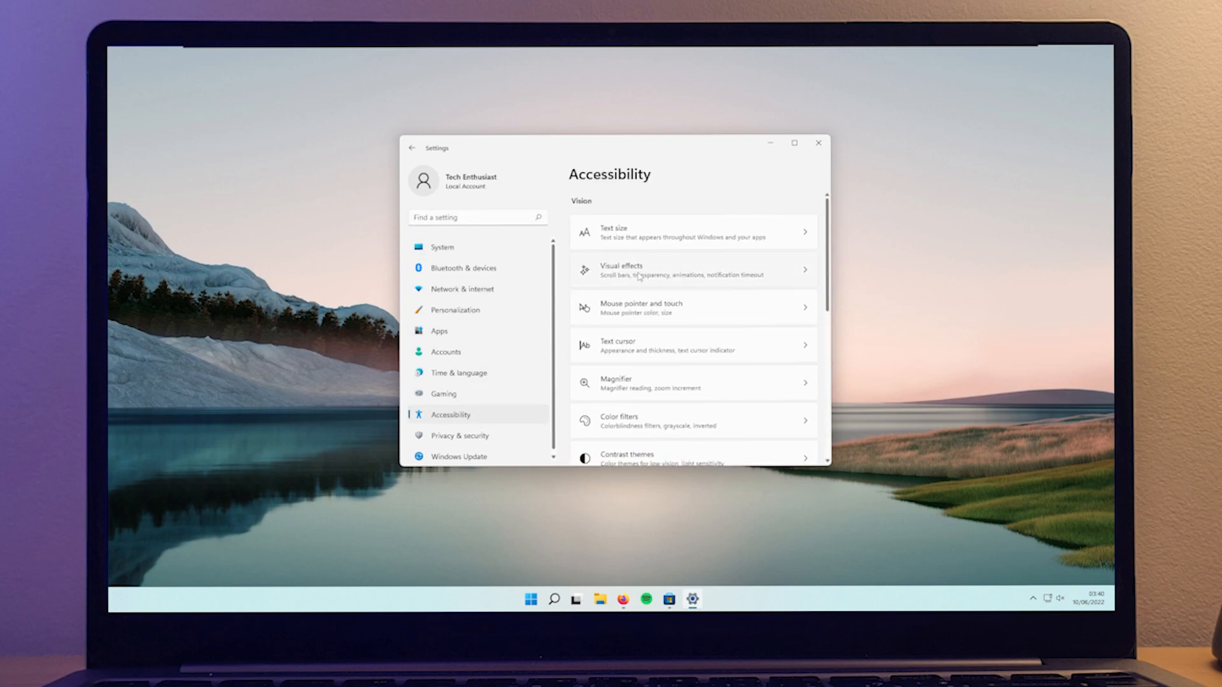
{"action": "left_click", "coordinate": [693, 269]}
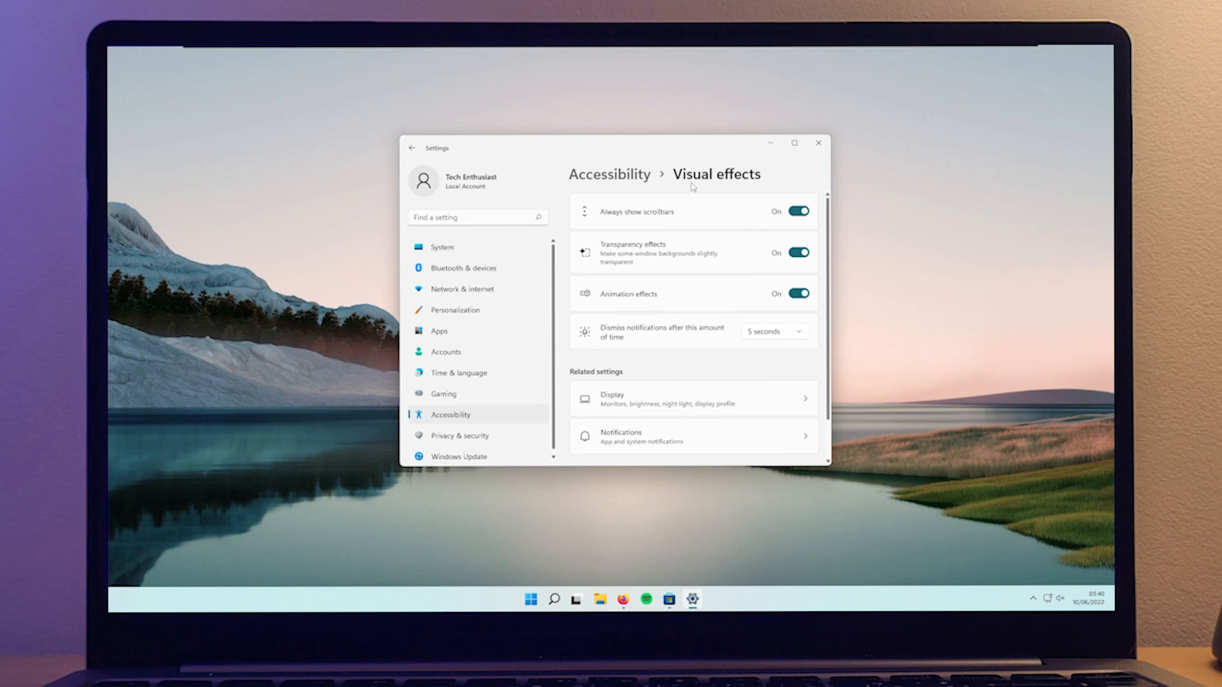
{"action": "mouse_move", "coordinate": [778, 257]}
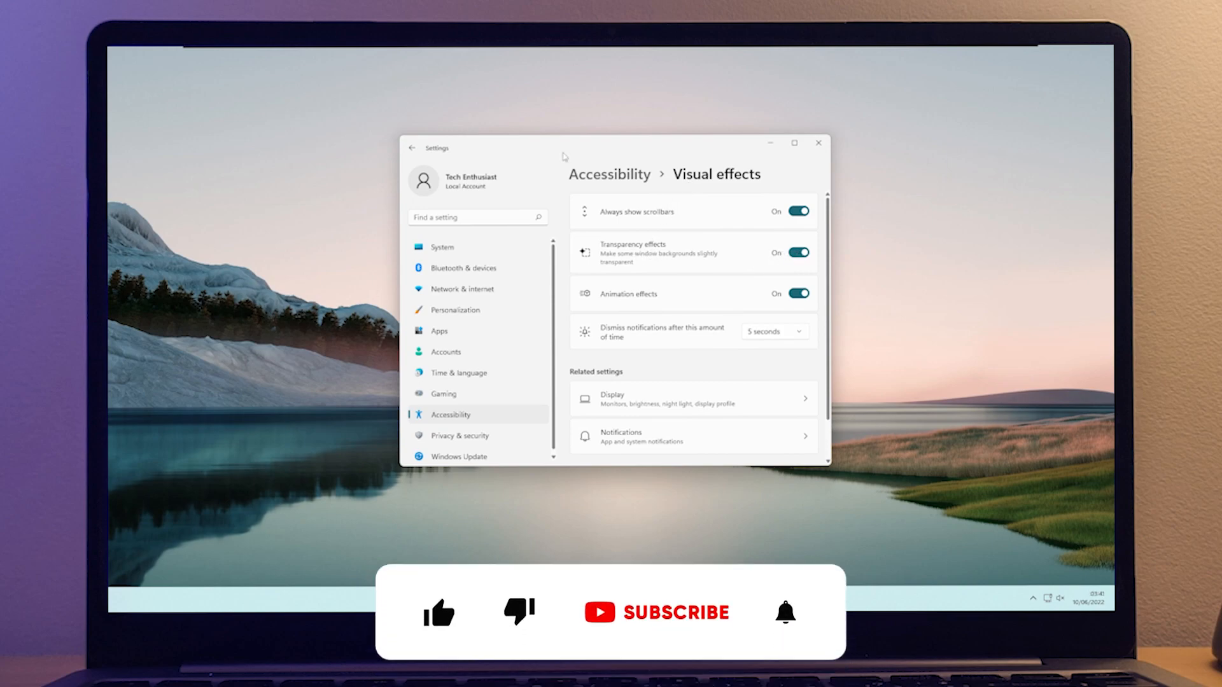
{"action": "left_click", "coordinate": [439, 613]}
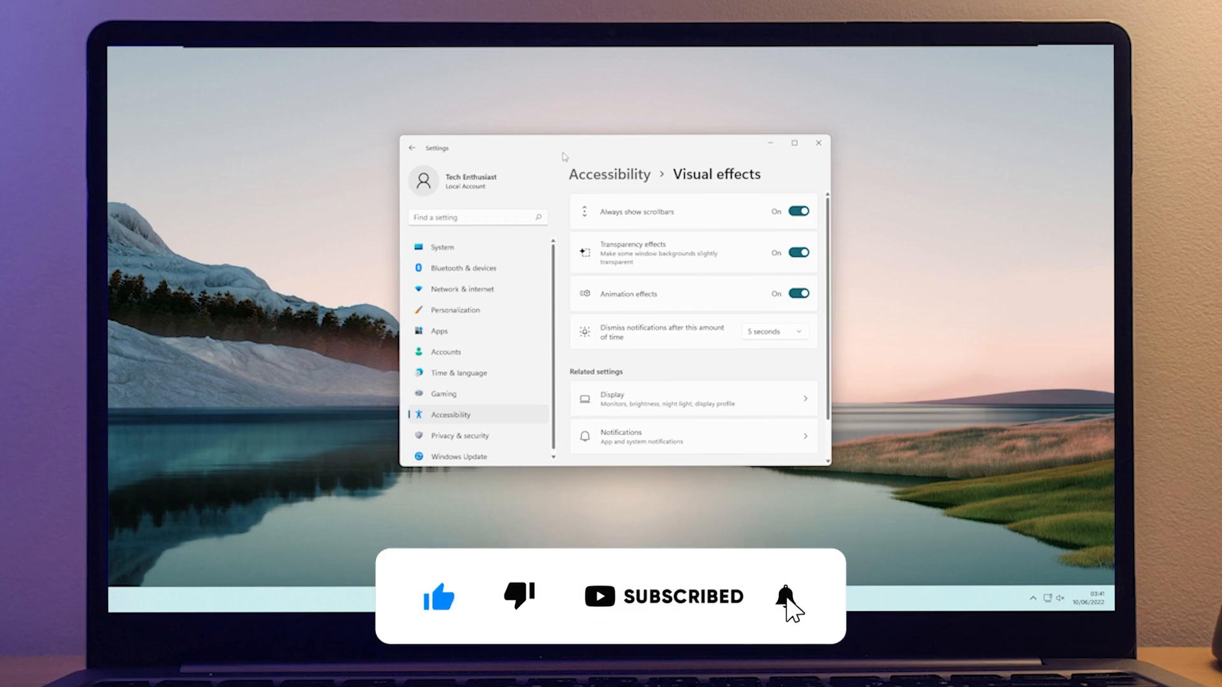
{"action": "left_click", "coordinate": [784, 596]}
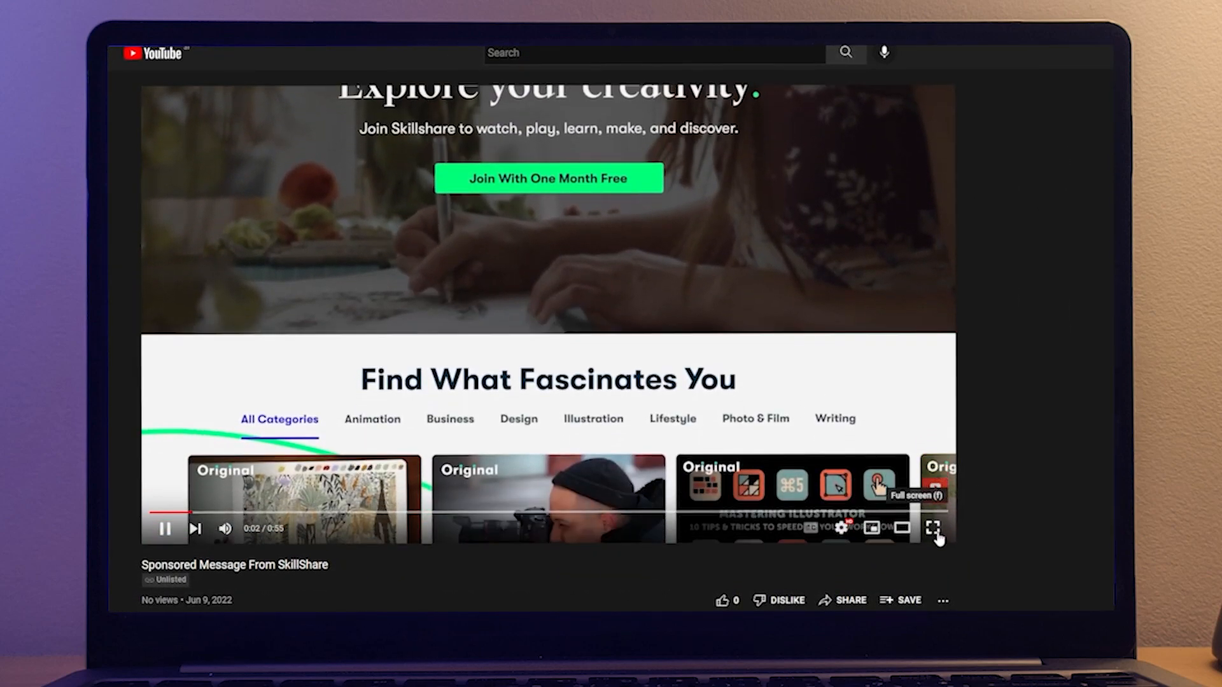
Play the Skillshare sponsor video full screen and scroll the photography class recommendations.
{"action": "left_click", "coordinate": [932, 529]}
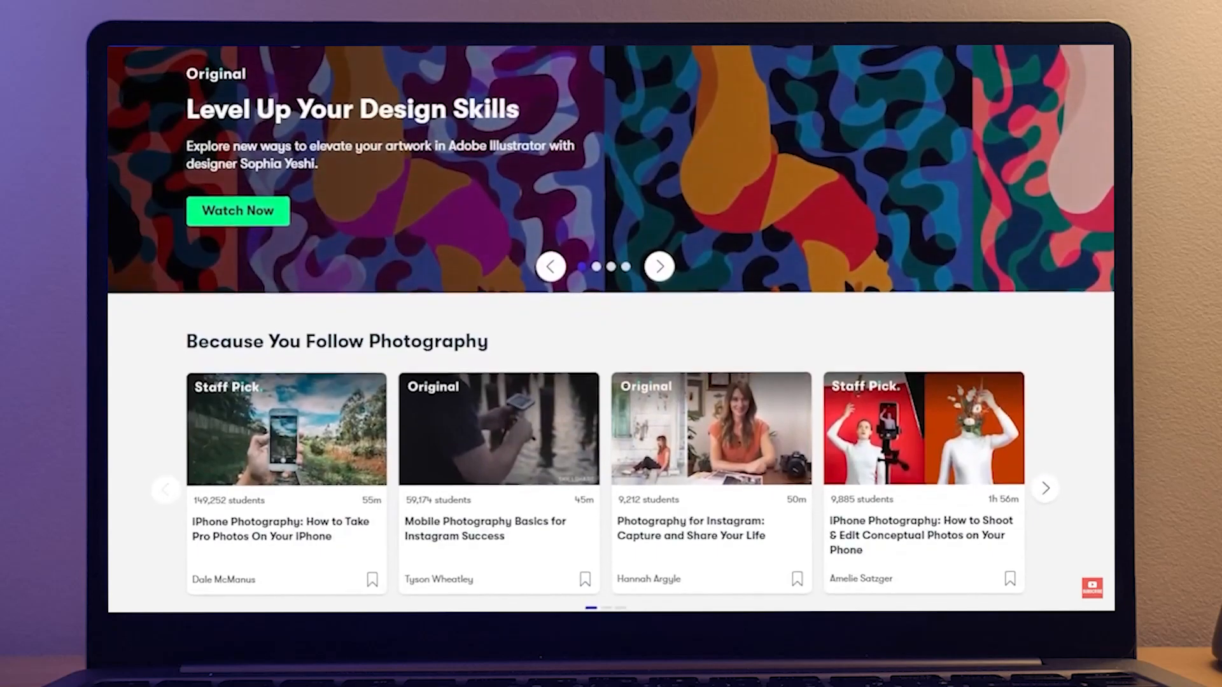
{"action": "scroll", "scroll_direction": "down", "scroll_amount": 3}
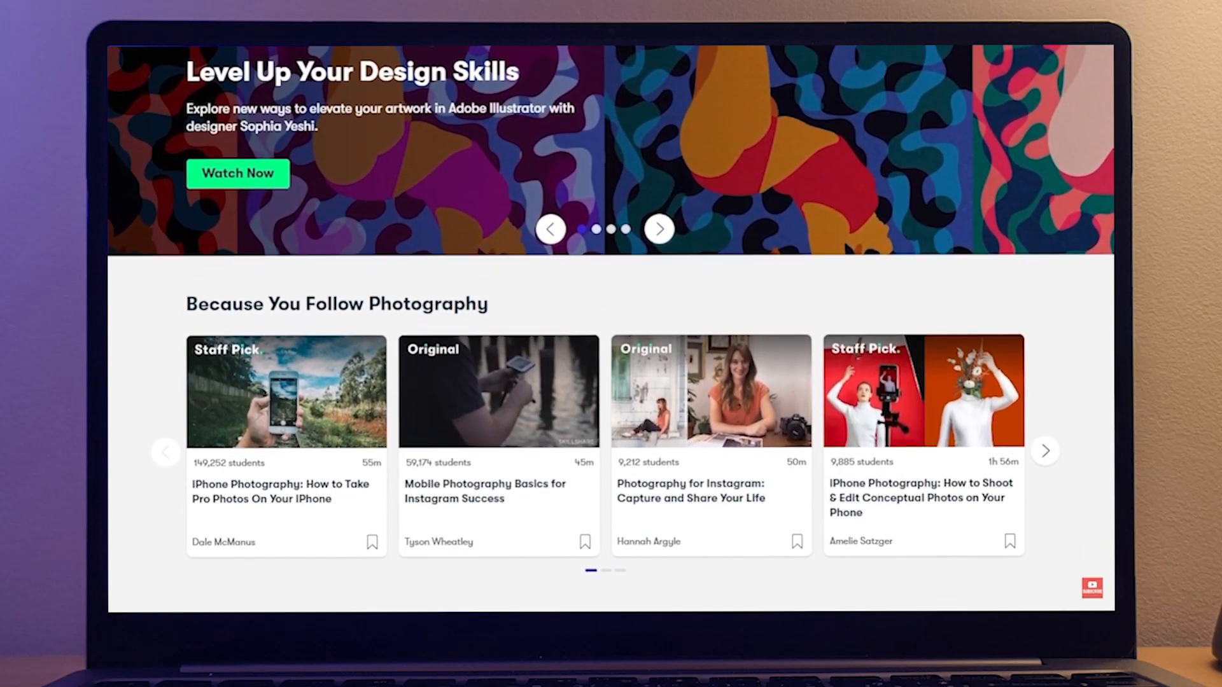
{"action": "scroll", "scroll_direction": "down", "scroll_amount": 3}
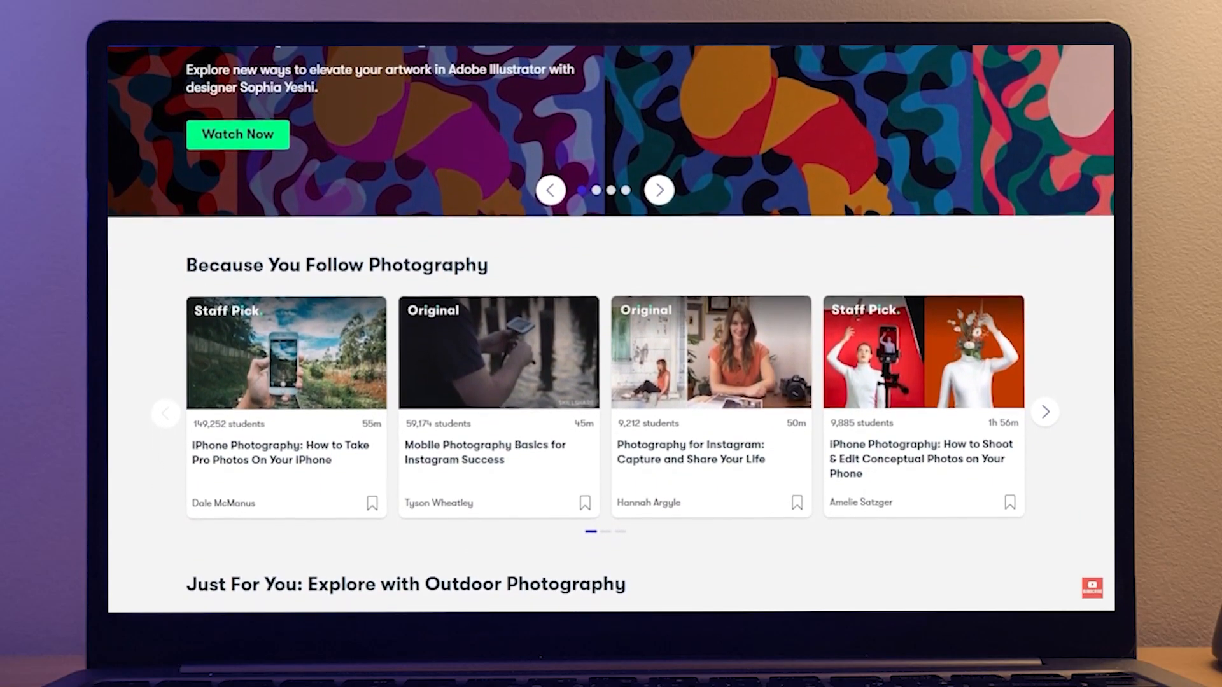
{"action": "scroll", "scroll_direction": "down", "scroll_amount": 3}
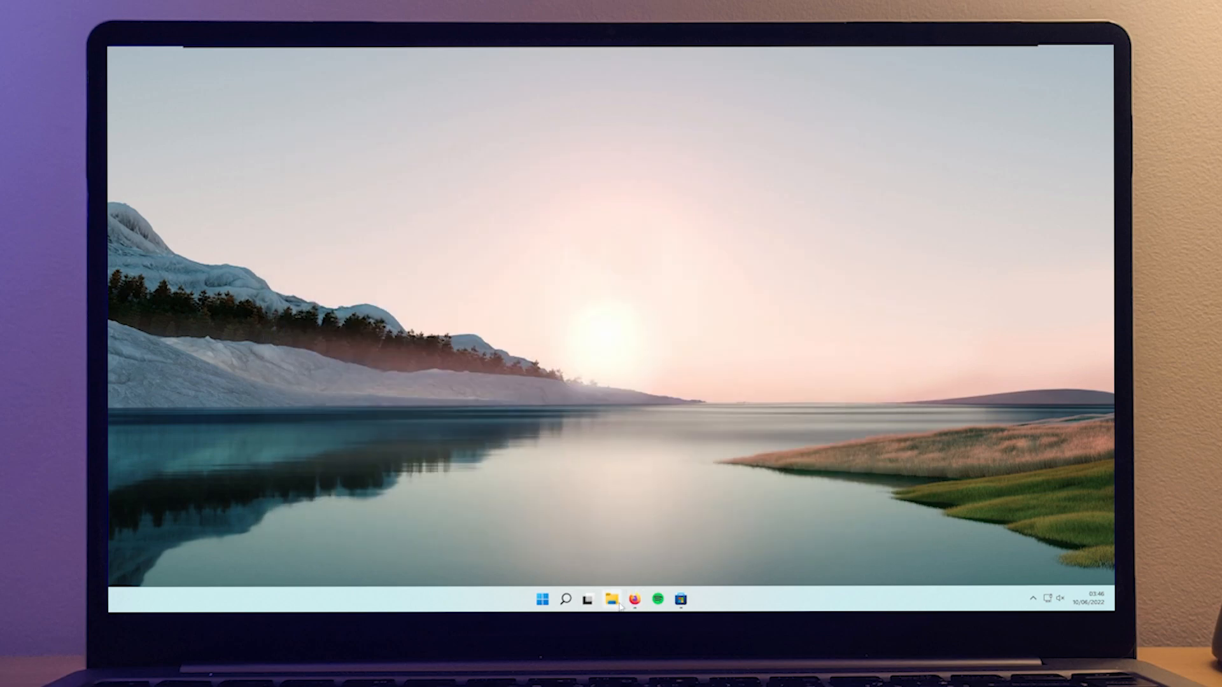
Install install.inf from Downloads > Windows 11 cursor concept > dark.
{"action": "left_click", "coordinate": [627, 598]}
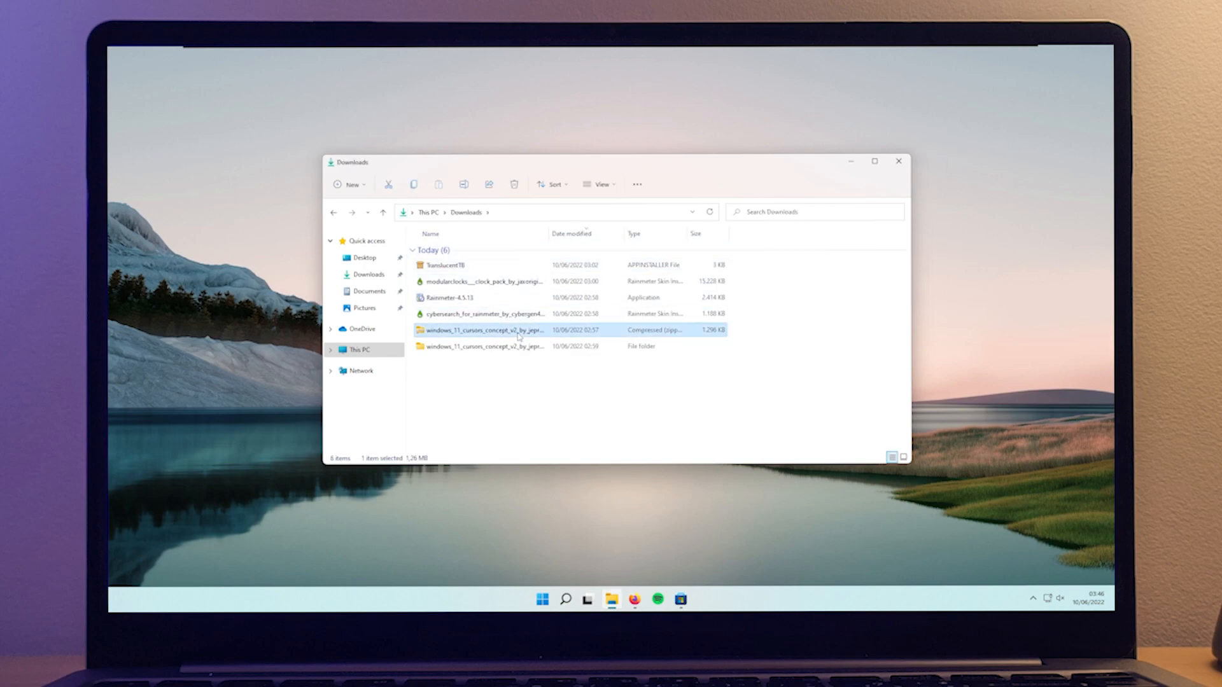
{"action": "double_click", "coordinate": [478, 346]}
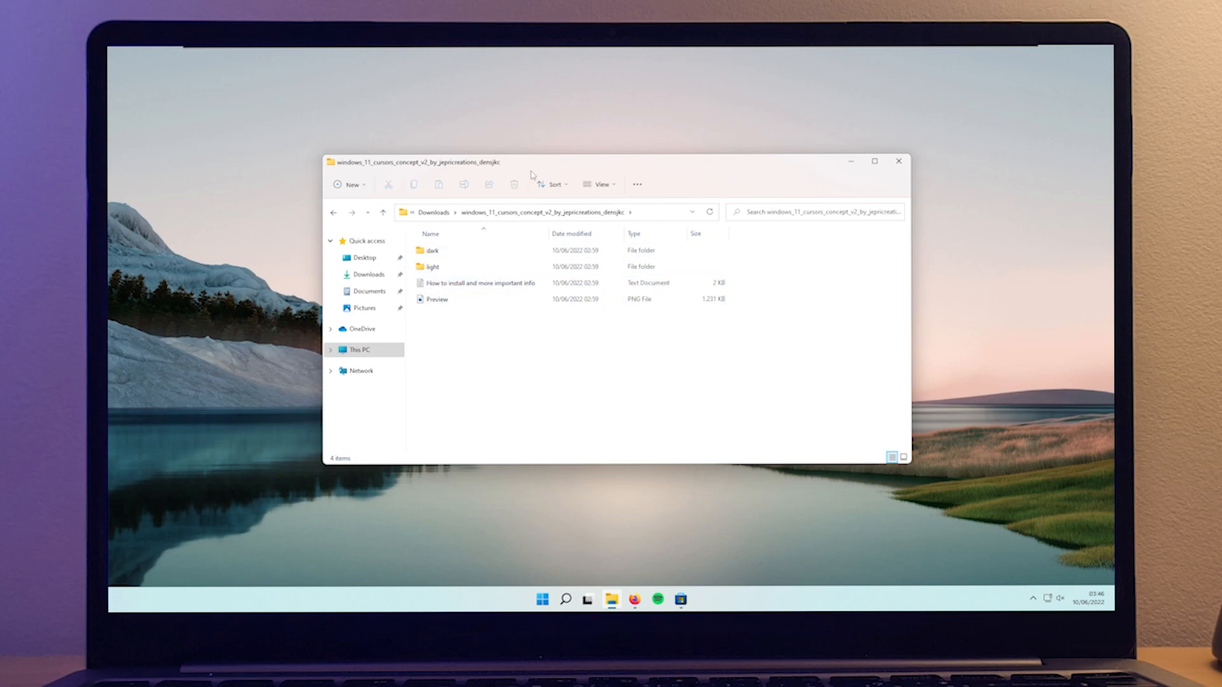
{"action": "double_click", "coordinate": [432, 251]}
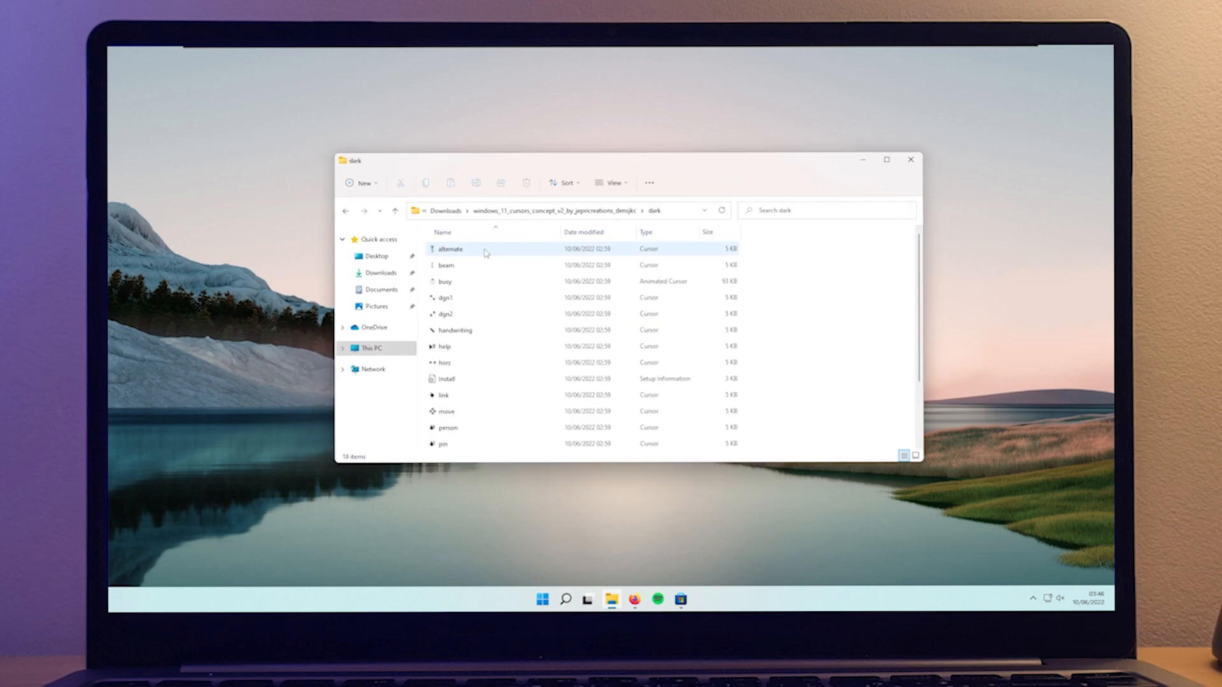
{"action": "left_click", "coordinate": [448, 379]}
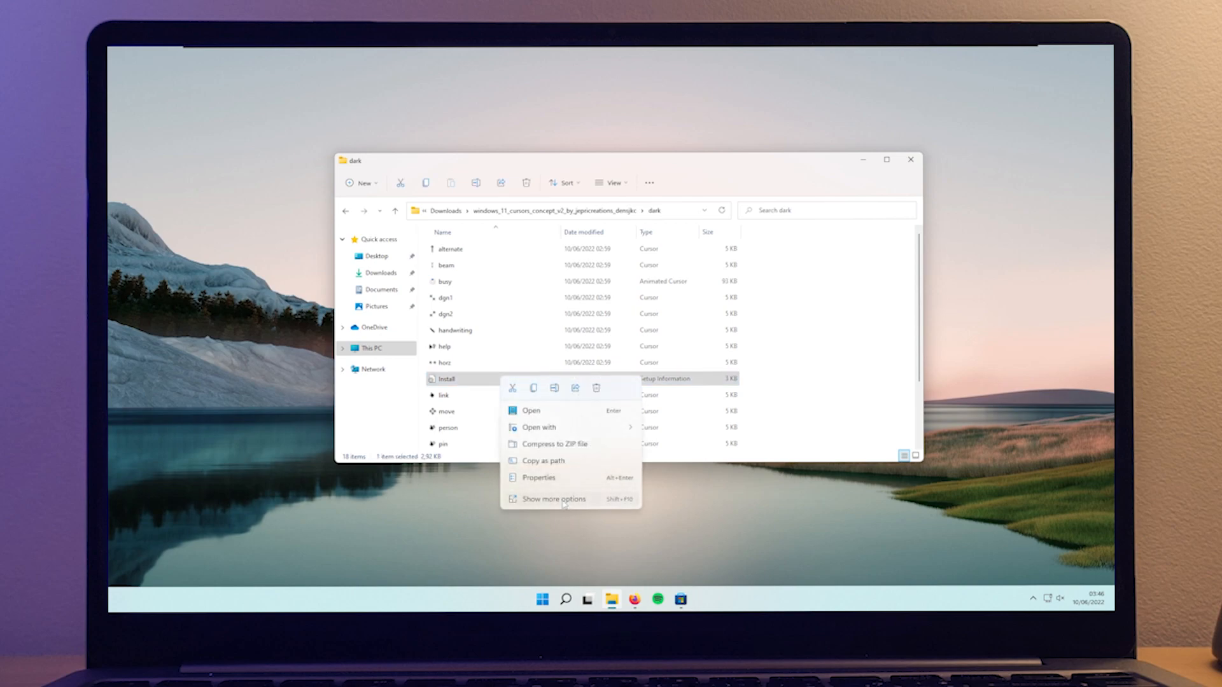
{"action": "left_click", "coordinate": [530, 410]}
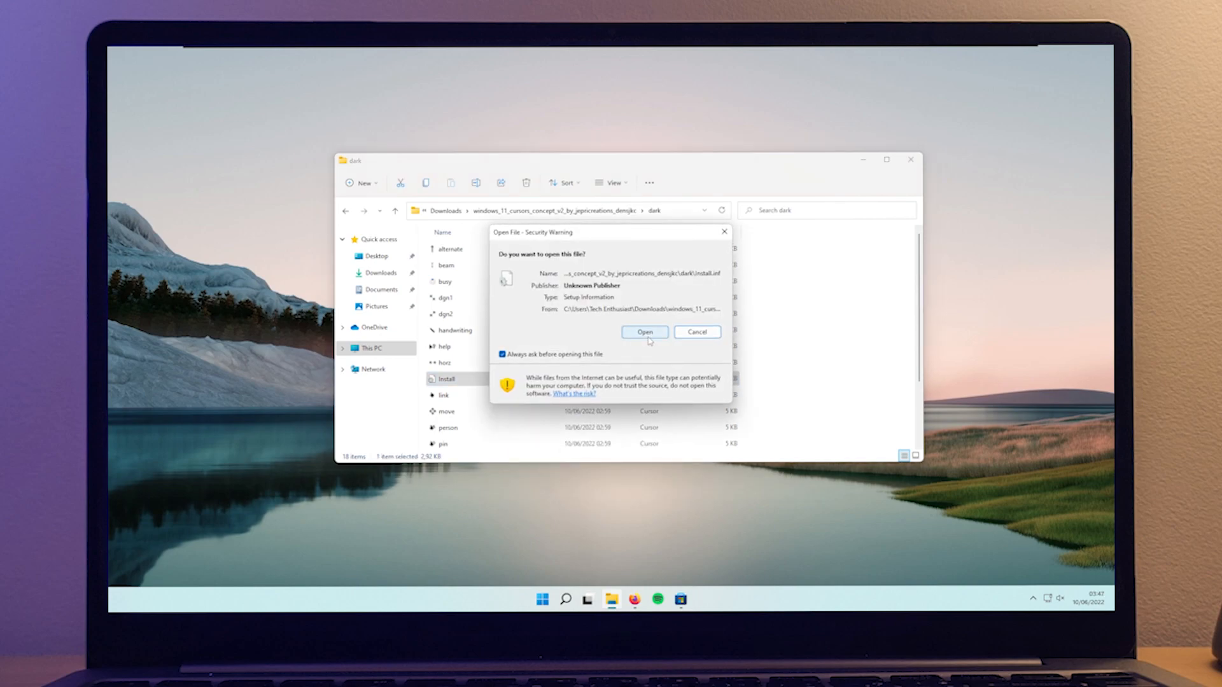
Allow the install file to open and select the new dark cursor scheme.
{"action": "left_click", "coordinate": [643, 332]}
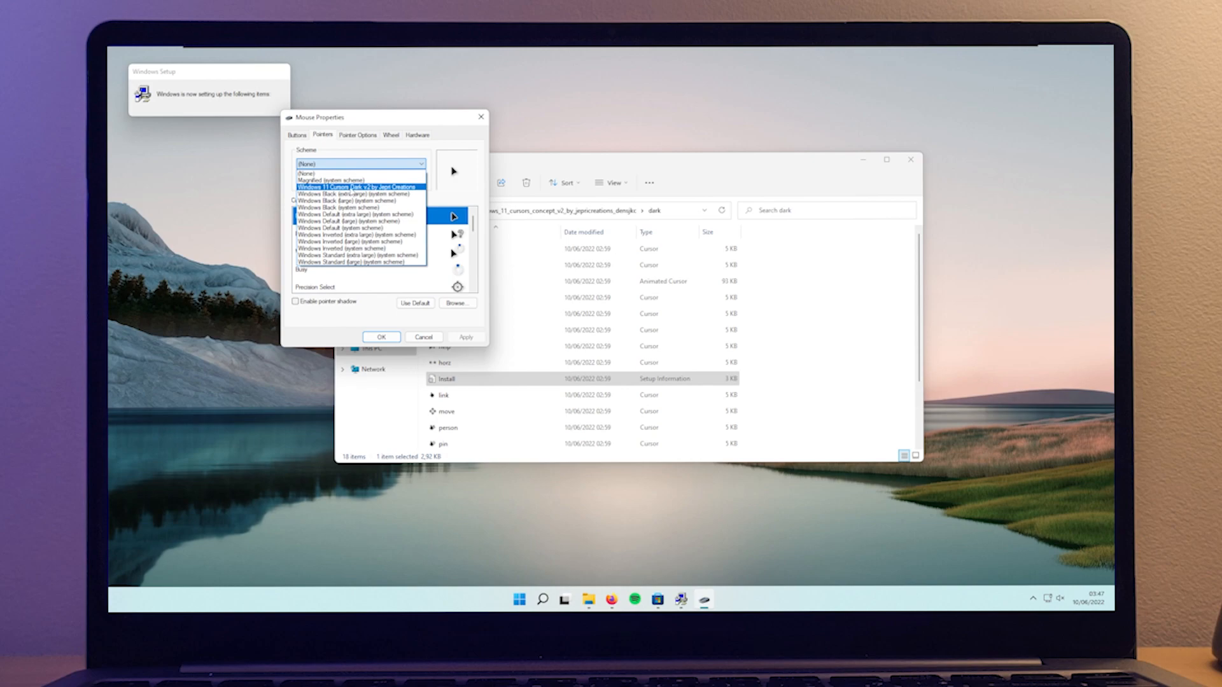
{"action": "left_click", "coordinate": [356, 186]}
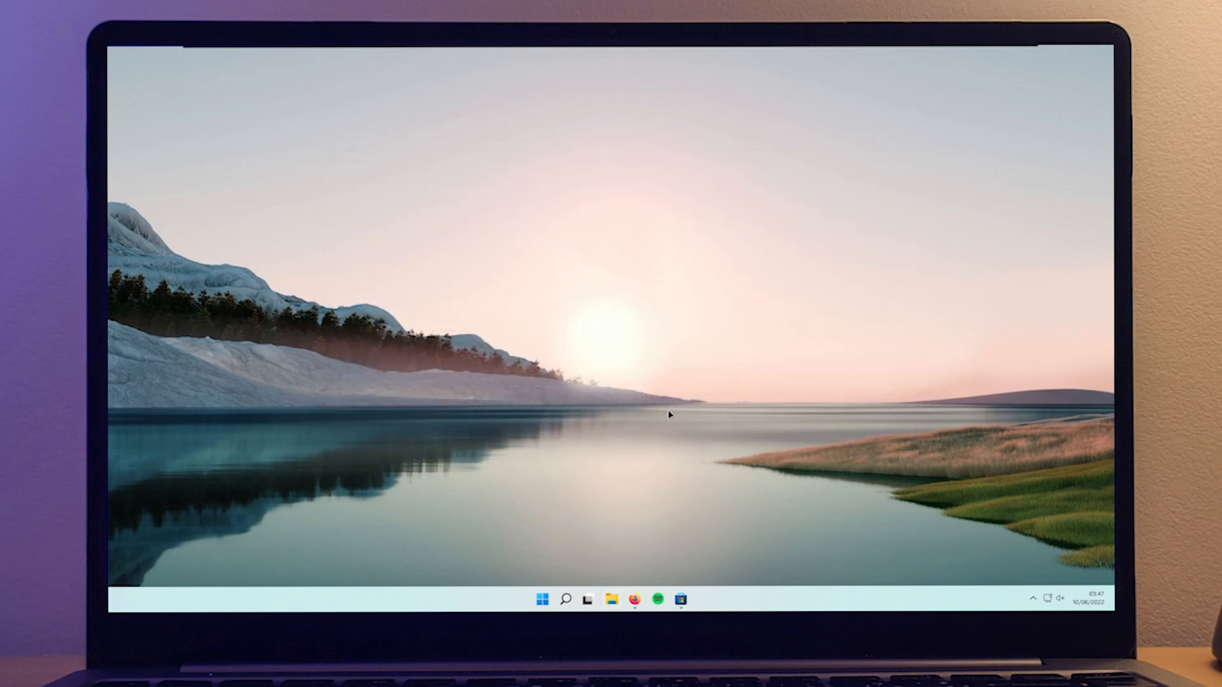
Return to the TranslucentTB Store page and launch TranslucentTB.
{"action": "left_click", "coordinate": [679, 598]}
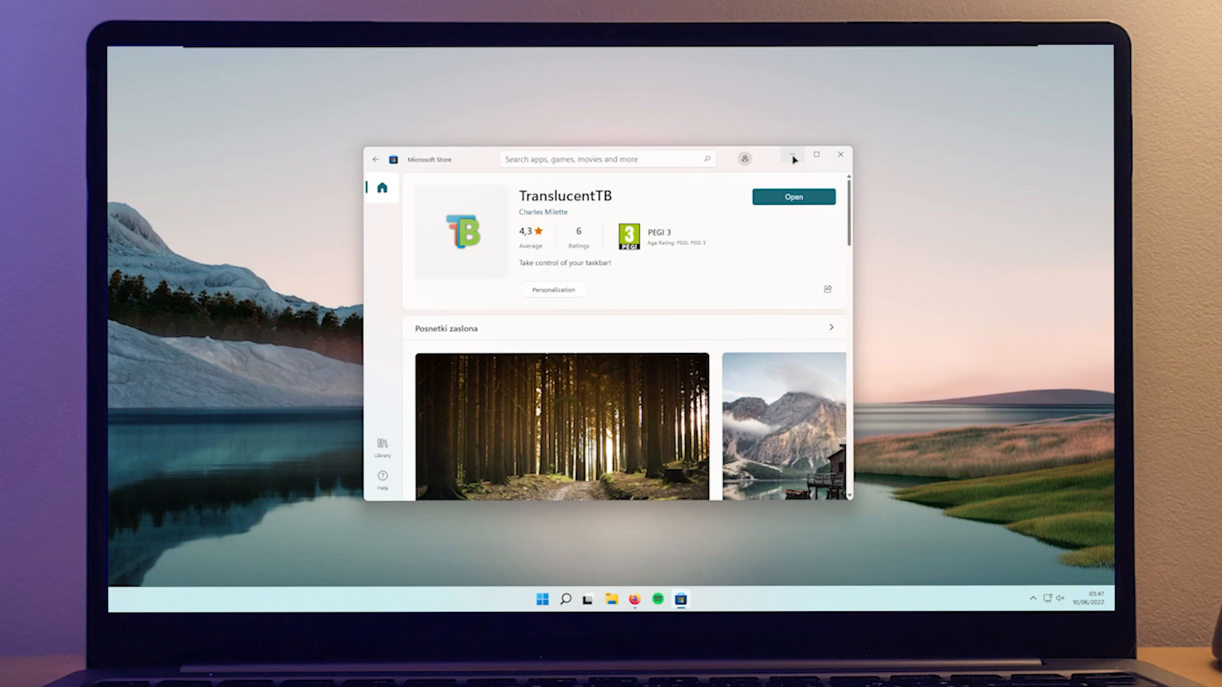
{"action": "mouse_move", "coordinate": [486, 169]}
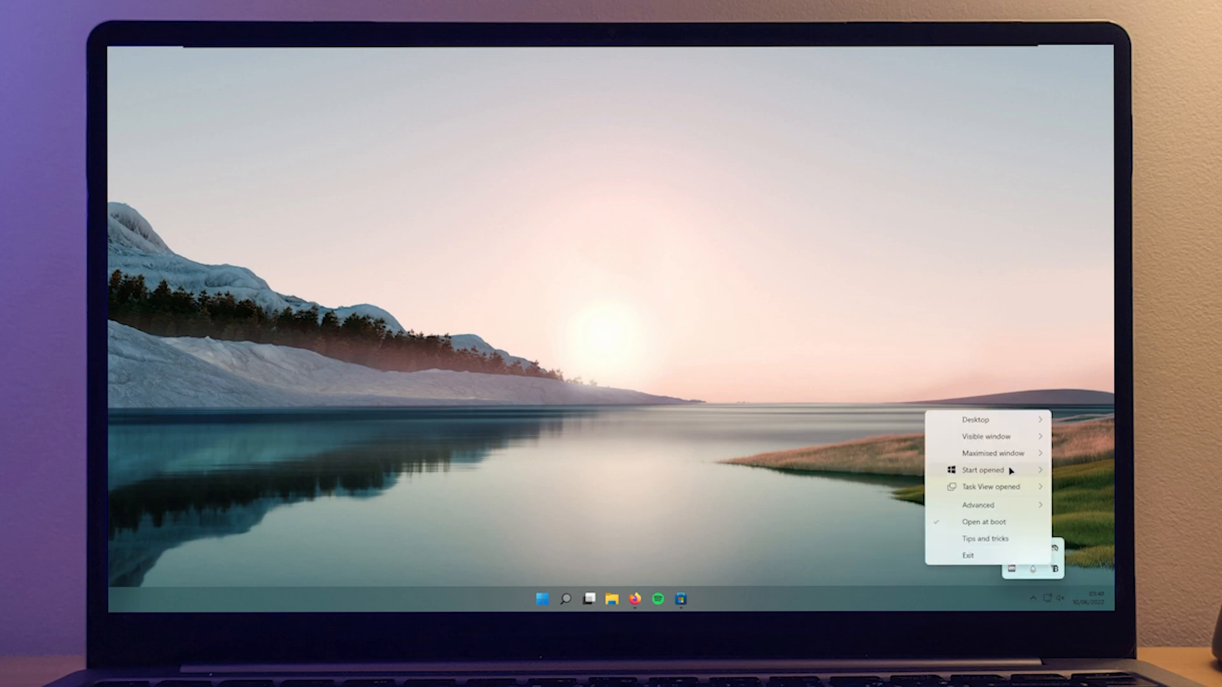
{"action": "left_click", "coordinate": [661, 468]}
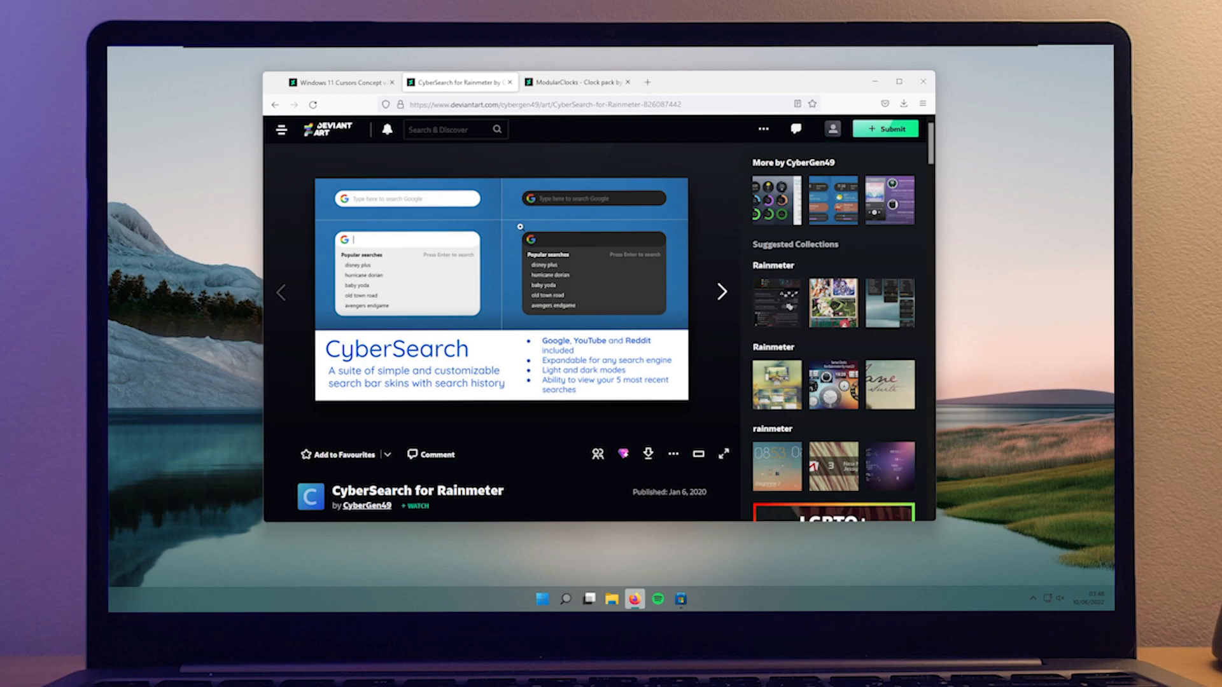
Look over the ModularClocks and CyberSearch tabs in Firefox, then minimize Firefox.
{"action": "left_click", "coordinate": [582, 81]}
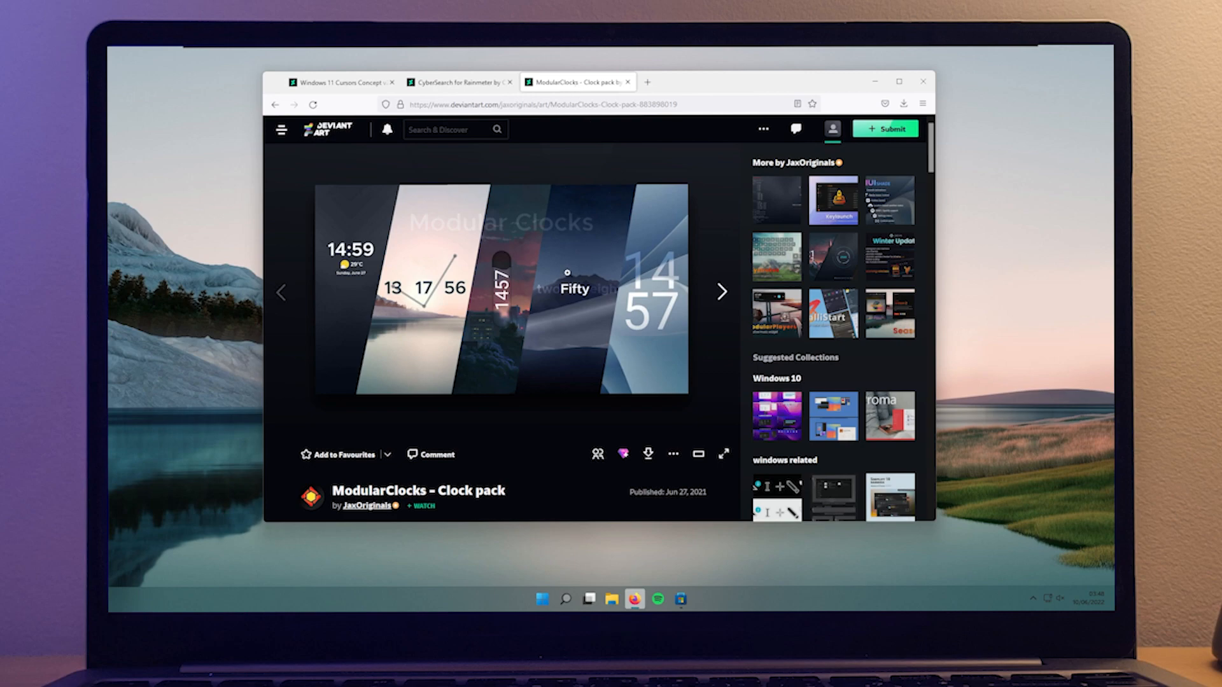
{"action": "left_click", "coordinate": [458, 82]}
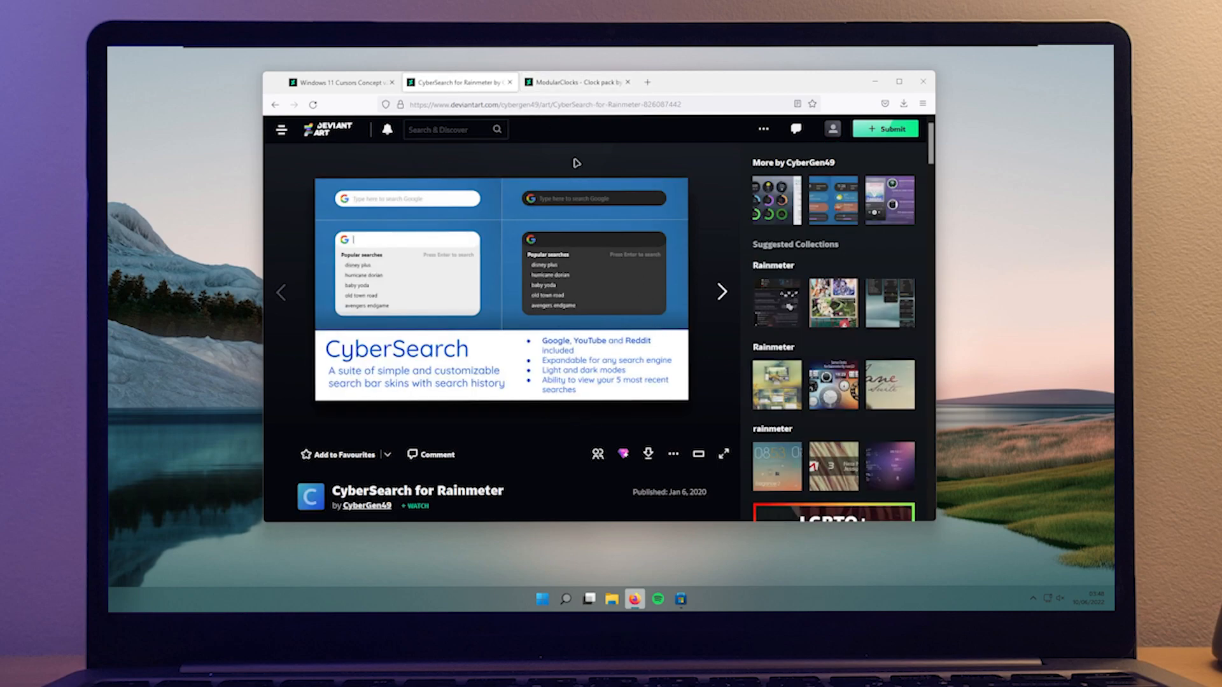
{"action": "mouse_move", "coordinate": [871, 82]}
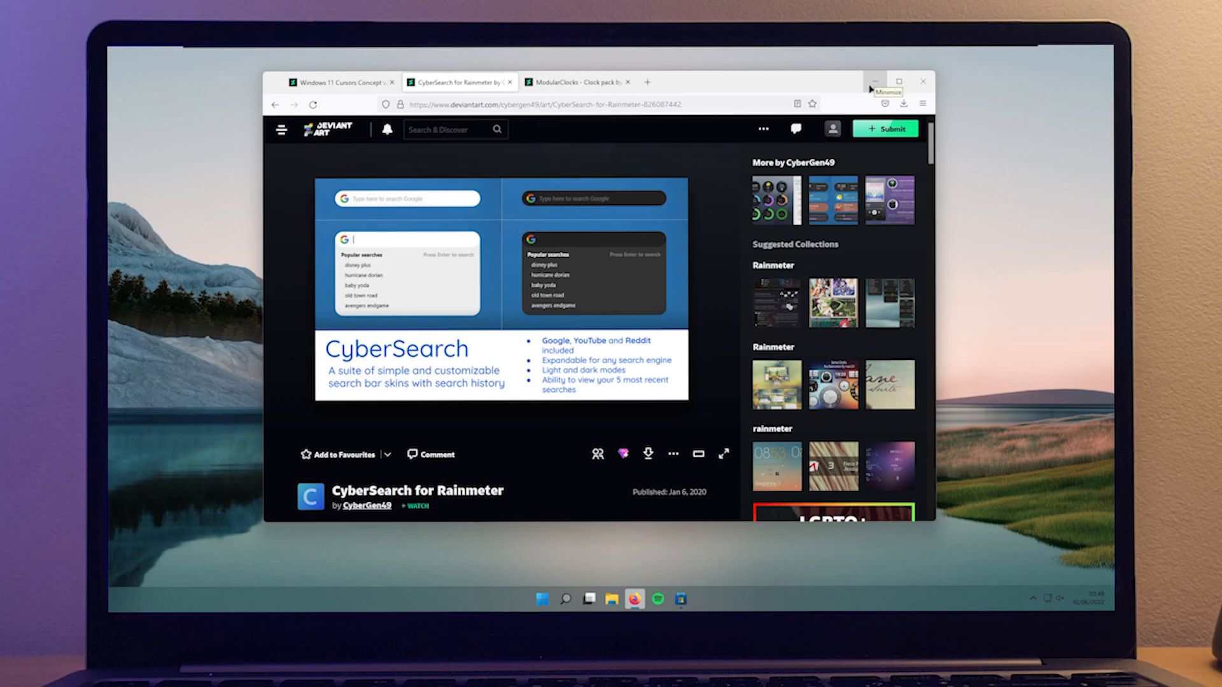
{"action": "left_click", "coordinate": [611, 599]}
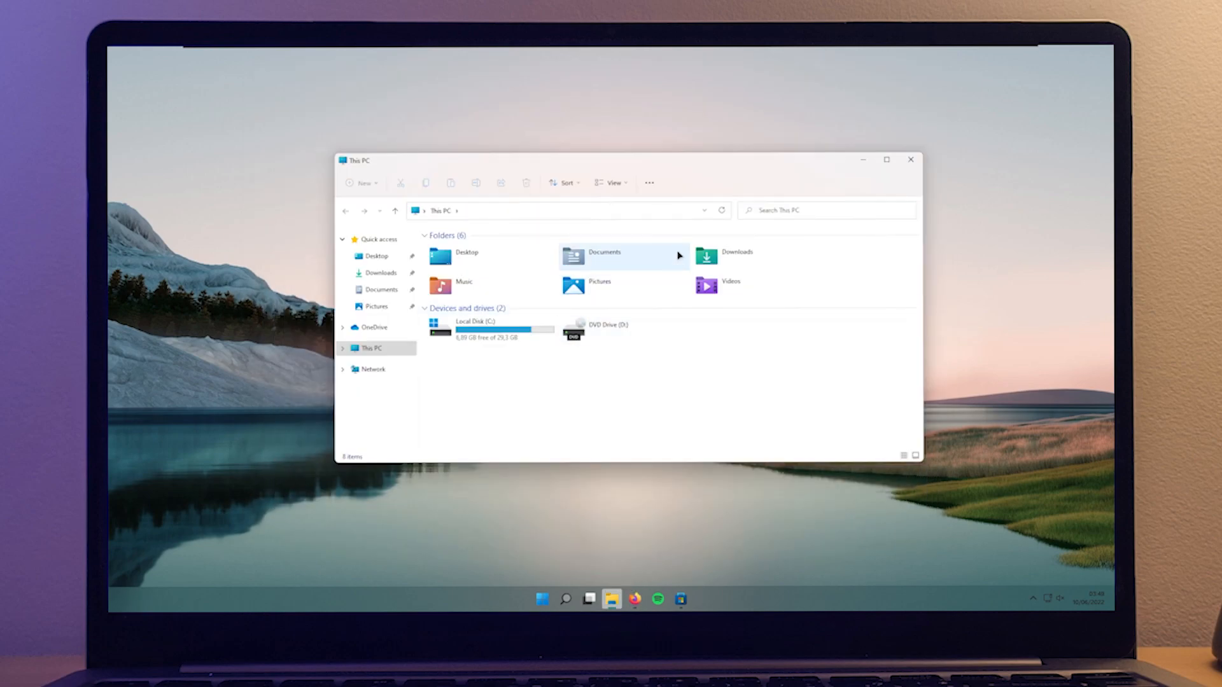
{"action": "mouse_move", "coordinate": [732, 258]}
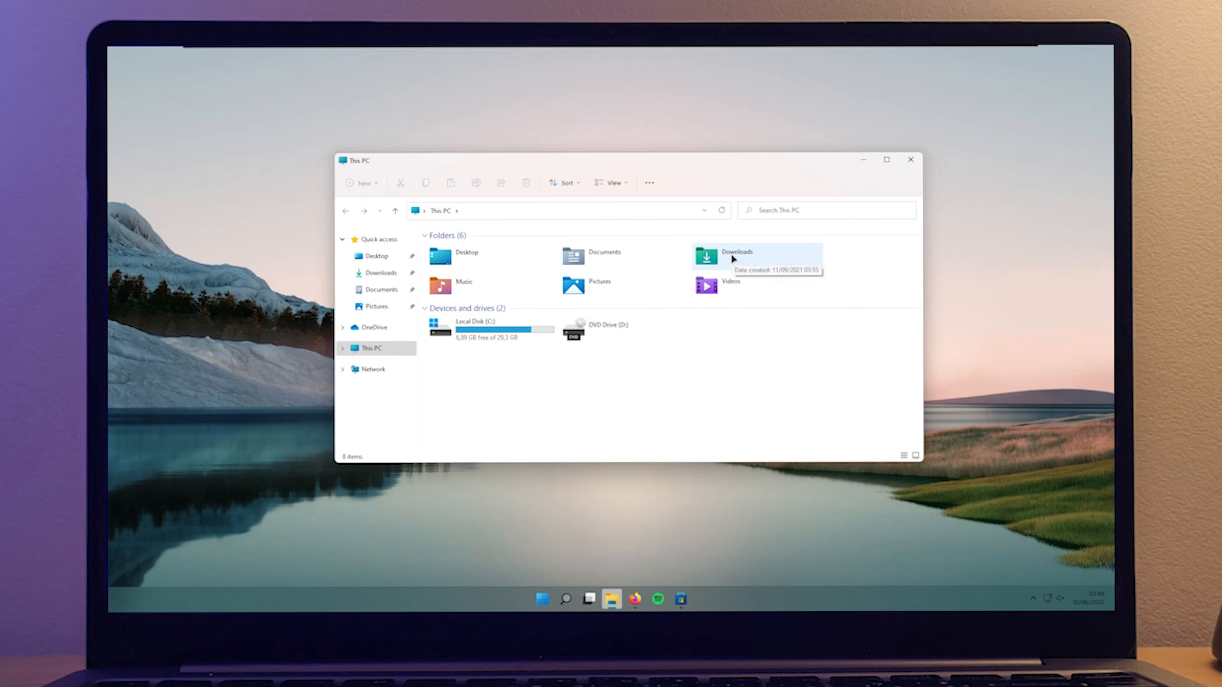
Run the CyberSearch .rmskin package from Downloads to install the skin.
{"action": "double_click", "coordinate": [706, 255]}
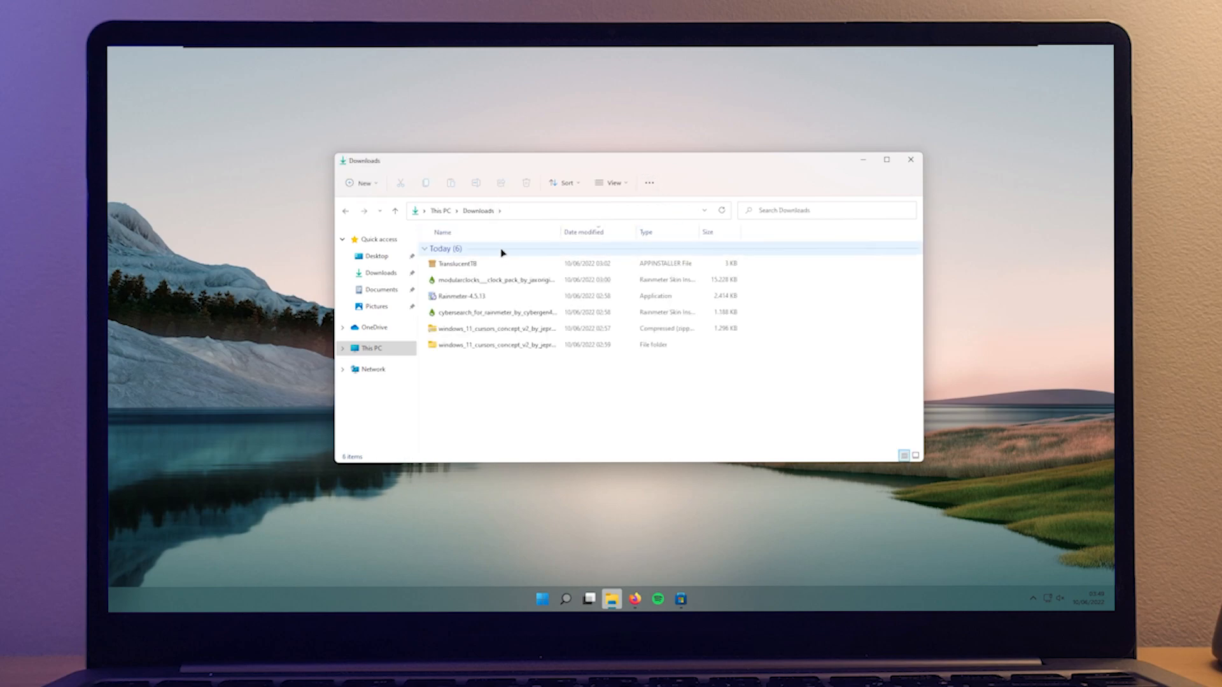
{"action": "left_click", "coordinate": [500, 313]}
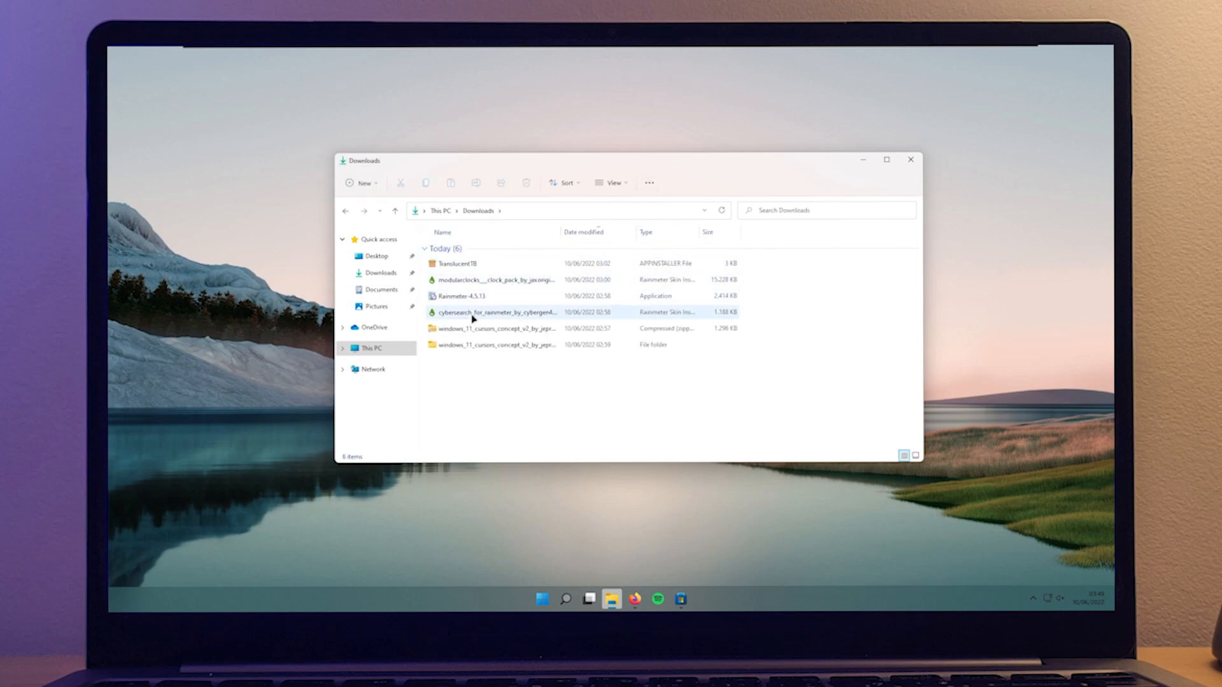
{"action": "double_click", "coordinate": [494, 312]}
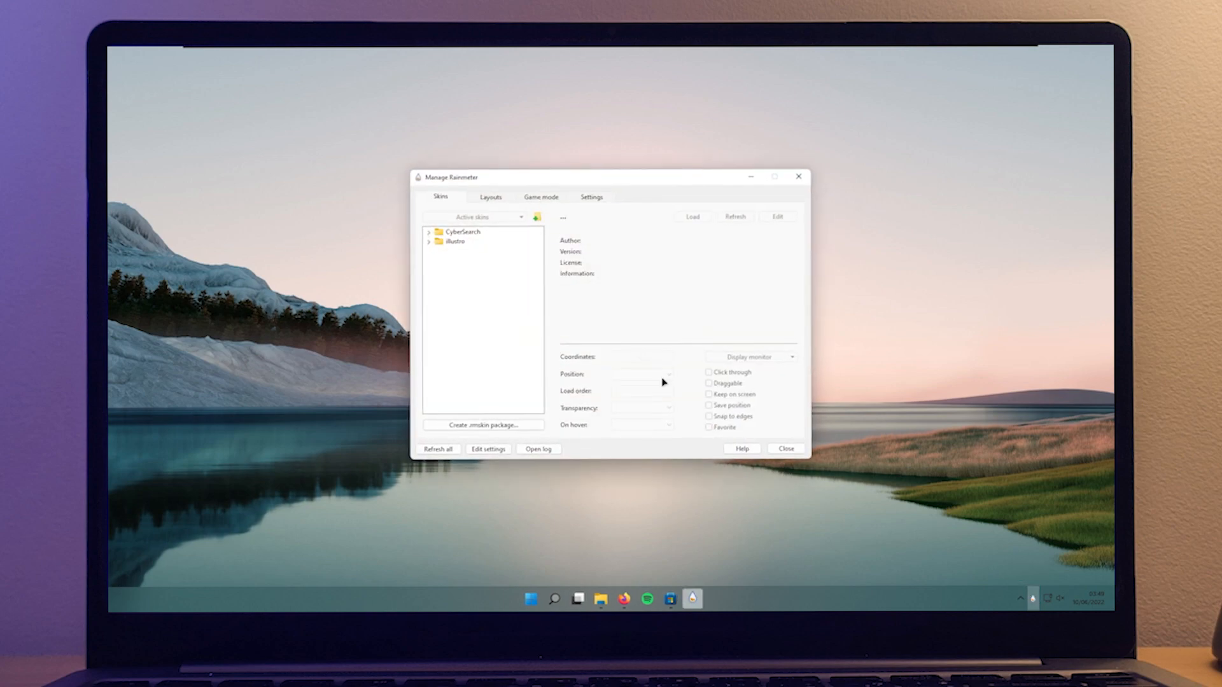
Load the CyberSearch > Google search bar skin in Manage Rainmeter.
{"action": "left_click", "coordinate": [428, 232]}
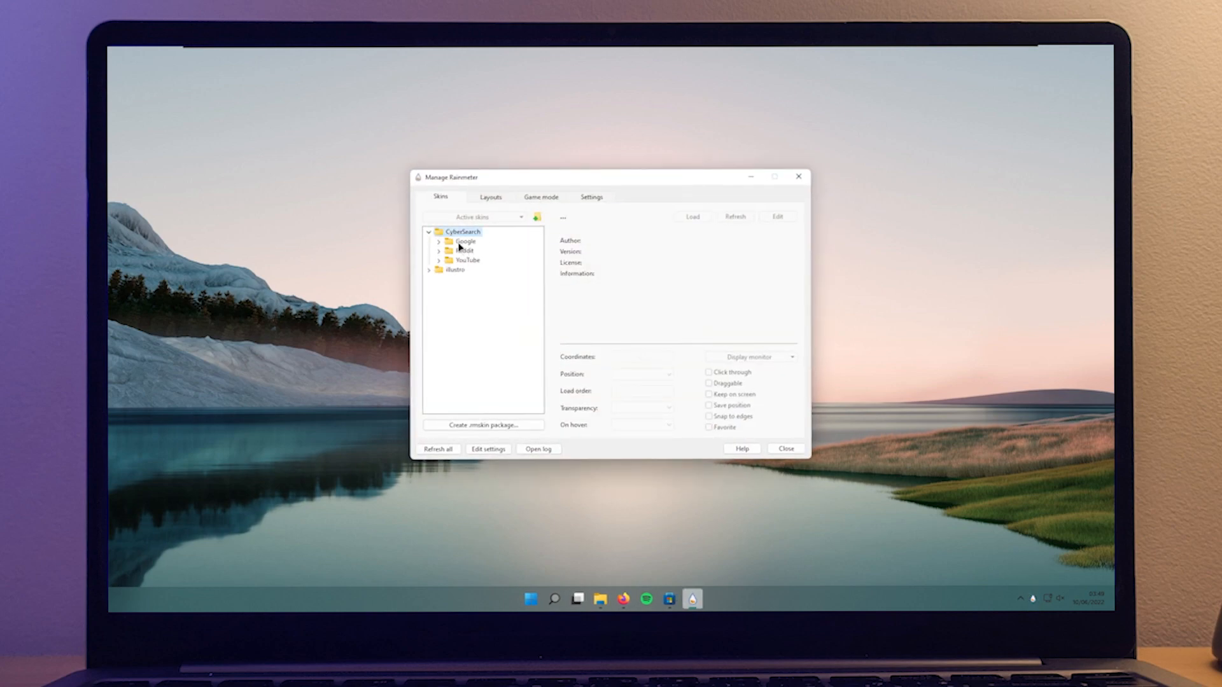
{"action": "left_click", "coordinate": [464, 241]}
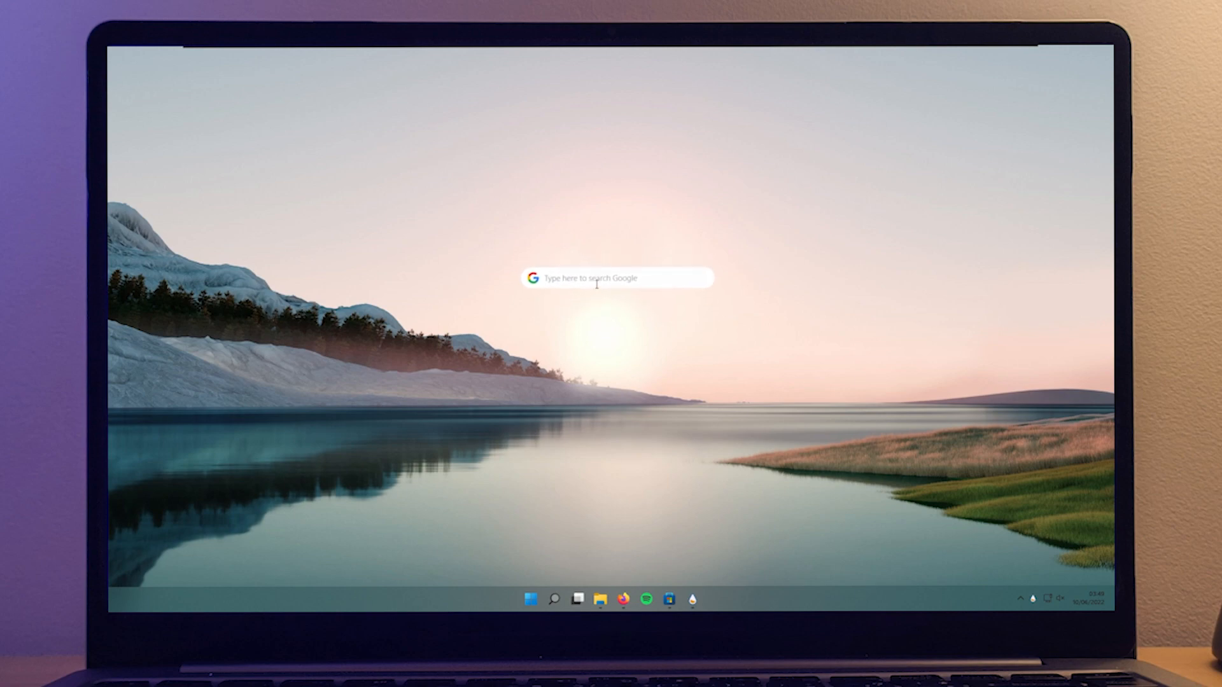
{"action": "left_click", "coordinate": [615, 279]}
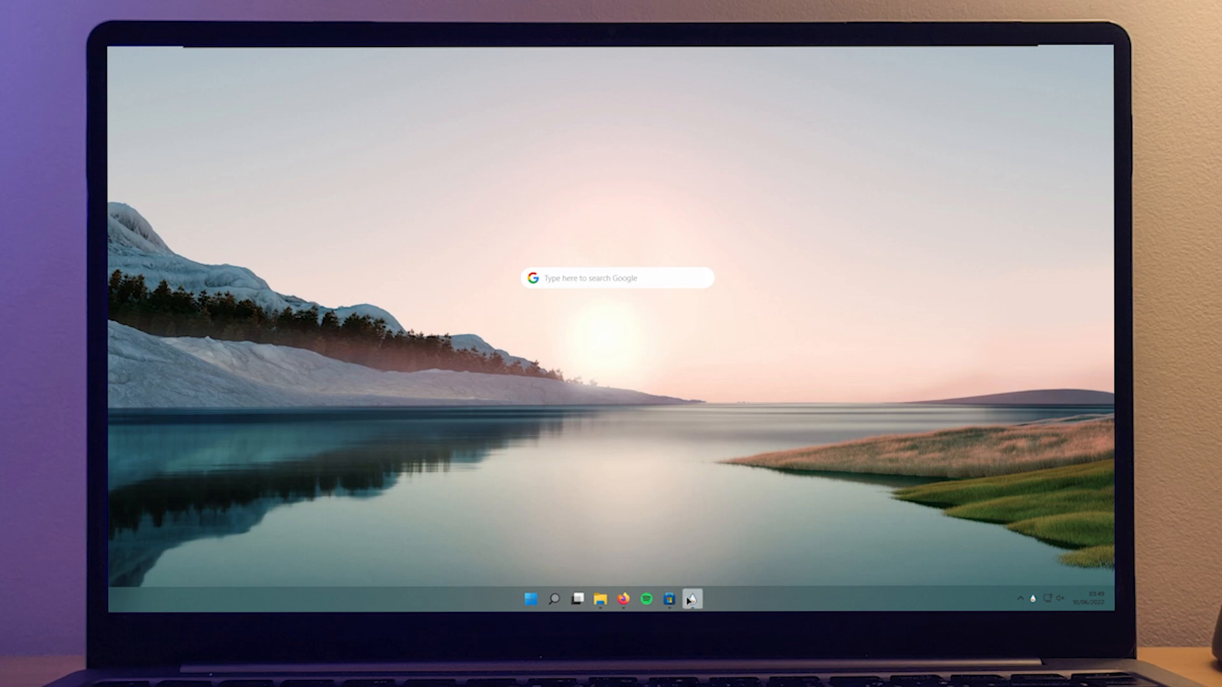
Run the ModularClocks .rmskin package from Downloads and install it.
{"action": "left_click", "coordinate": [600, 598]}
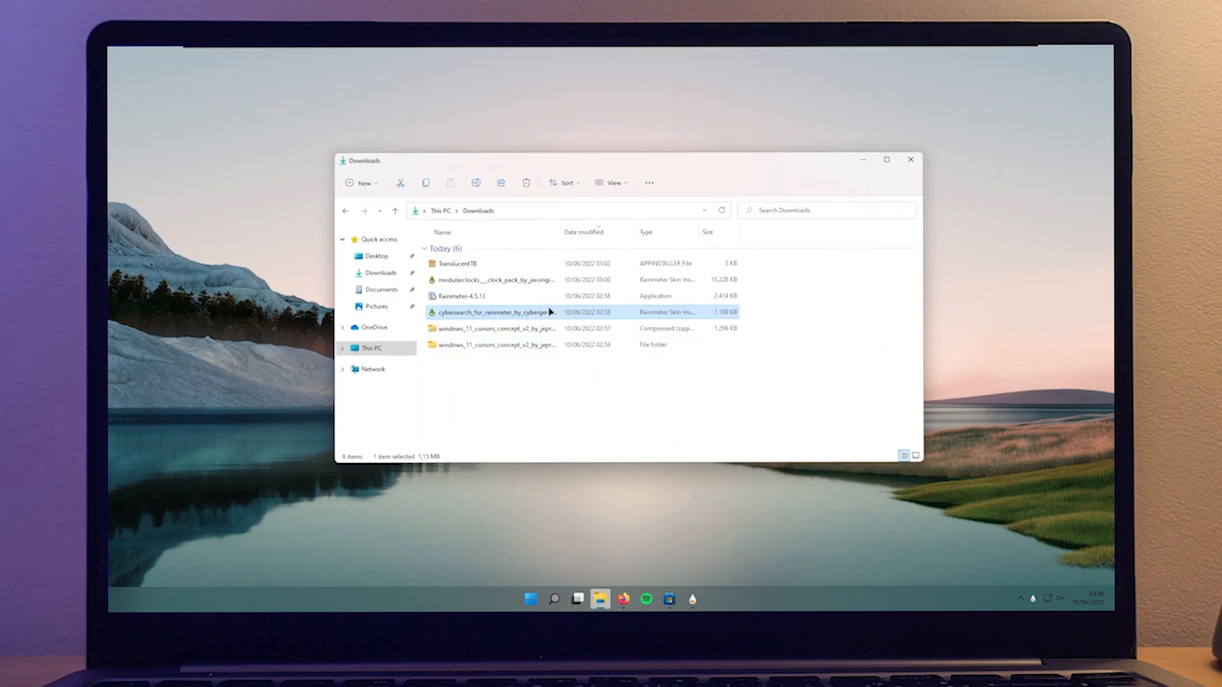
{"action": "double_click", "coordinate": [493, 280]}
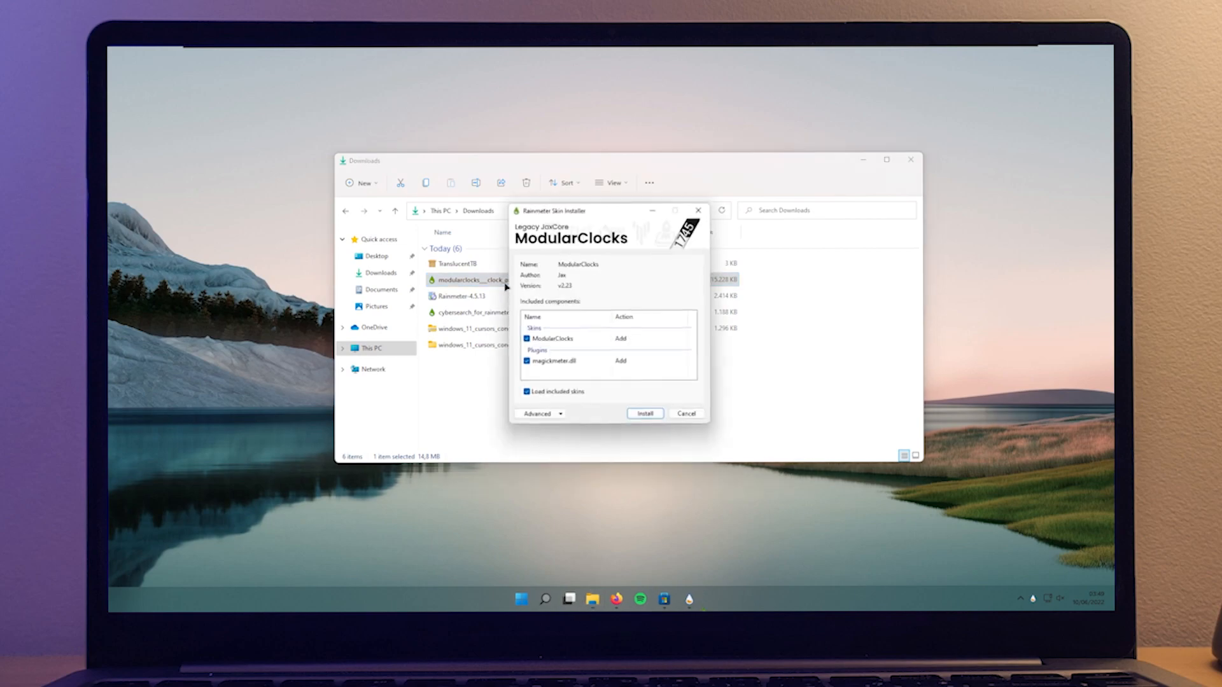
{"action": "left_click", "coordinate": [644, 413]}
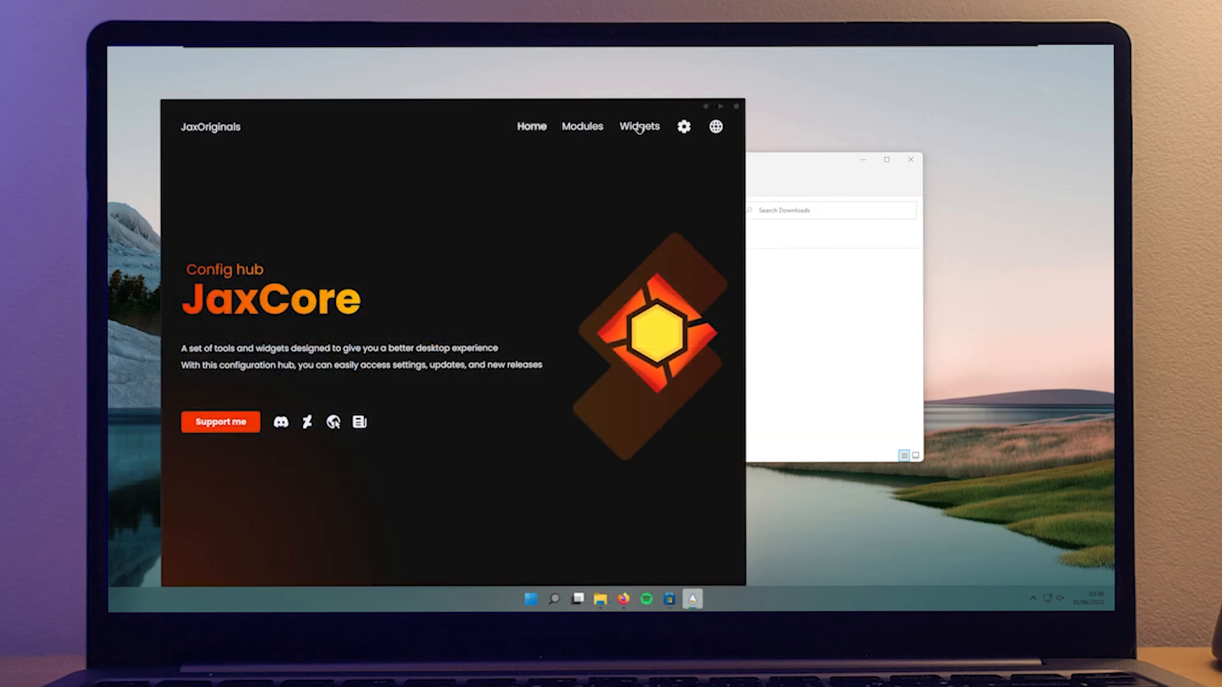
Activate the ModularClocks widget with the 22:18 time-and-weather style, then close JaxCore.
{"action": "left_click", "coordinate": [638, 127]}
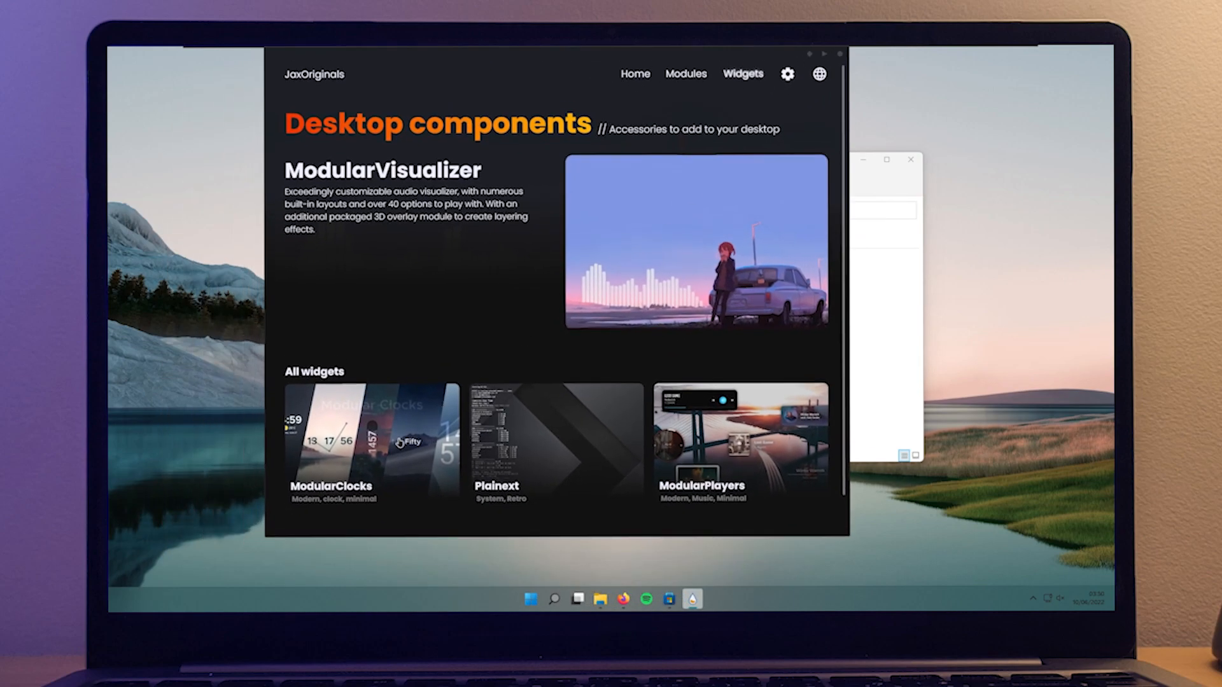
{"action": "left_click", "coordinate": [360, 446]}
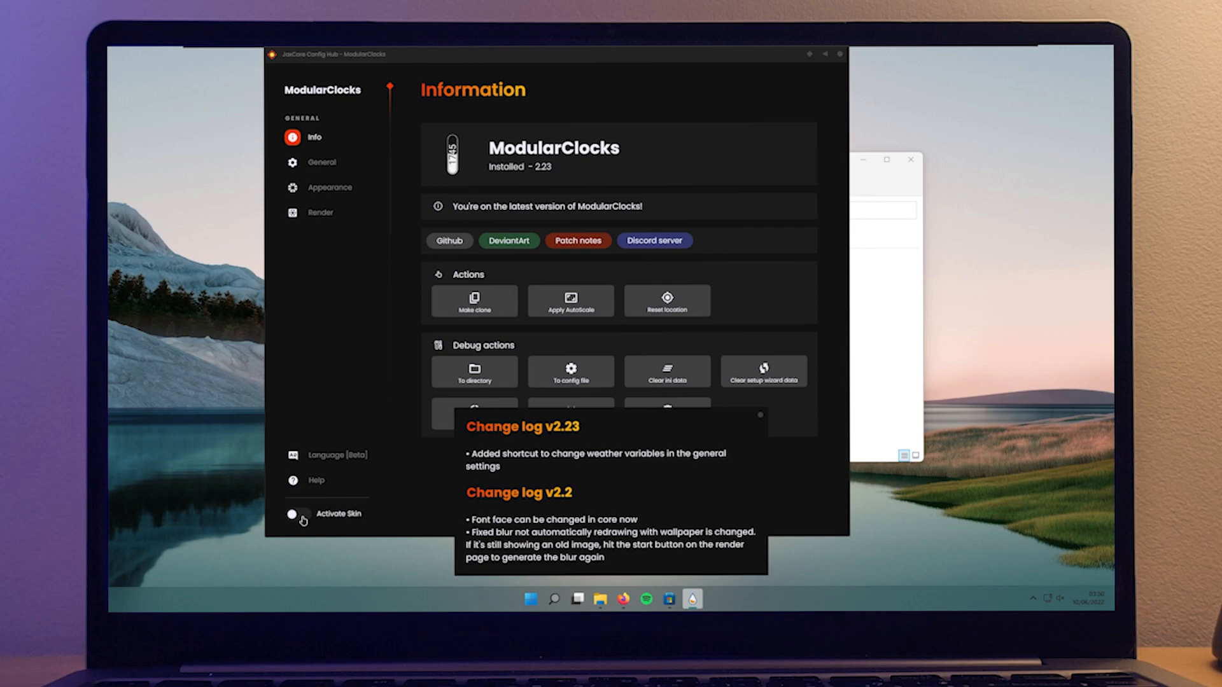
{"action": "left_click", "coordinate": [295, 514]}
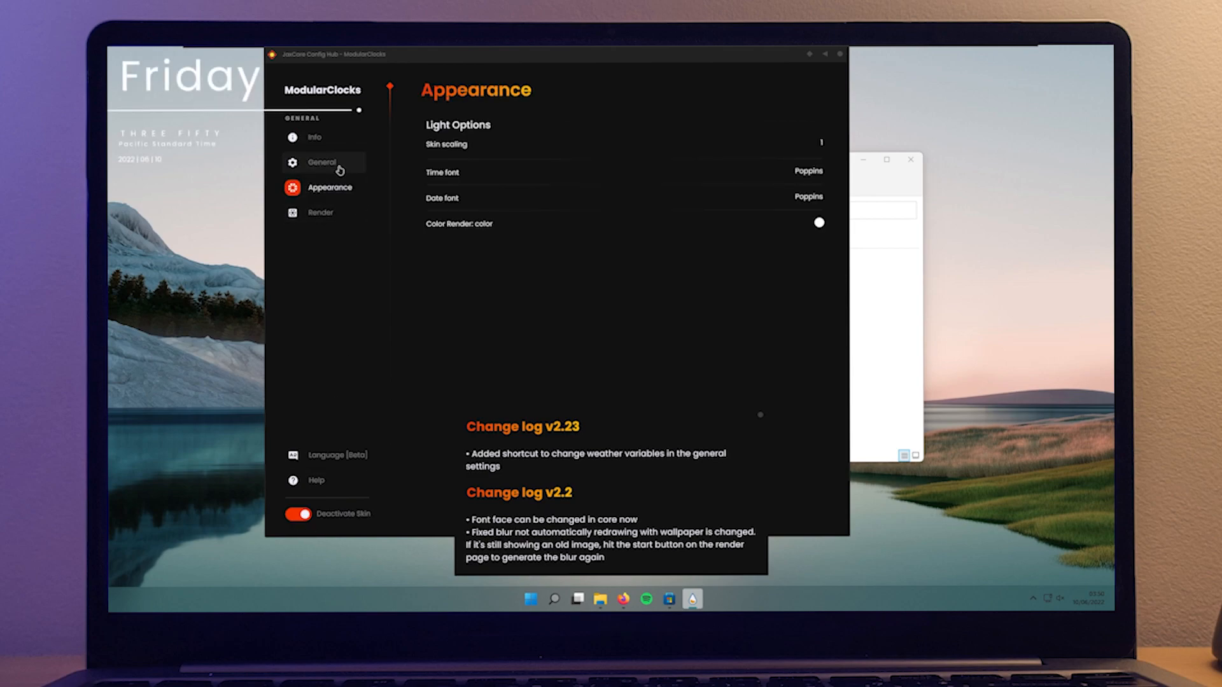
{"action": "left_click", "coordinate": [321, 162]}
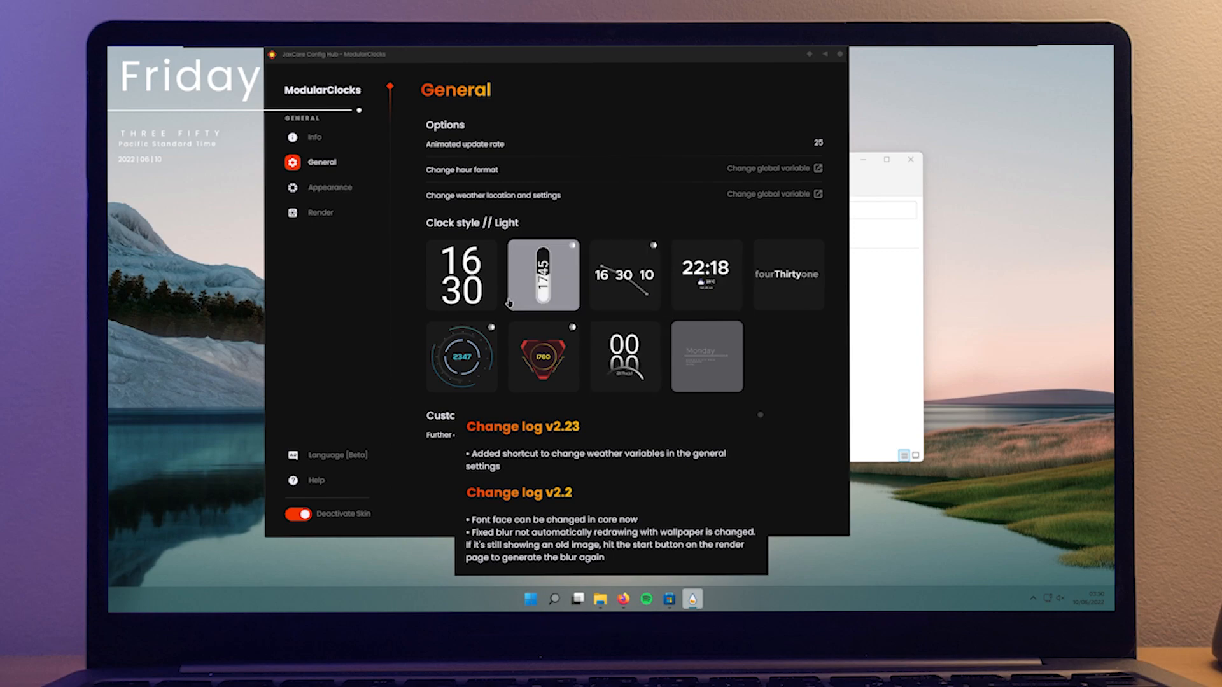
{"action": "left_click", "coordinate": [706, 275]}
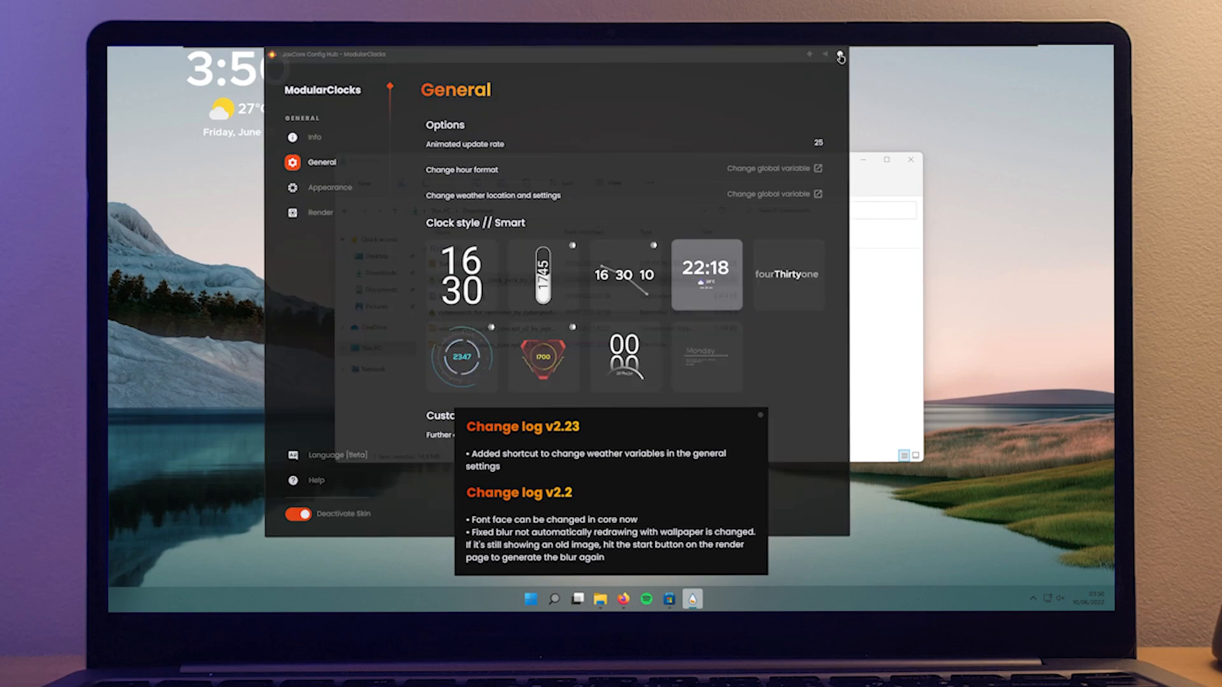
{"action": "left_click", "coordinate": [839, 57]}
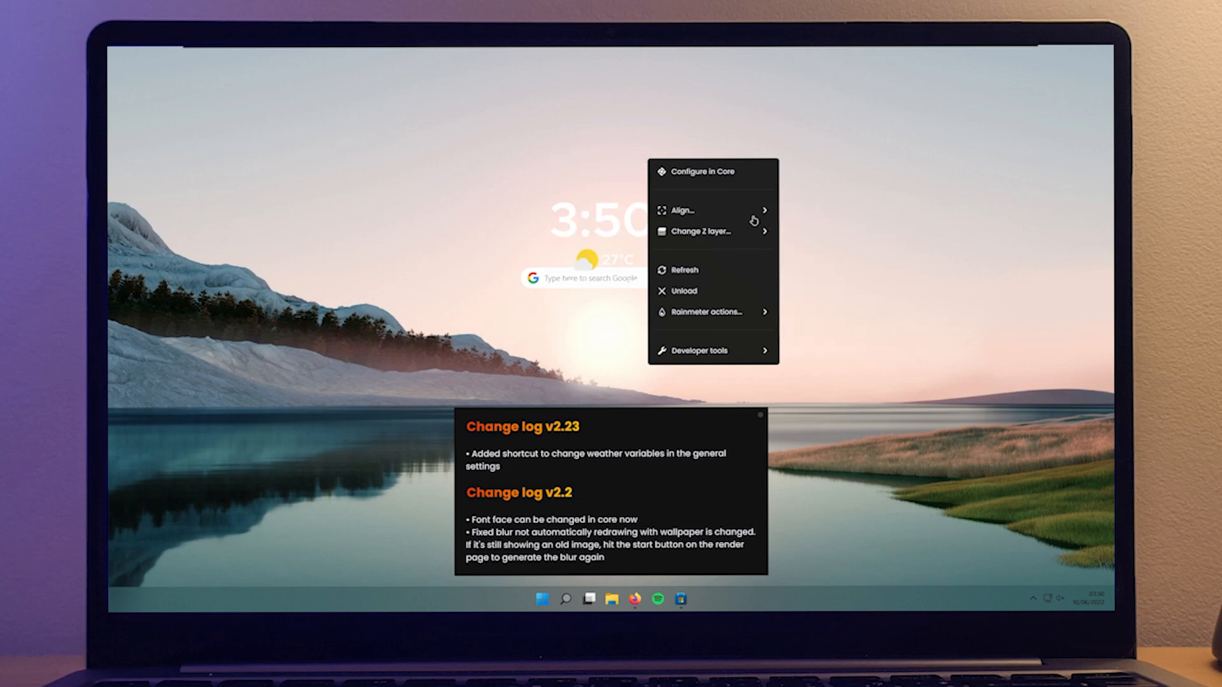
{"action": "mouse_move", "coordinate": [736, 224]}
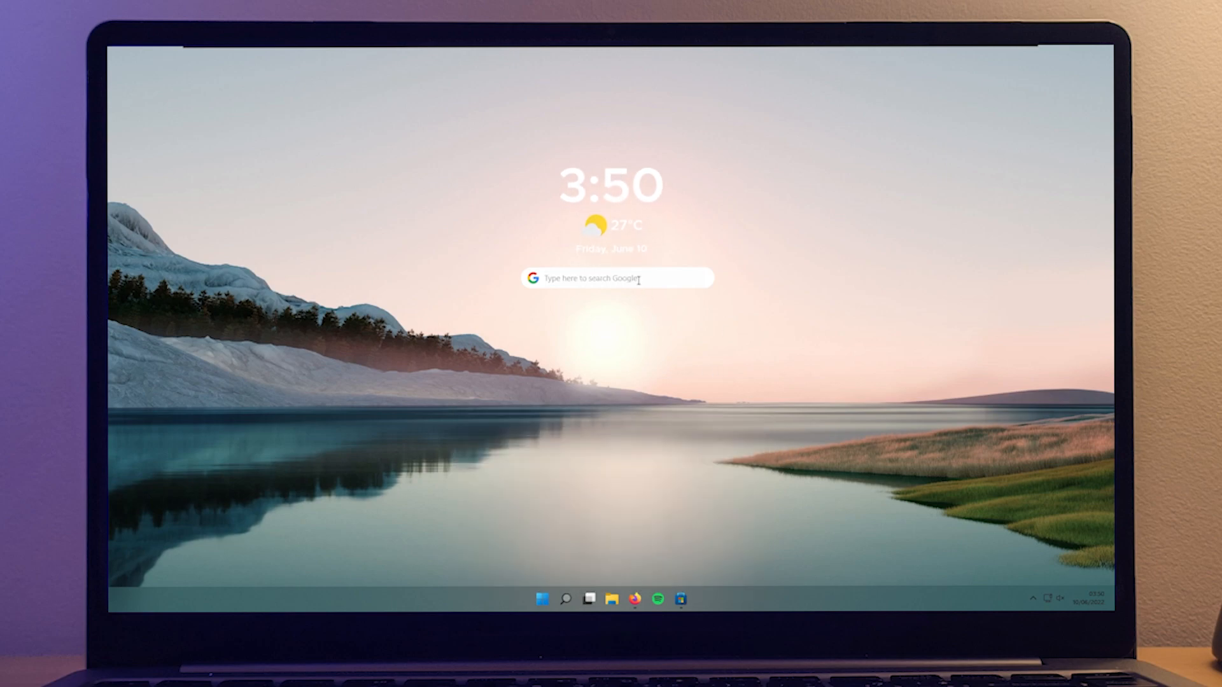
Position the ModularClocks clock centred just above the Google search bar.
{"action": "left_click", "coordinate": [616, 278]}
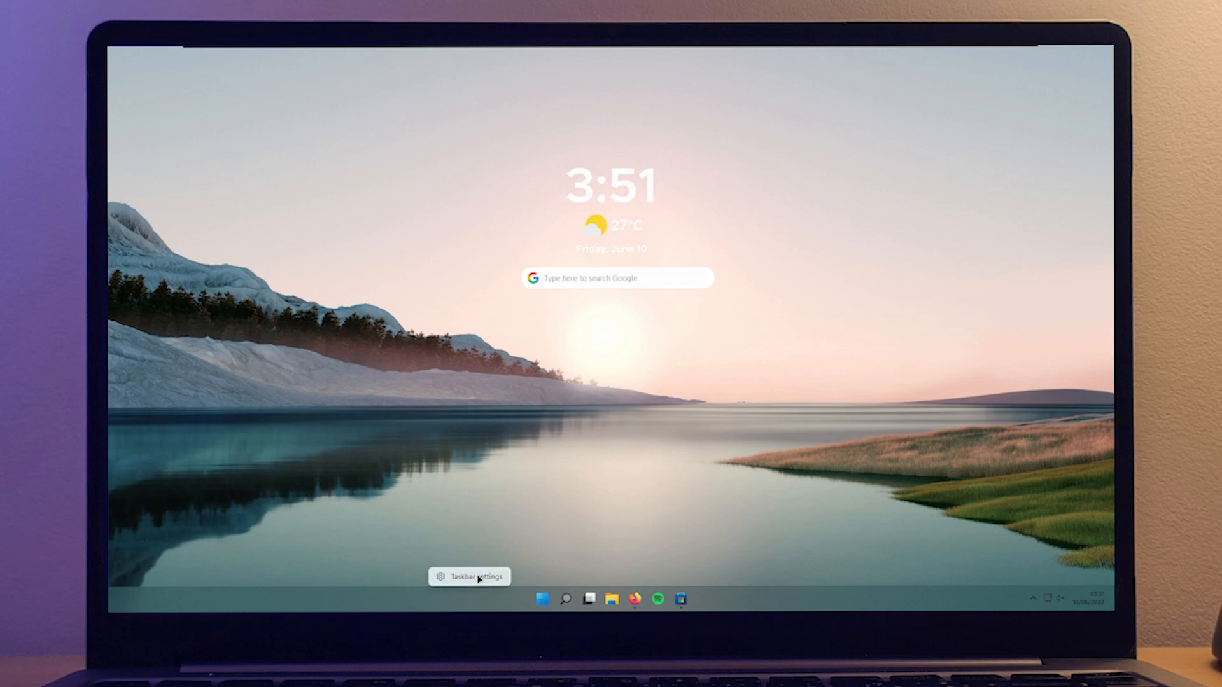
{"action": "left_click", "coordinate": [470, 576]}
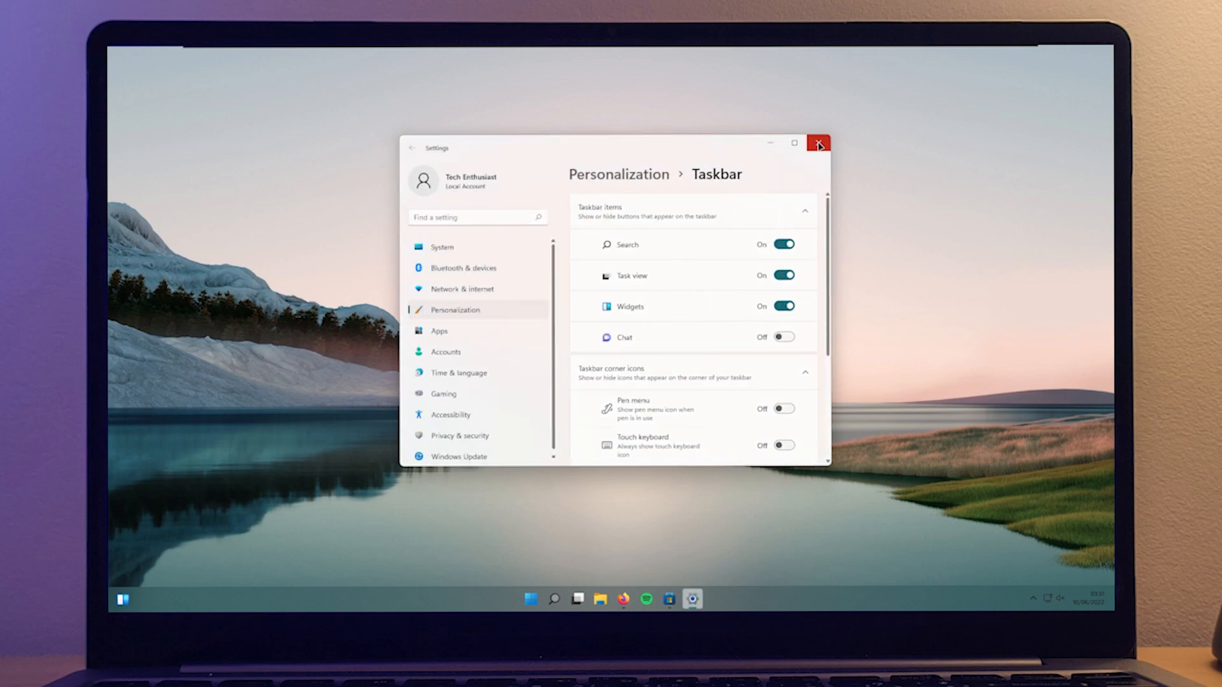
{"action": "left_click", "coordinate": [819, 145]}
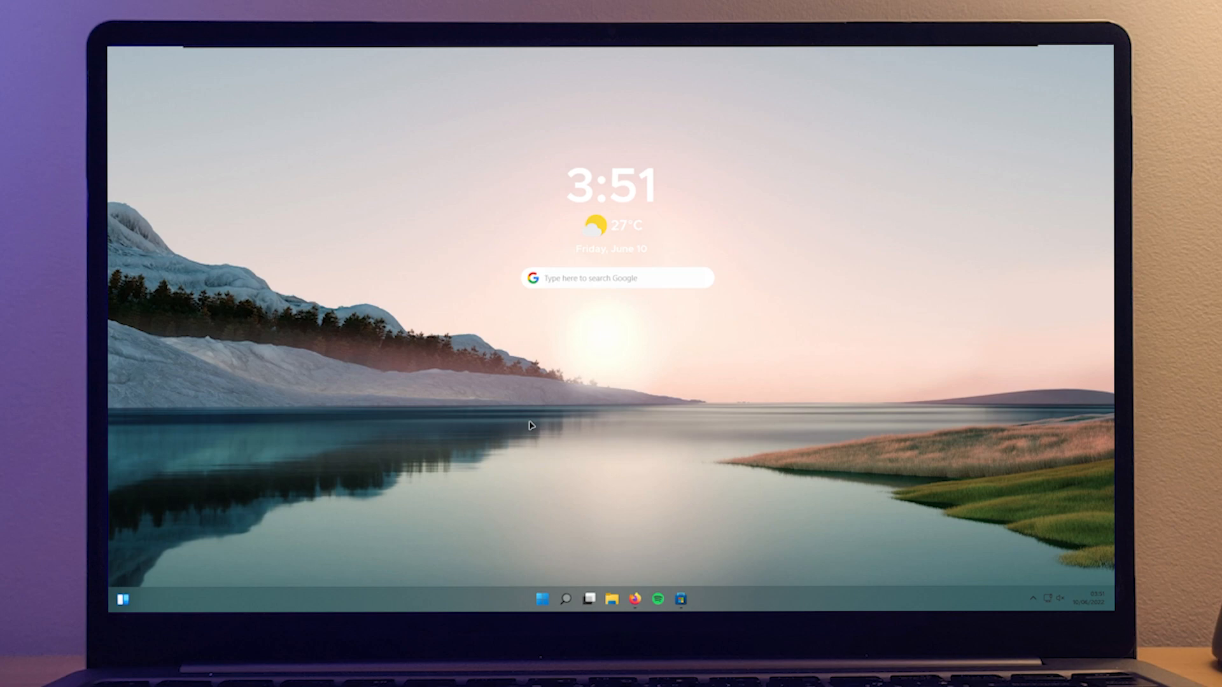
{"action": "left_click", "coordinate": [121, 611]}
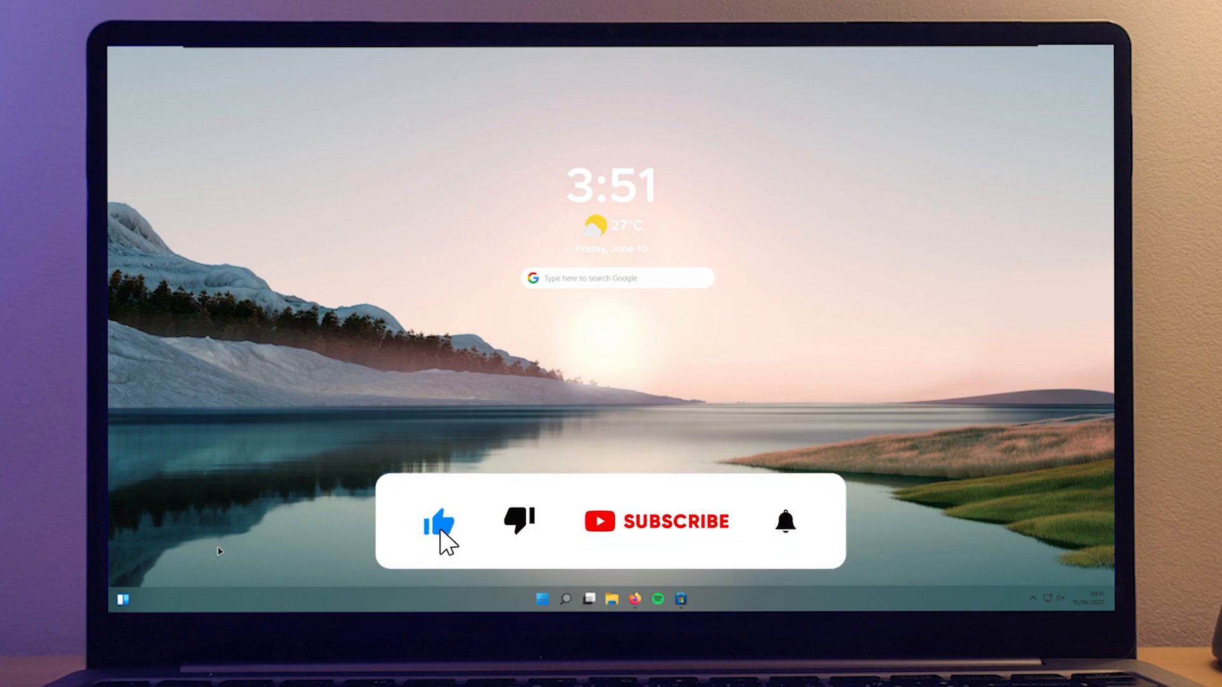
{"action": "left_click", "coordinate": [661, 521]}
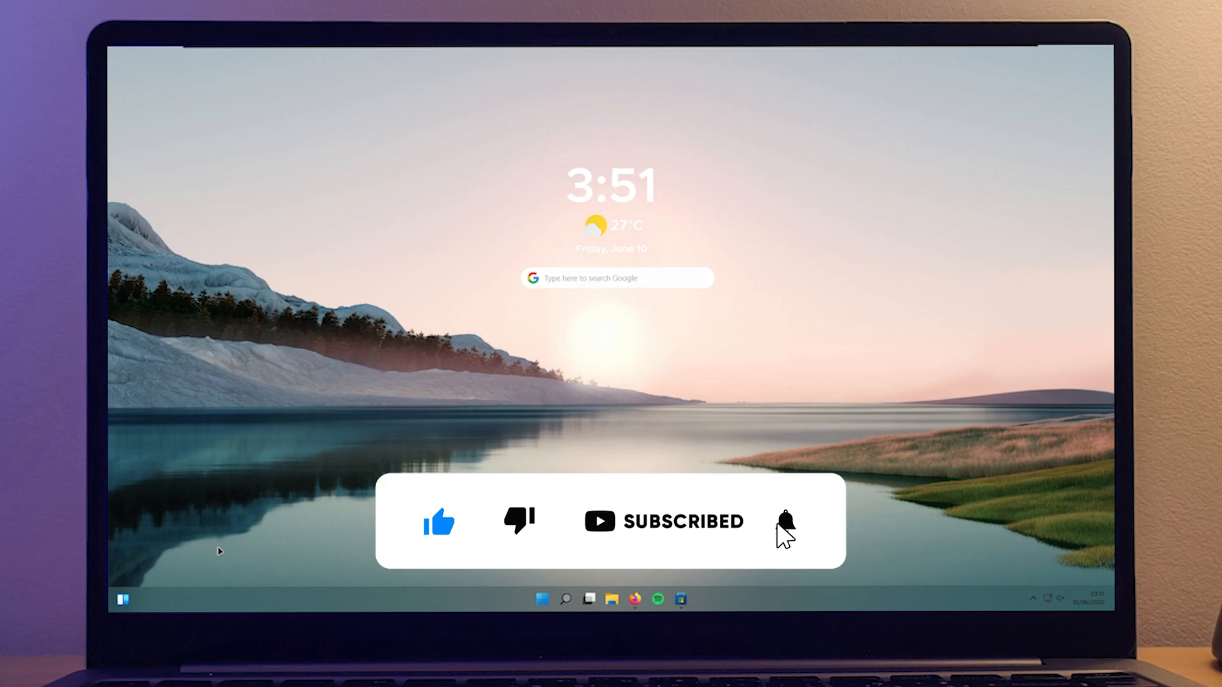
{"action": "left_click", "coordinate": [784, 523]}
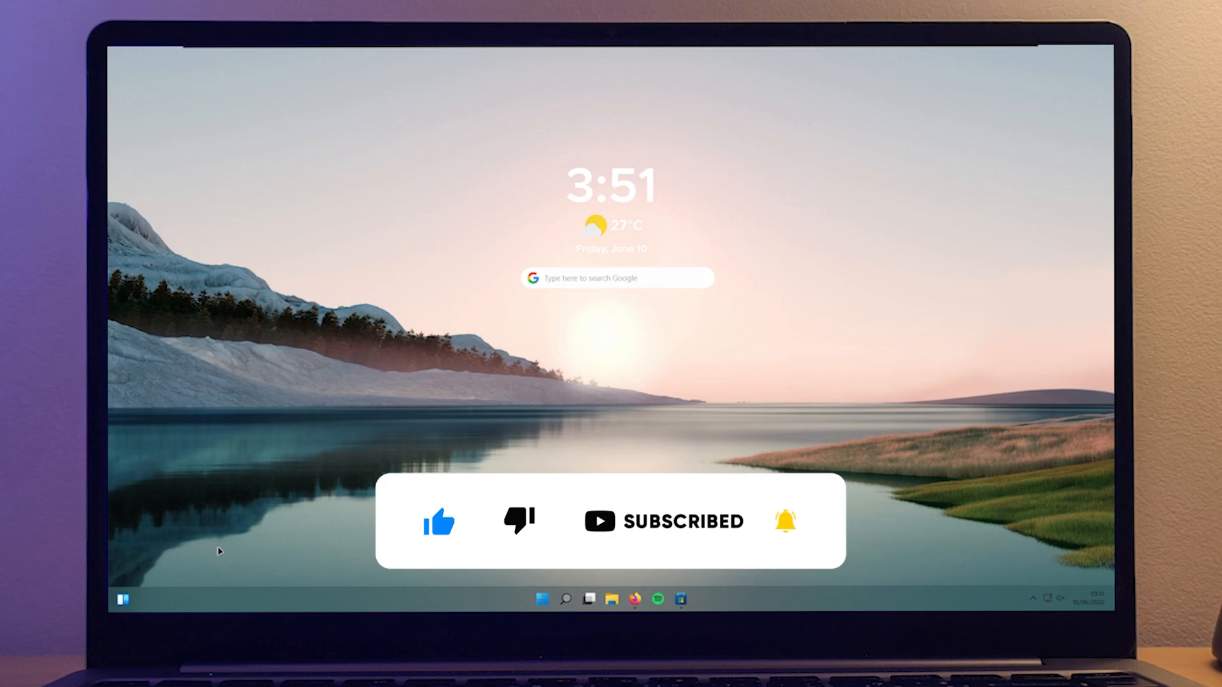